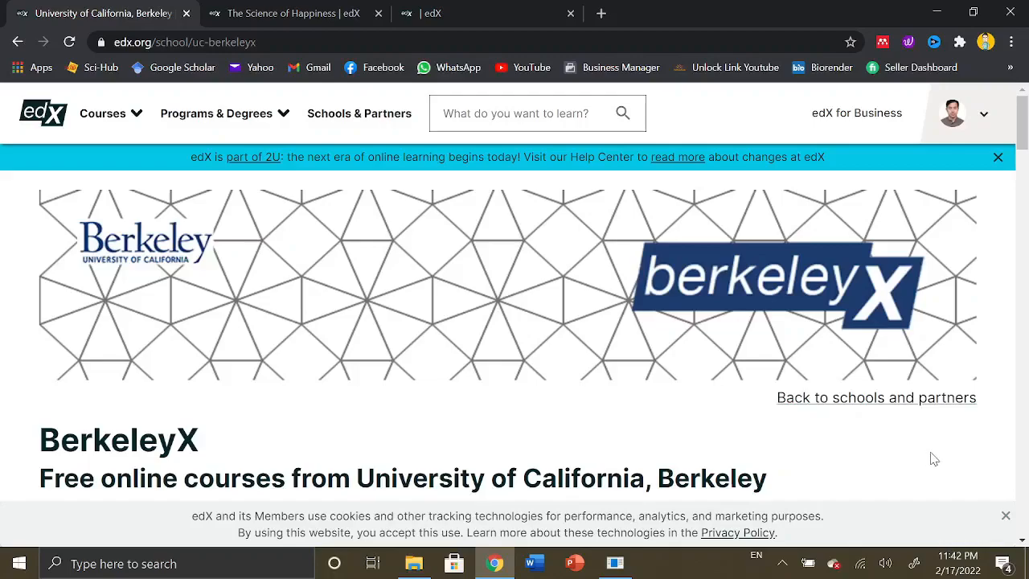
{"action": "mouse_move", "coordinate": [928, 459]}
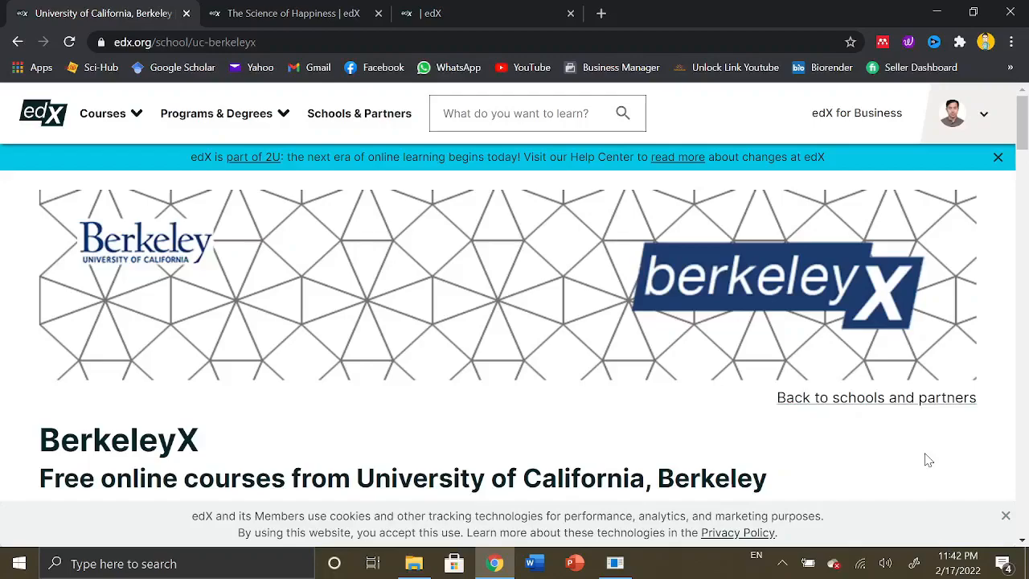
{"action": "mouse_move", "coordinate": [491, 367]}
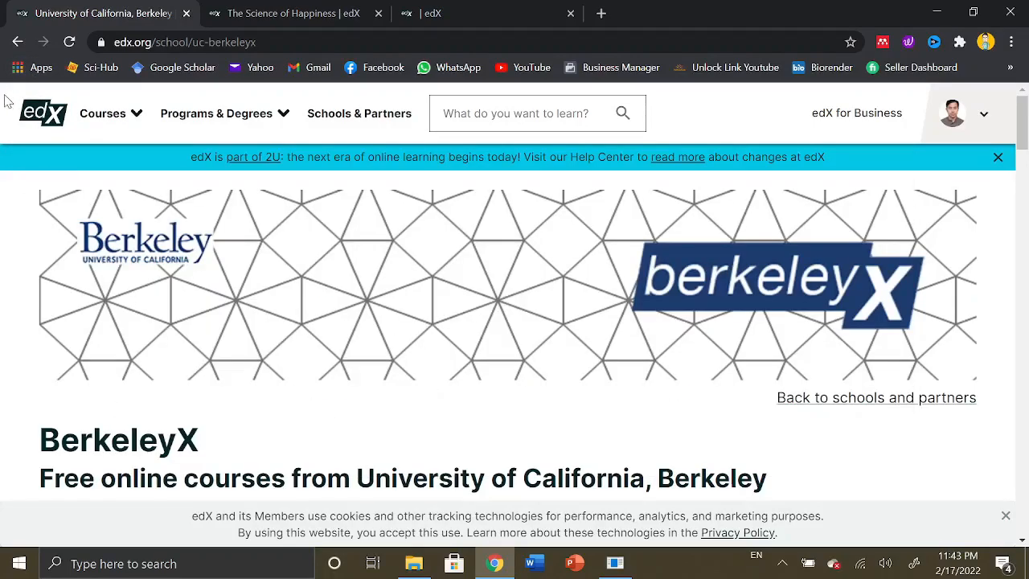
Close the blue 2U announcement banner at the top of the BerkeleyX page
{"action": "left_click", "coordinate": [102, 112]}
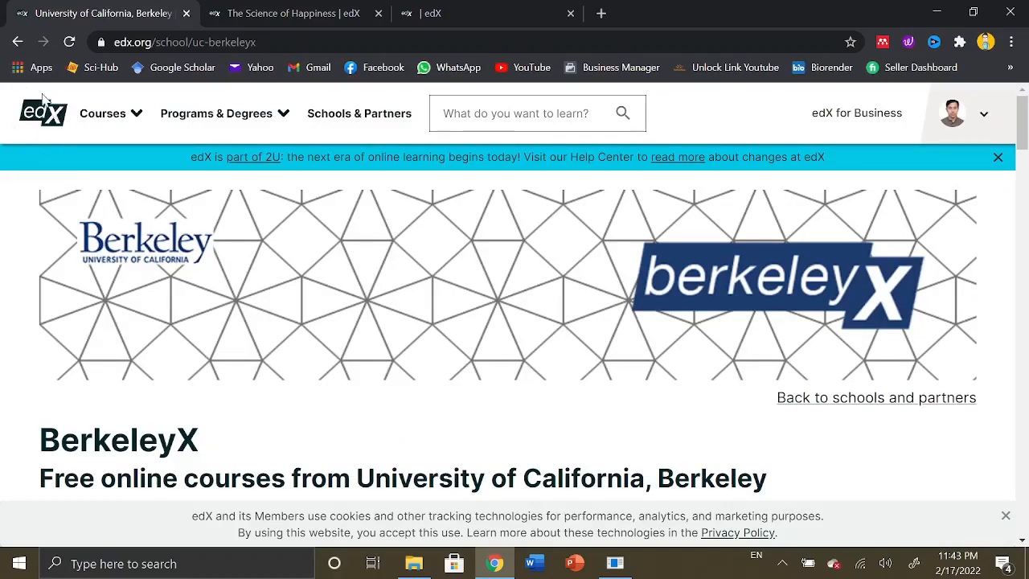
{"action": "mouse_move", "coordinate": [14, 269]}
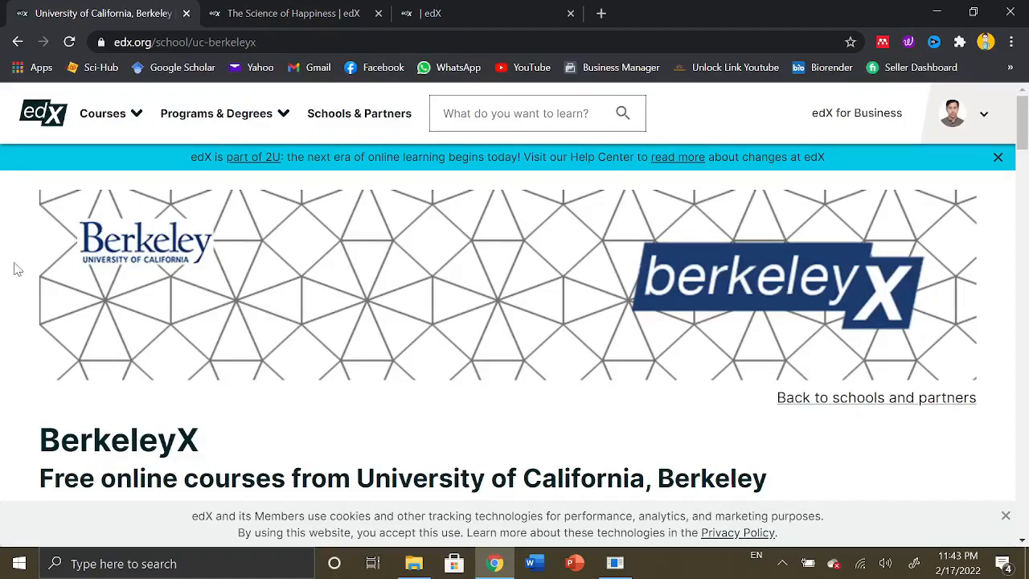
{"action": "mouse_move", "coordinate": [17, 251]}
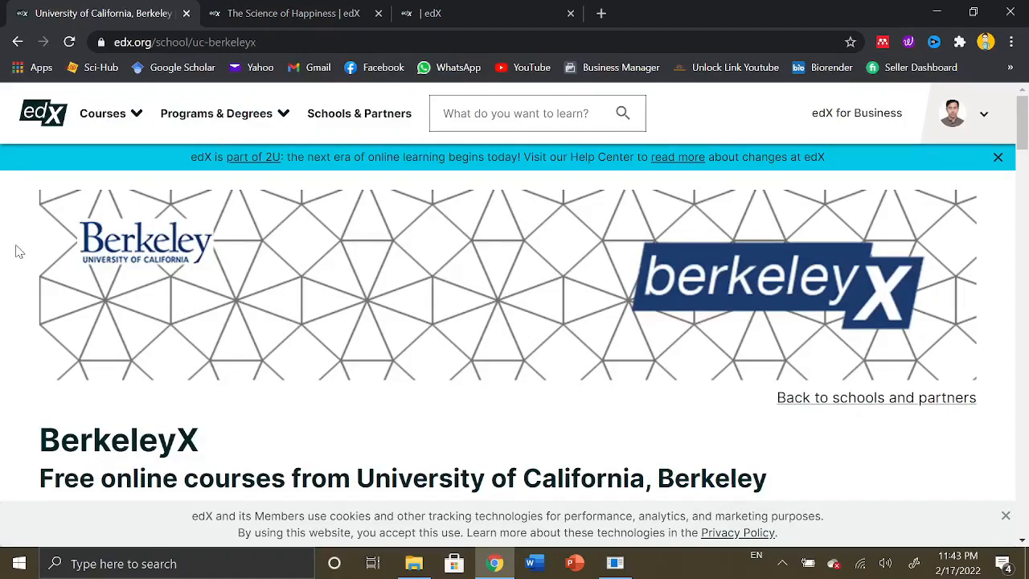
{"action": "mouse_move", "coordinate": [20, 91]}
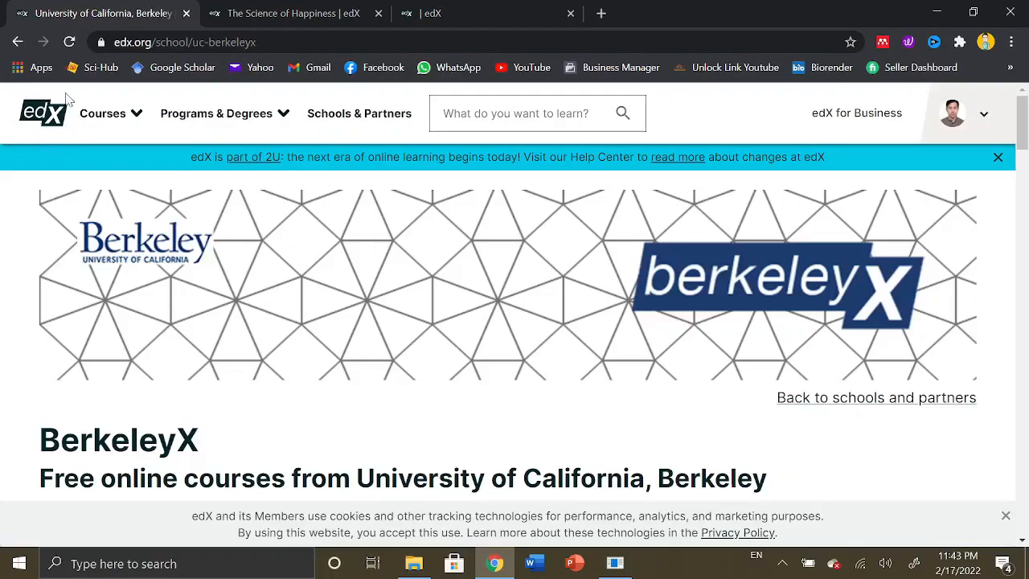
{"action": "mouse_move", "coordinate": [24, 93]}
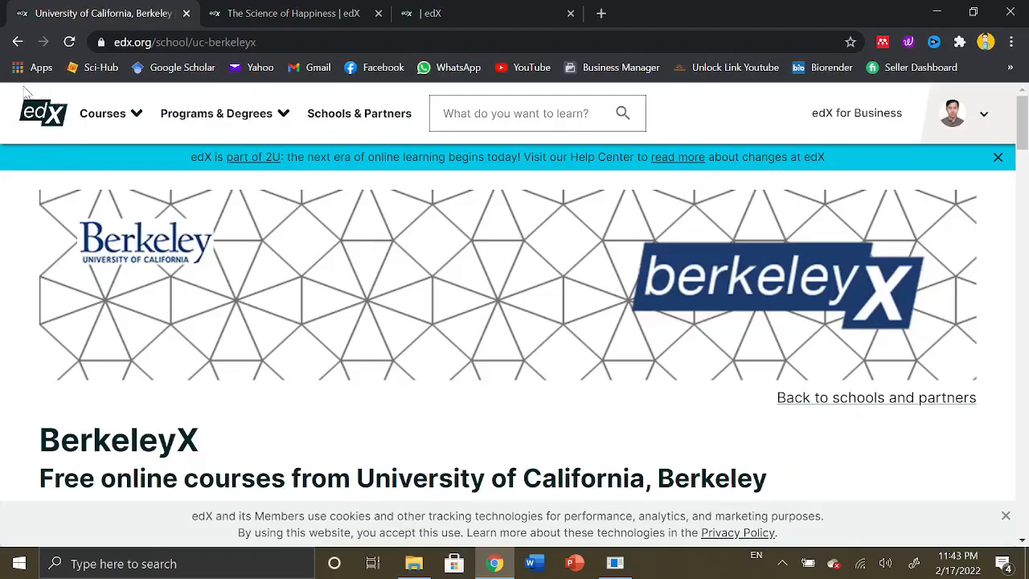
{"action": "mouse_move", "coordinate": [179, 319]}
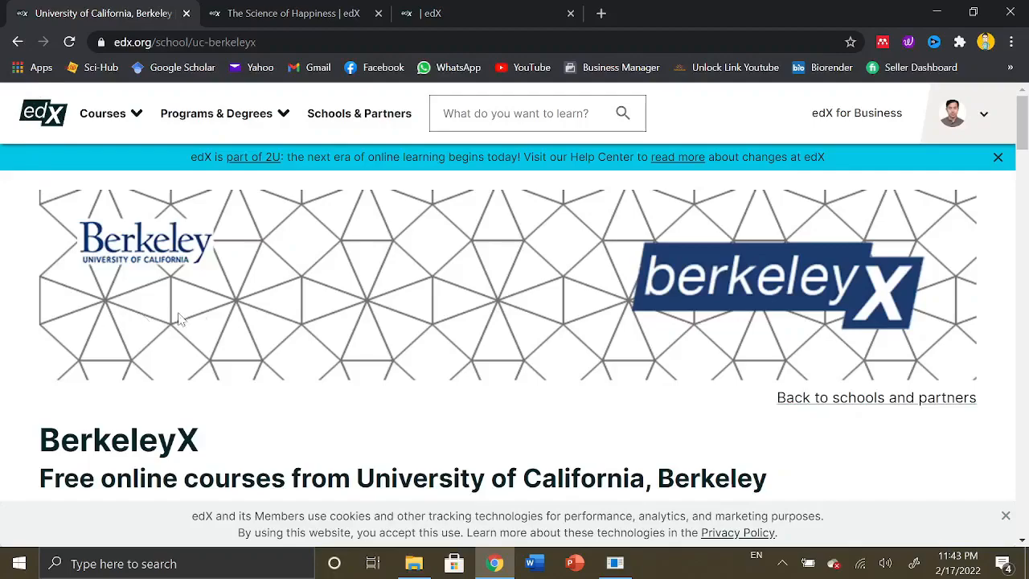
{"action": "mouse_move", "coordinate": [66, 213]}
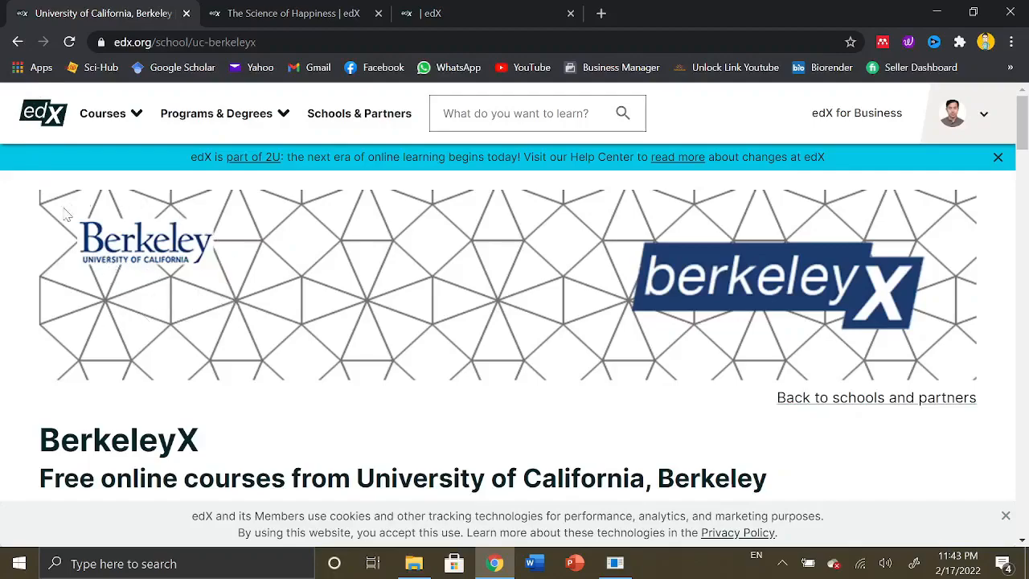
{"action": "mouse_move", "coordinate": [69, 248]}
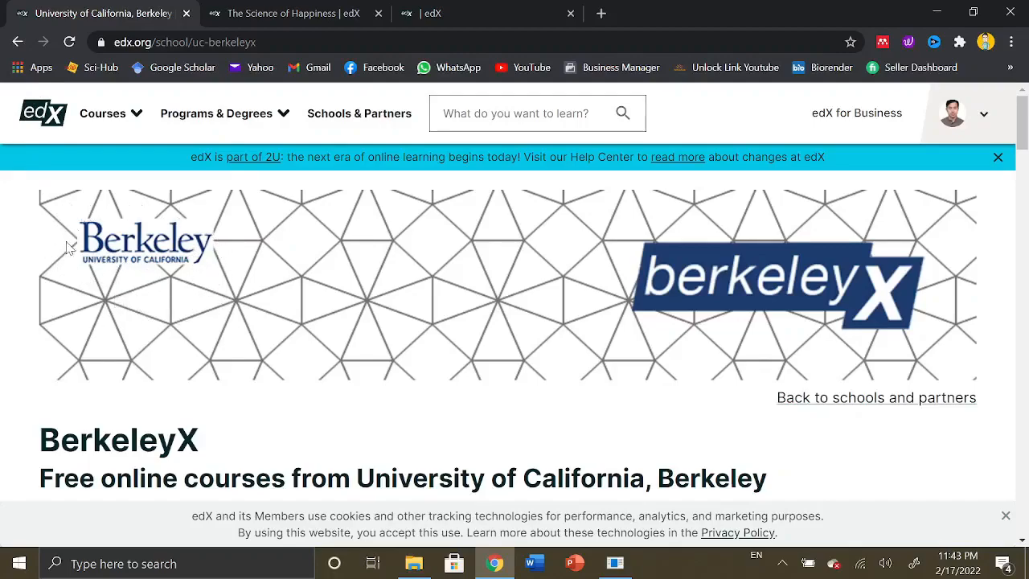
{"action": "mouse_move", "coordinate": [140, 208]}
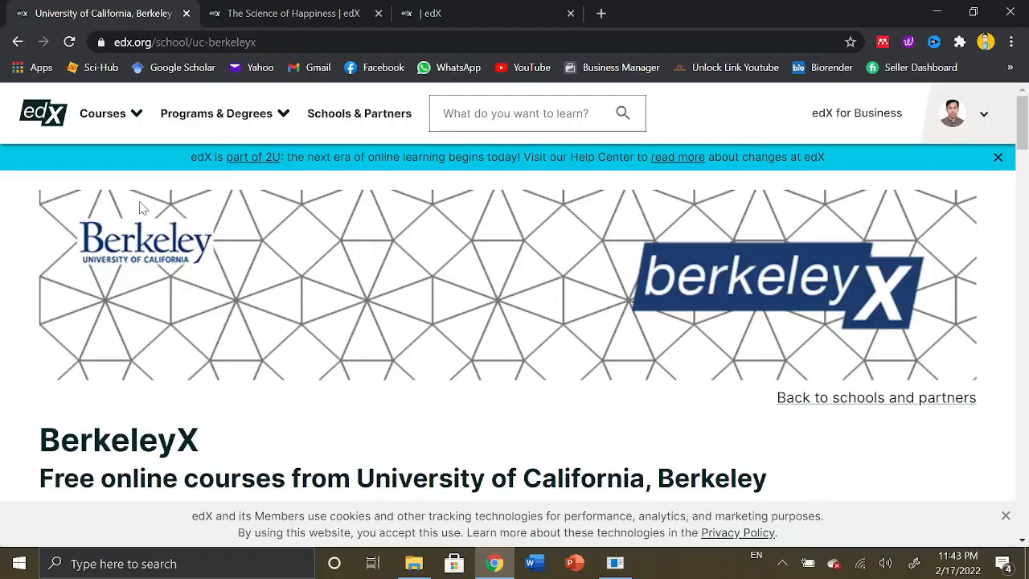
{"action": "mouse_move", "coordinate": [72, 265]}
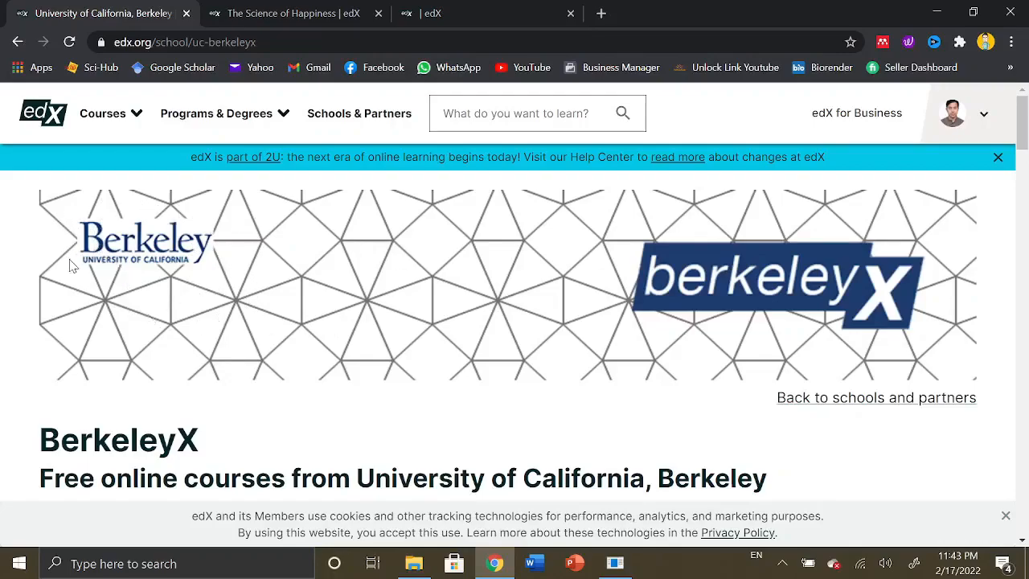
{"action": "mouse_move", "coordinate": [425, 341]}
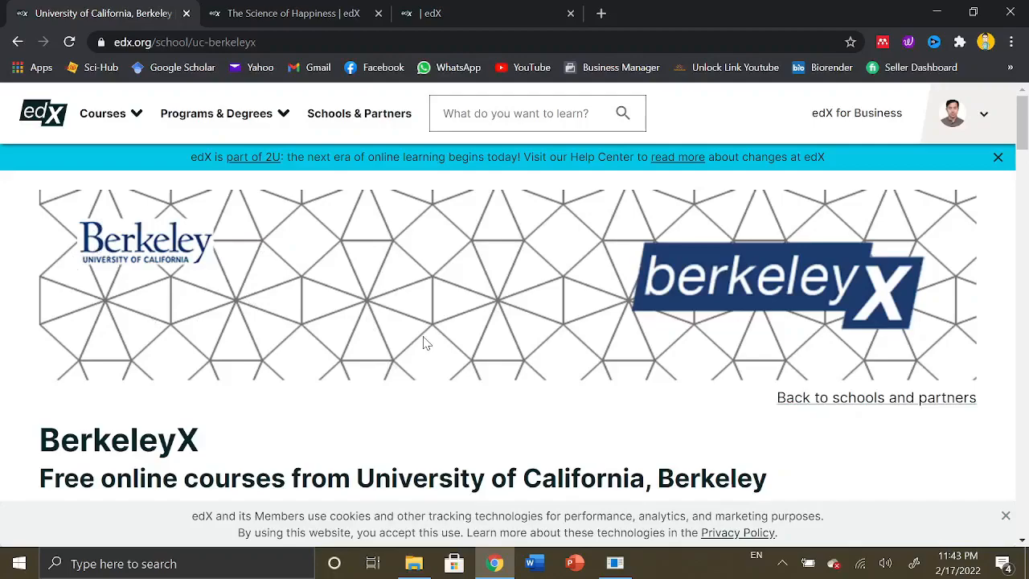
{"action": "mouse_move", "coordinate": [384, 321]}
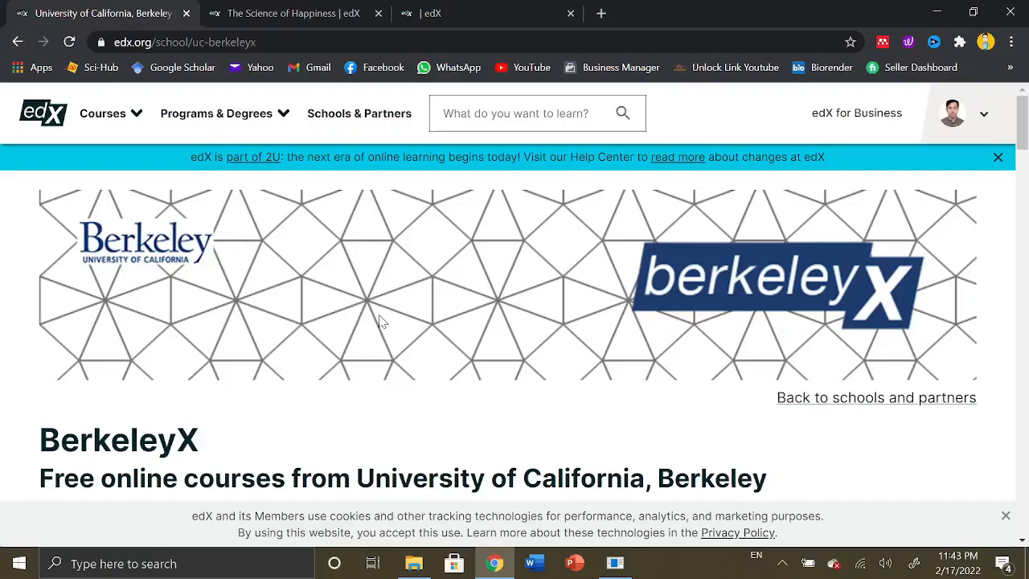
{"action": "mouse_move", "coordinate": [446, 316]}
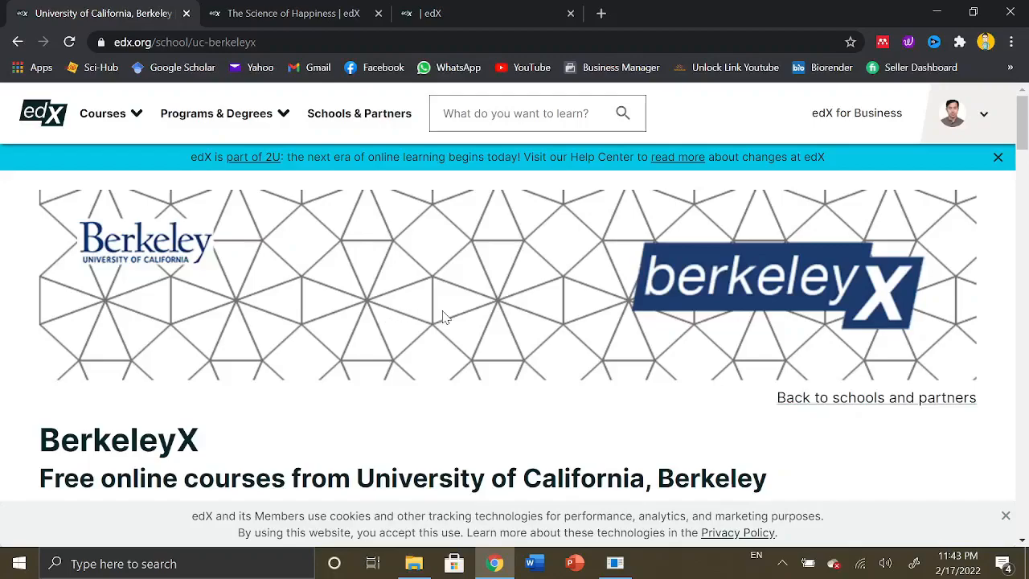
{"action": "mouse_move", "coordinate": [968, 230]}
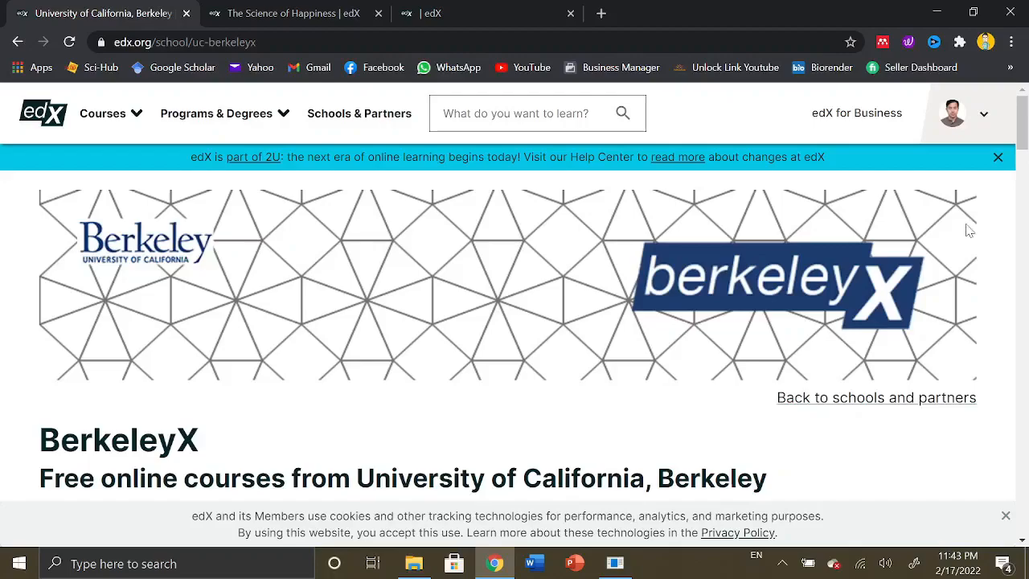
{"action": "mouse_move", "coordinate": [998, 156]}
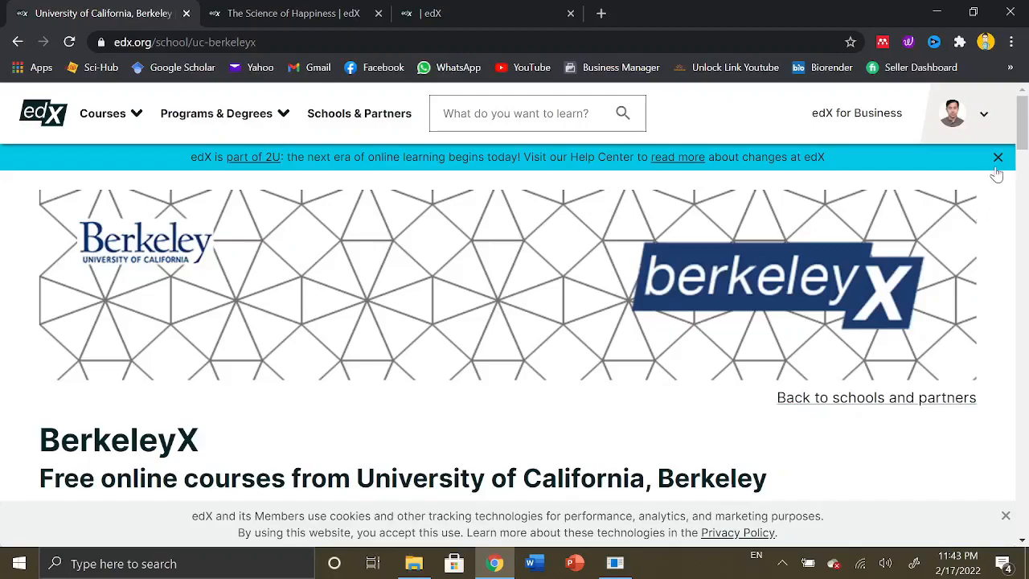
{"action": "left_click", "coordinate": [997, 157]}
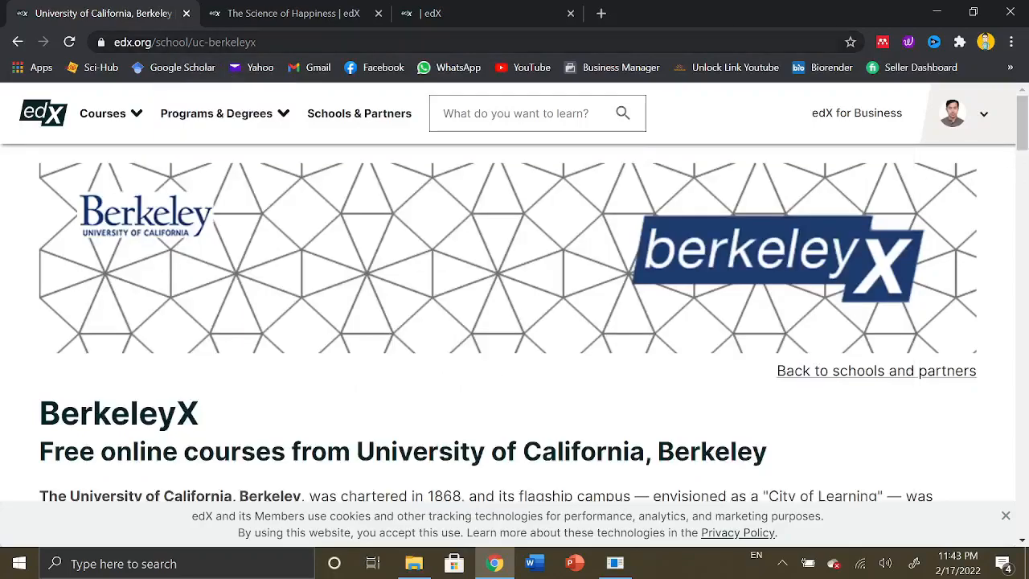
{"action": "left_click", "coordinate": [102, 112]}
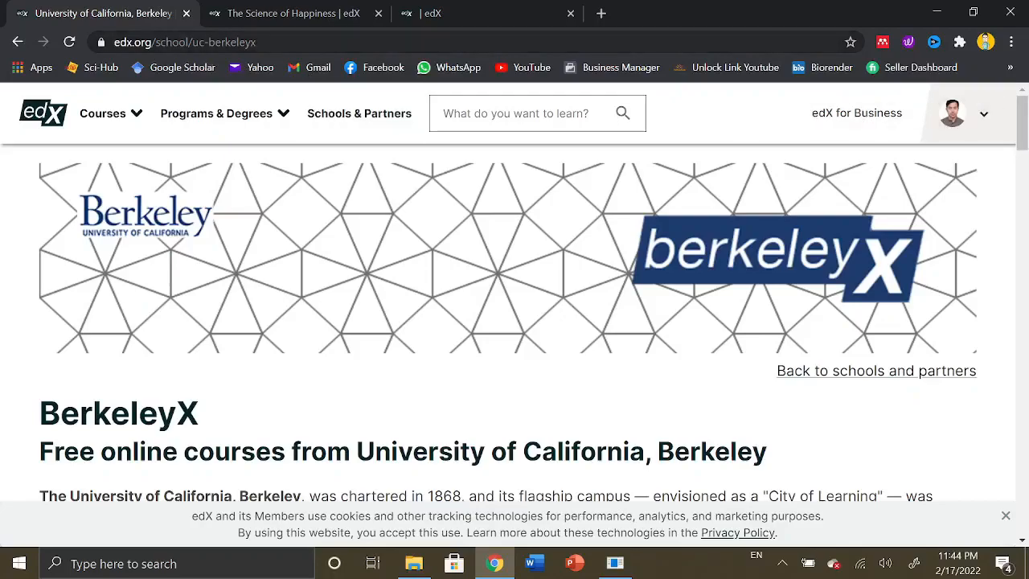
{"action": "mouse_move", "coordinate": [986, 156]}
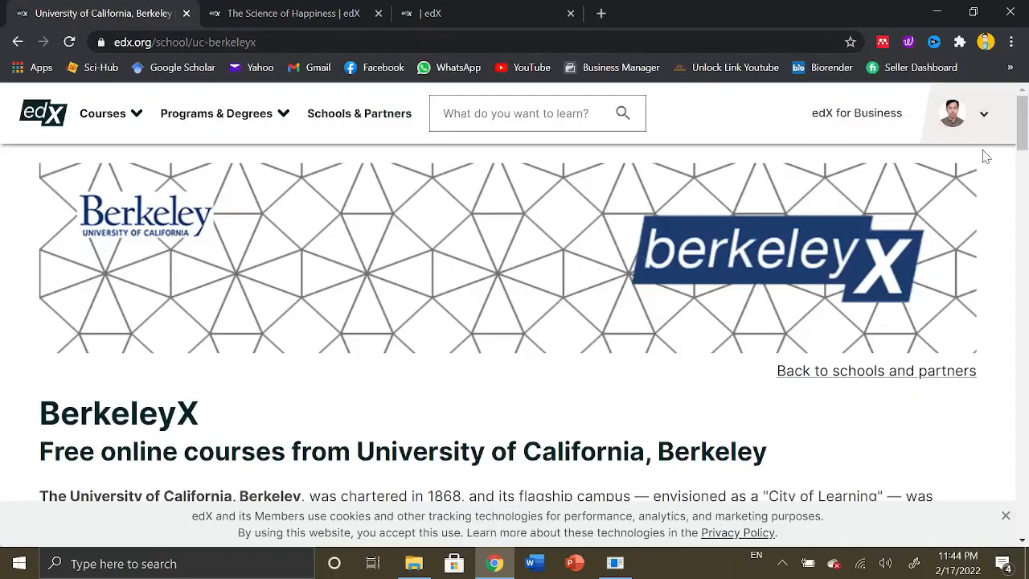
Scroll through the Berkeley descriptions to the Courses heading, highlighting the 150 countries phrase
{"action": "scroll", "scroll_direction": "down", "scroll_amount": 3}
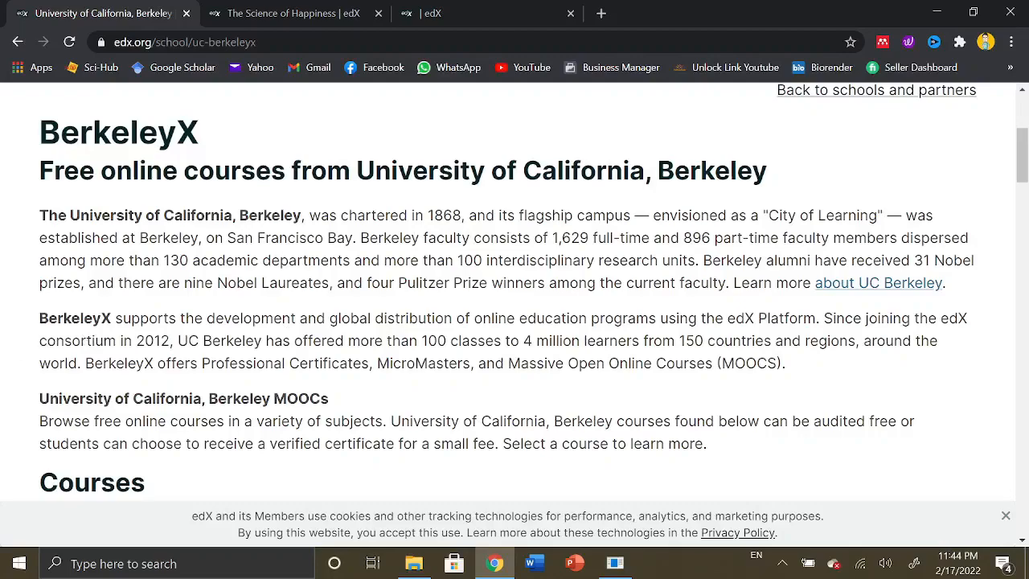
{"action": "mouse_move", "coordinate": [675, 336]}
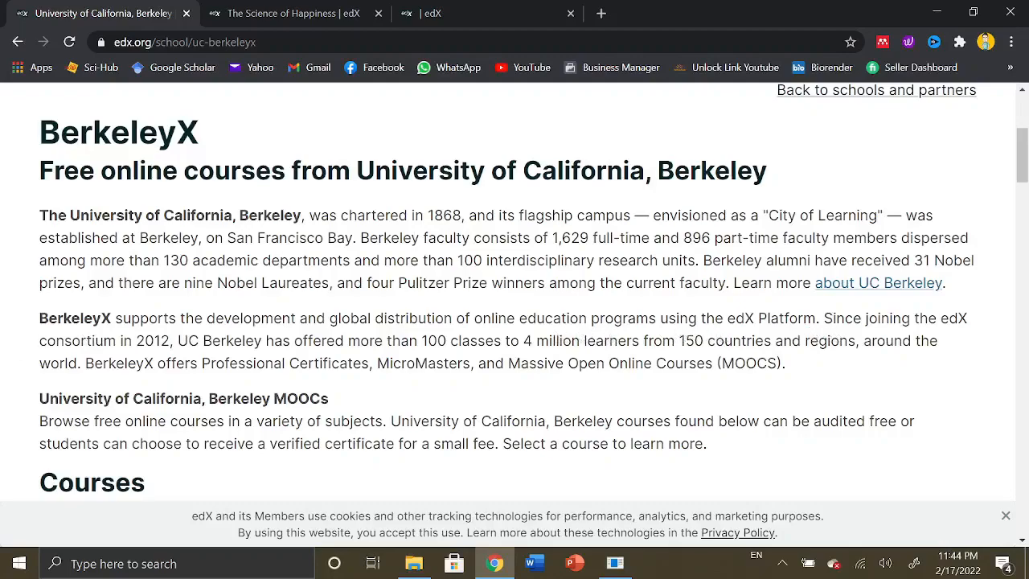
{"action": "double_click", "coordinate": [769, 318]}
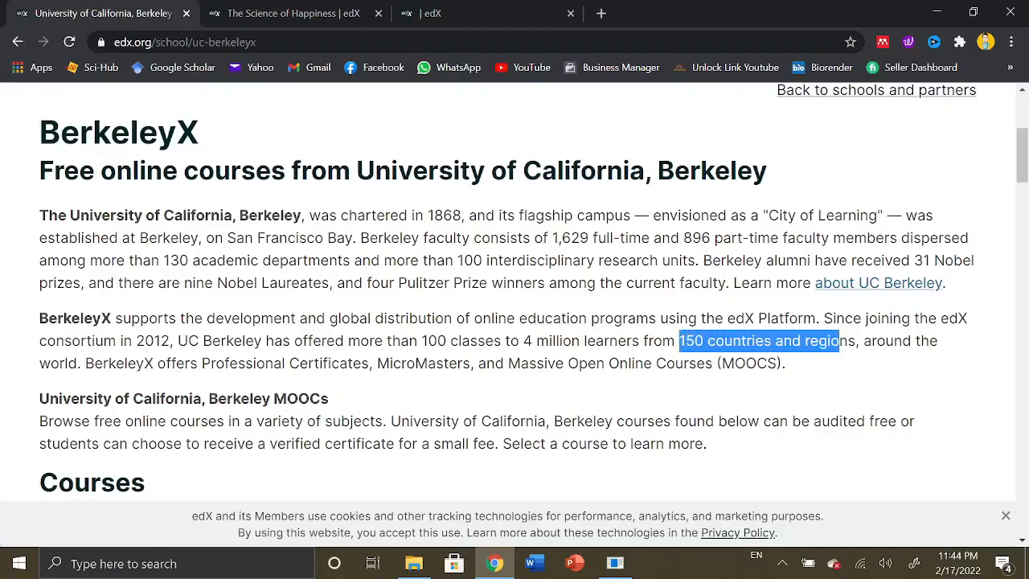
{"action": "scroll", "scroll_direction": "down", "scroll_amount": 3}
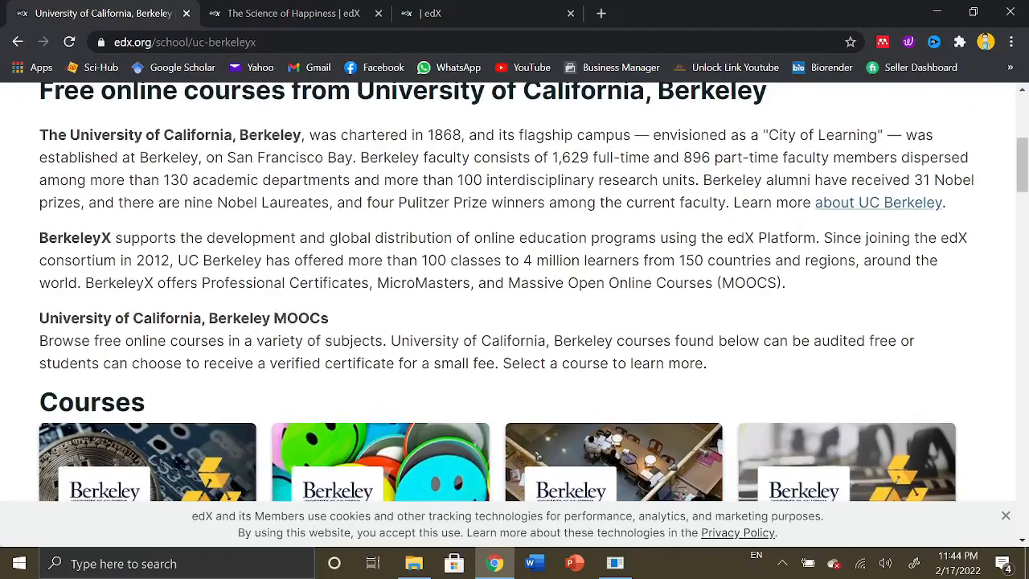
{"action": "left_click_drag", "start_coordinate": [108, 283], "coordinate": [368, 283]}
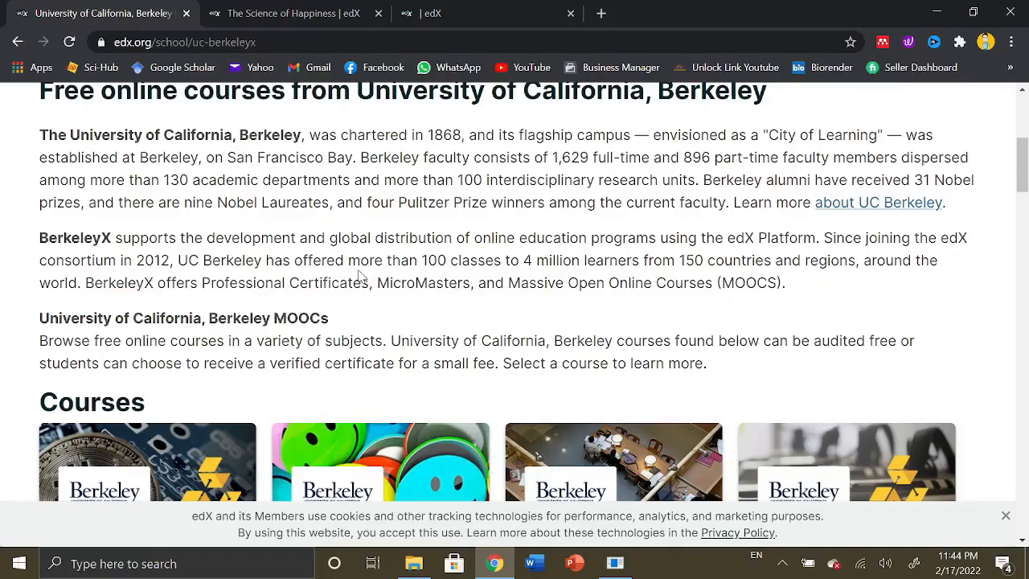
{"action": "mouse_move", "coordinate": [337, 323]}
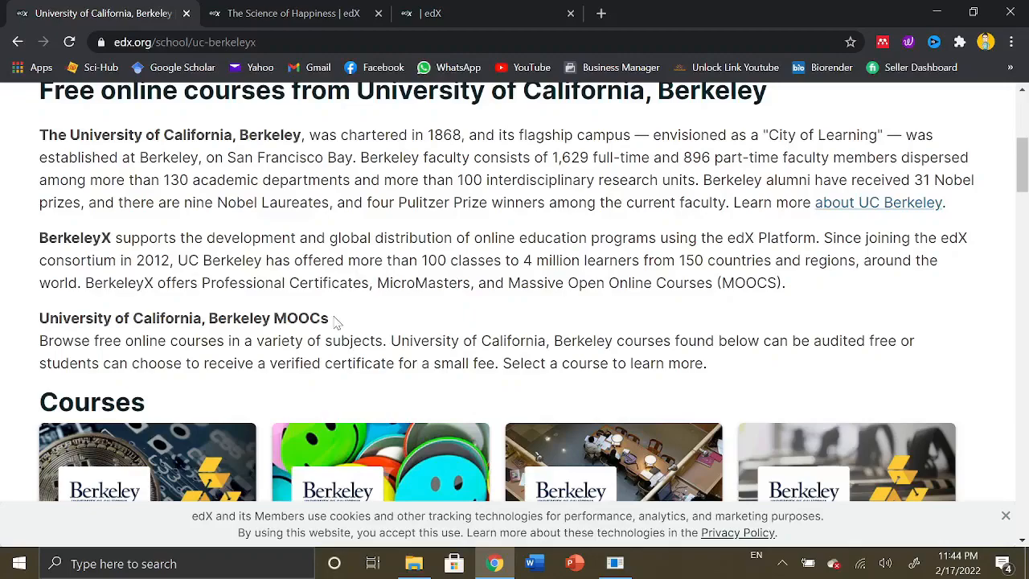
{"action": "scroll", "scroll_direction": "down", "scroll_amount": 3}
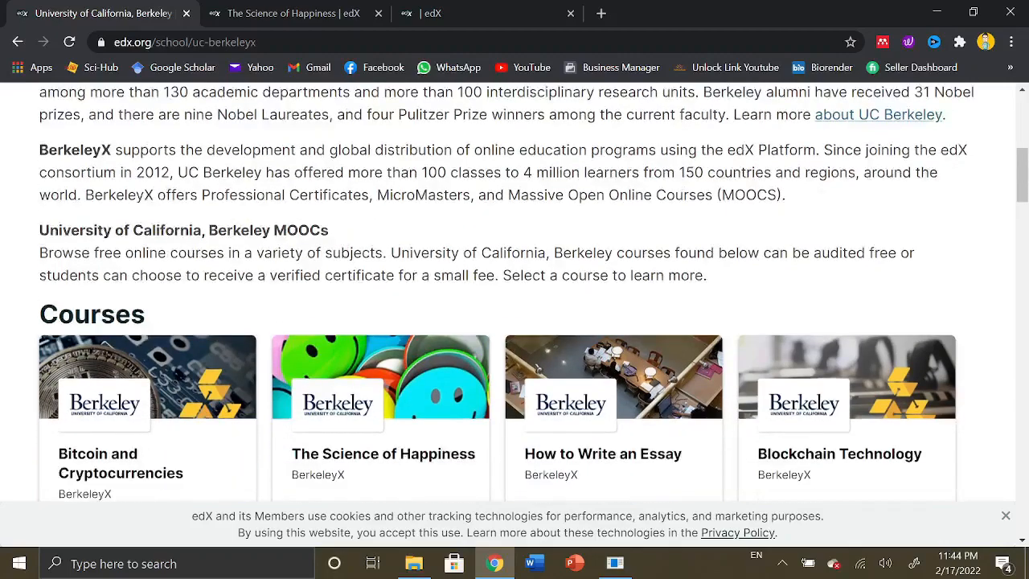
{"action": "scroll", "scroll_direction": "down", "scroll_amount": 3}
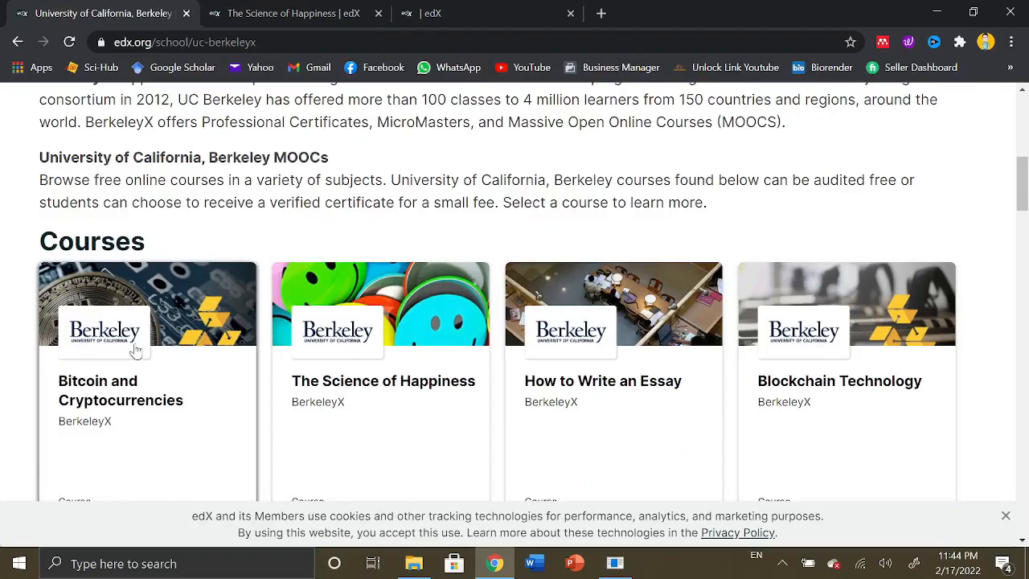
{"action": "scroll", "scroll_direction": "down", "scroll_amount": 3}
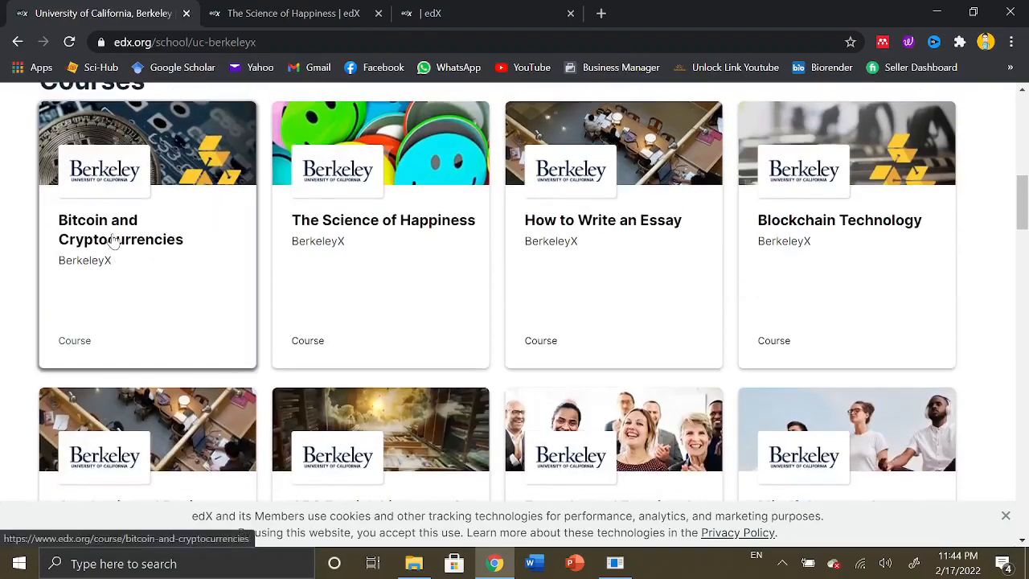
{"action": "mouse_move", "coordinate": [92, 257]}
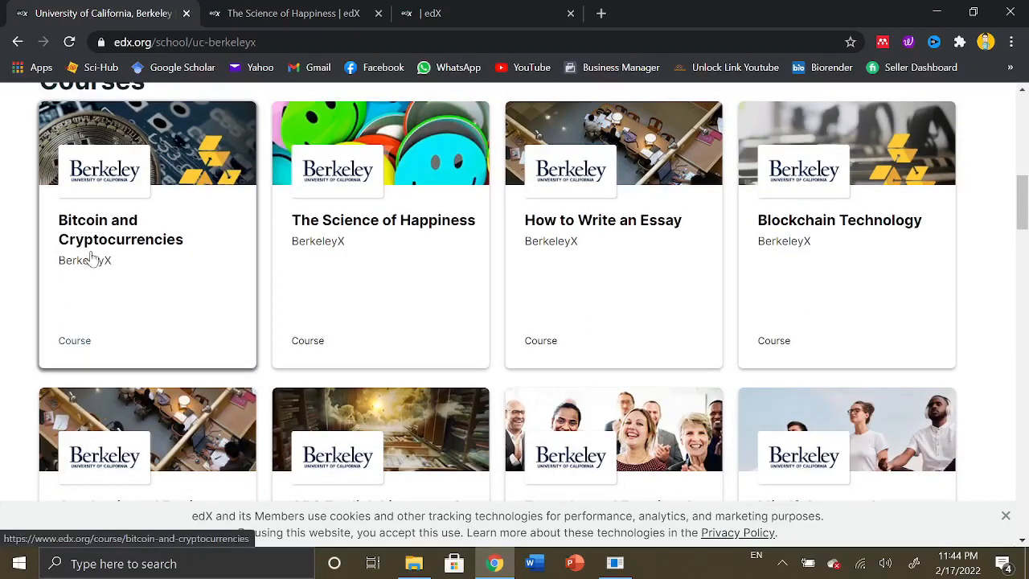
{"action": "mouse_move", "coordinate": [826, 243]}
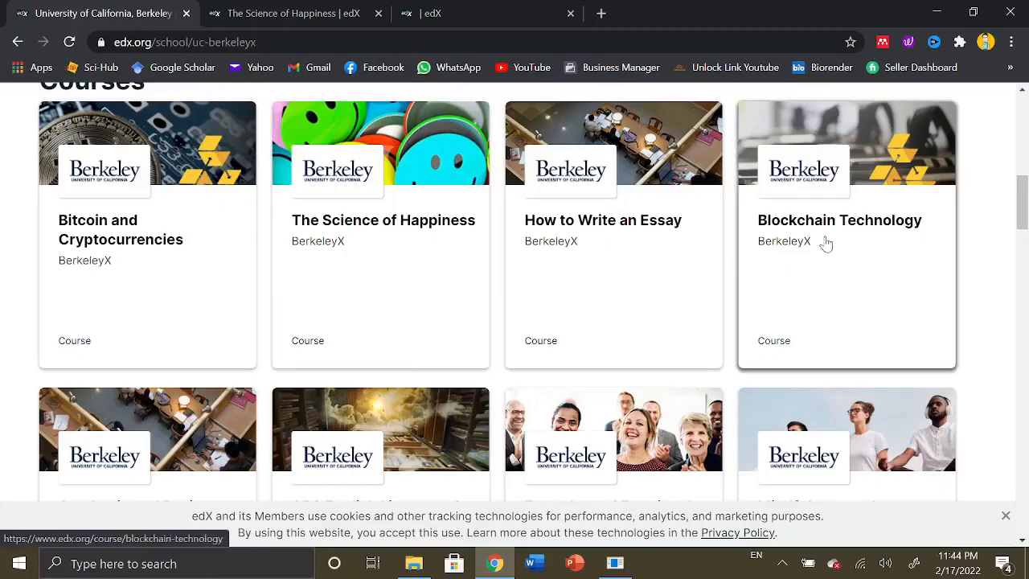
{"action": "mouse_move", "coordinate": [350, 241]}
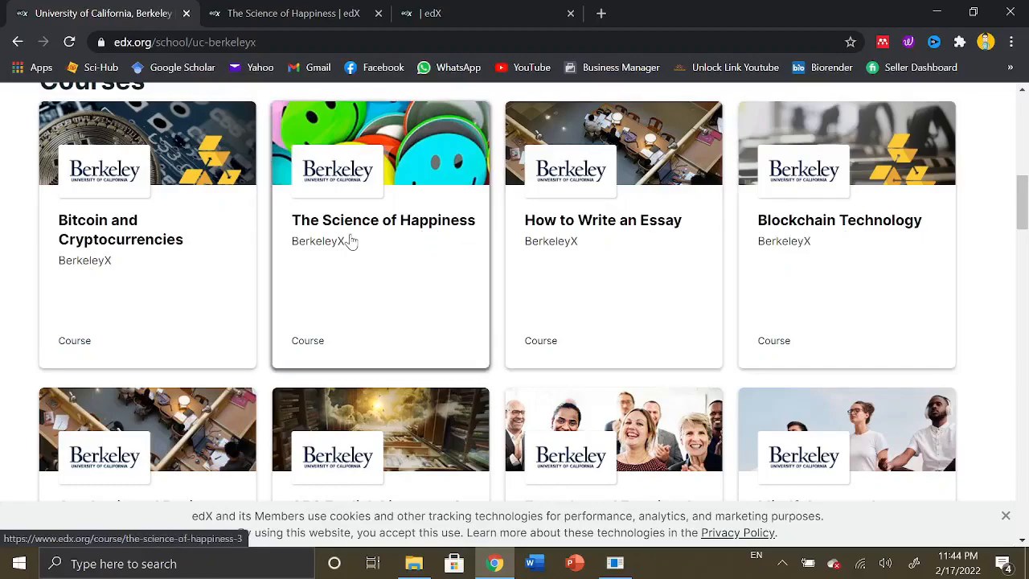
{"action": "mouse_move", "coordinate": [422, 242]}
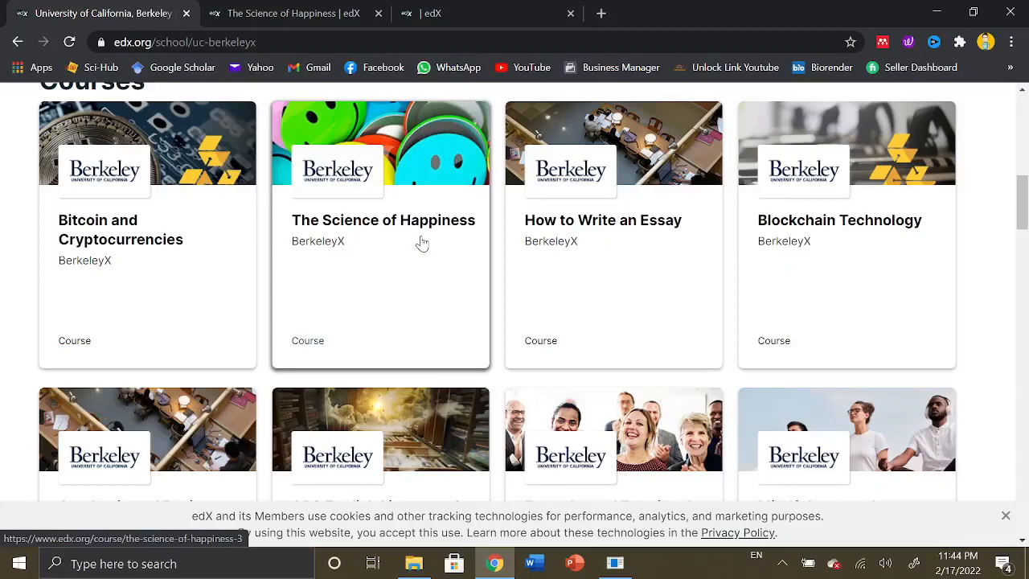
{"action": "mouse_move", "coordinate": [367, 249]}
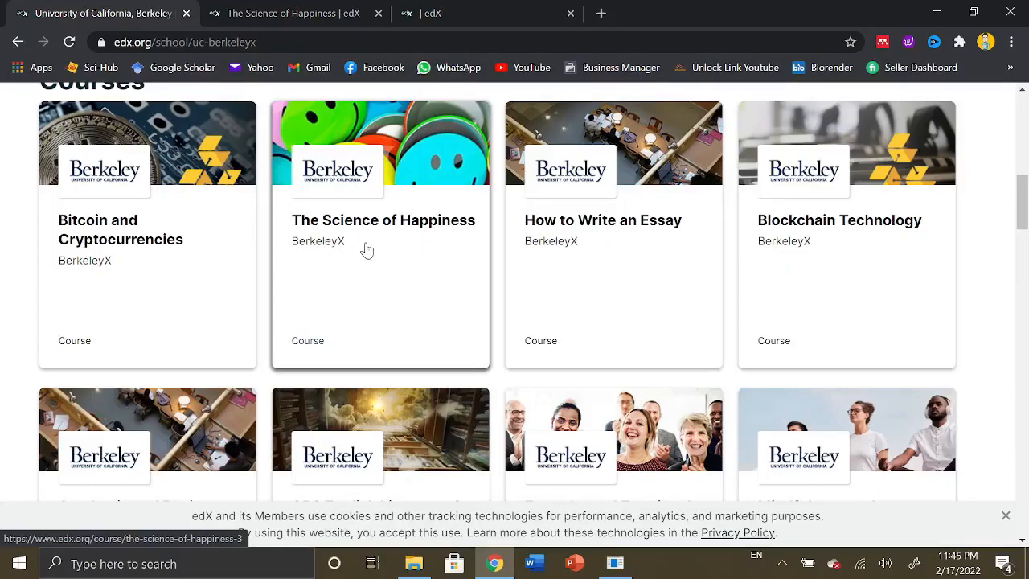
{"action": "mouse_move", "coordinate": [645, 244]}
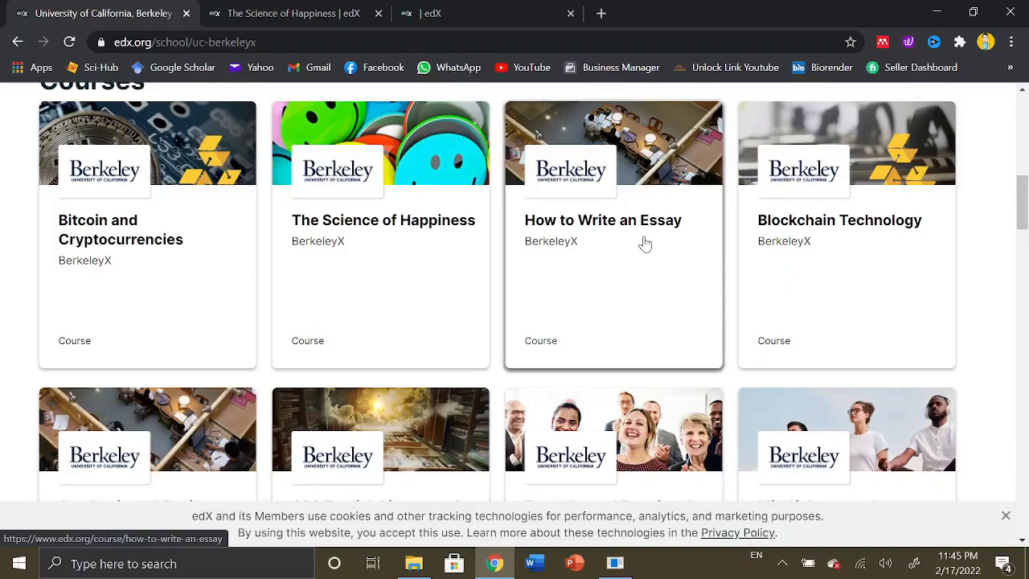
{"action": "mouse_move", "coordinate": [623, 235]}
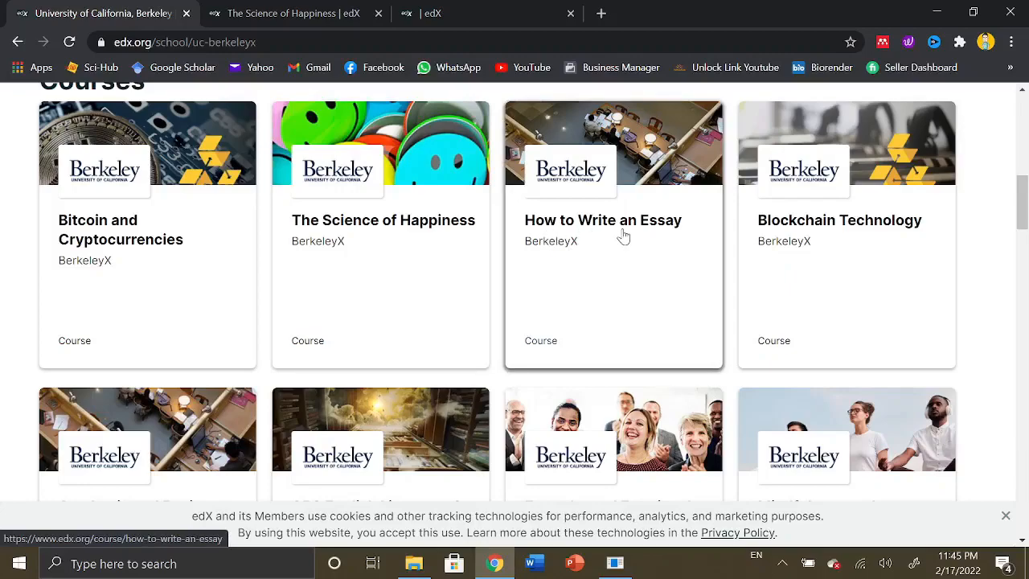
{"action": "mouse_move", "coordinate": [562, 237]}
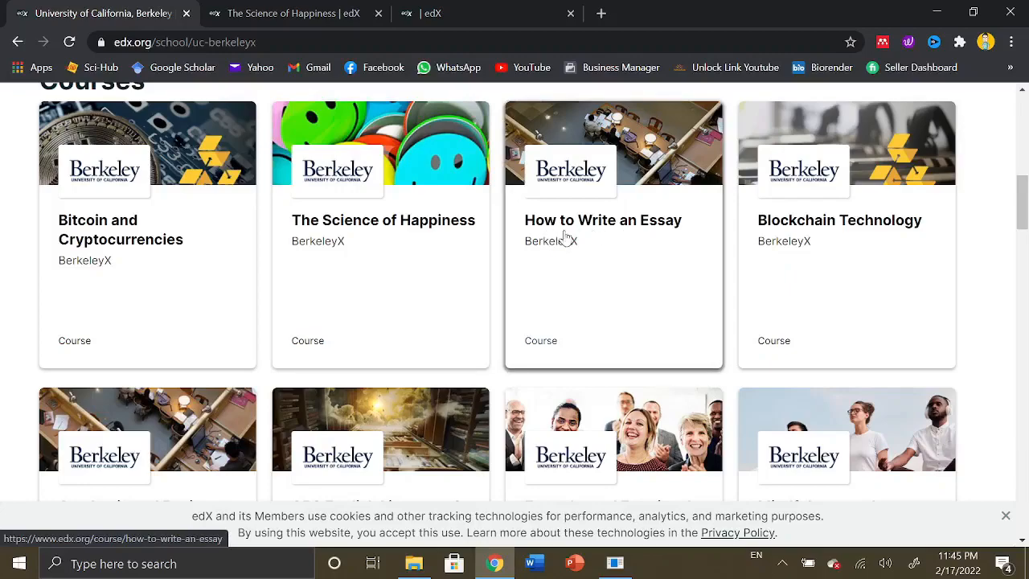
{"action": "mouse_move", "coordinate": [985, 256]}
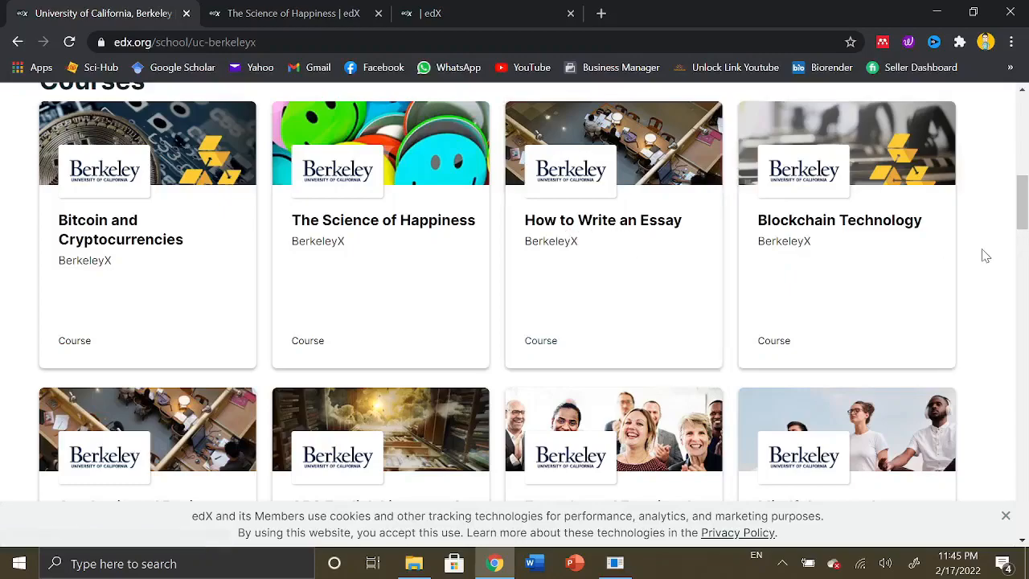
Scroll the course grid down to Writing for Social Justice and English for Journalists, Part 2
{"action": "scroll", "scroll_direction": "down", "scroll_amount": 3}
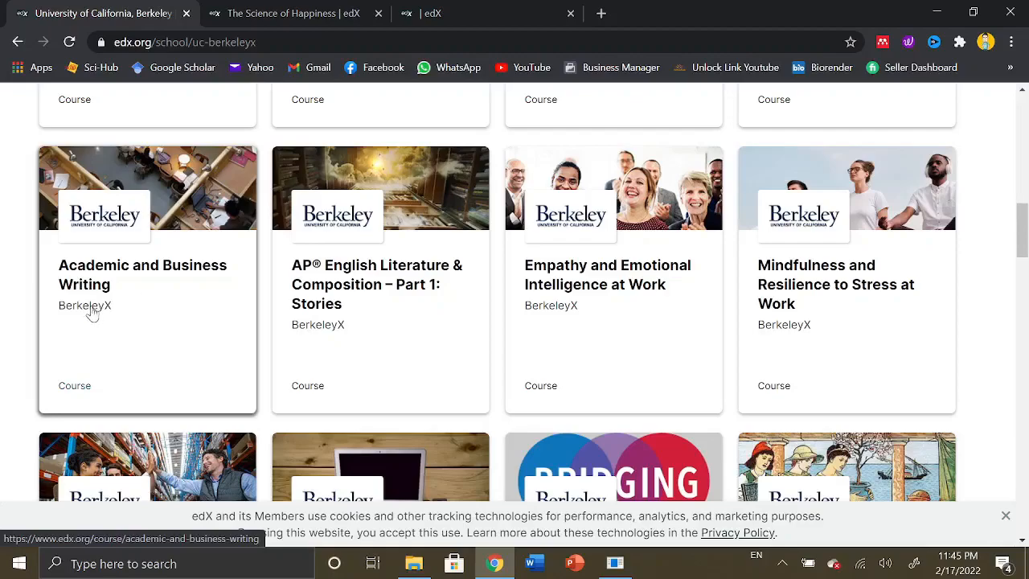
{"action": "mouse_move", "coordinate": [154, 304]}
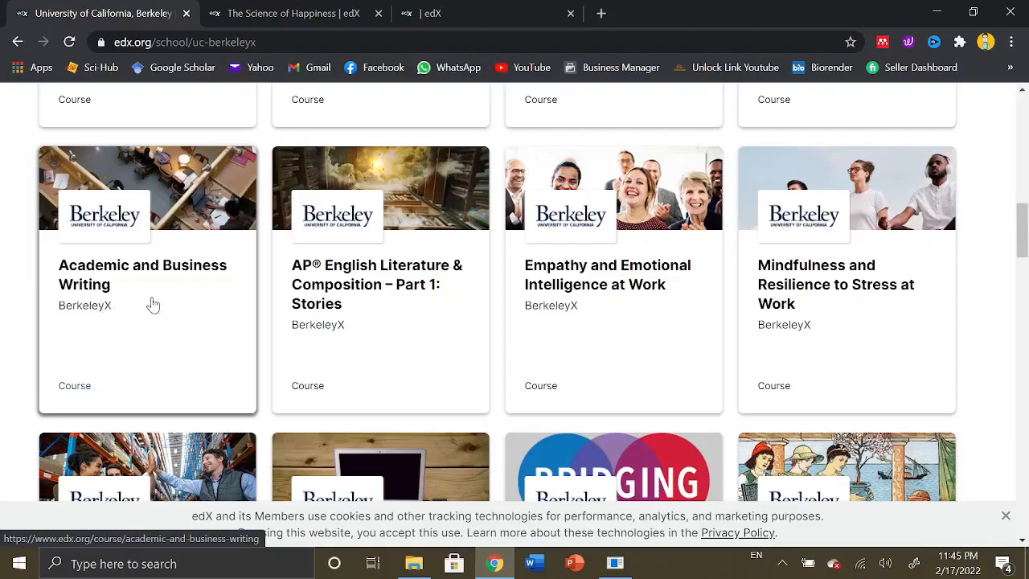
{"action": "mouse_move", "coordinate": [151, 314]}
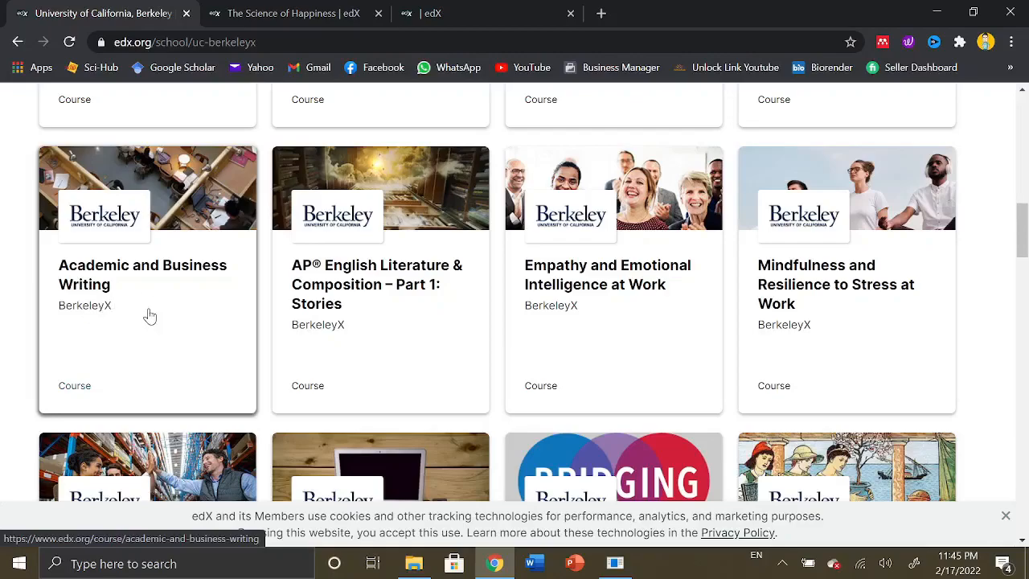
{"action": "mouse_move", "coordinate": [74, 306]}
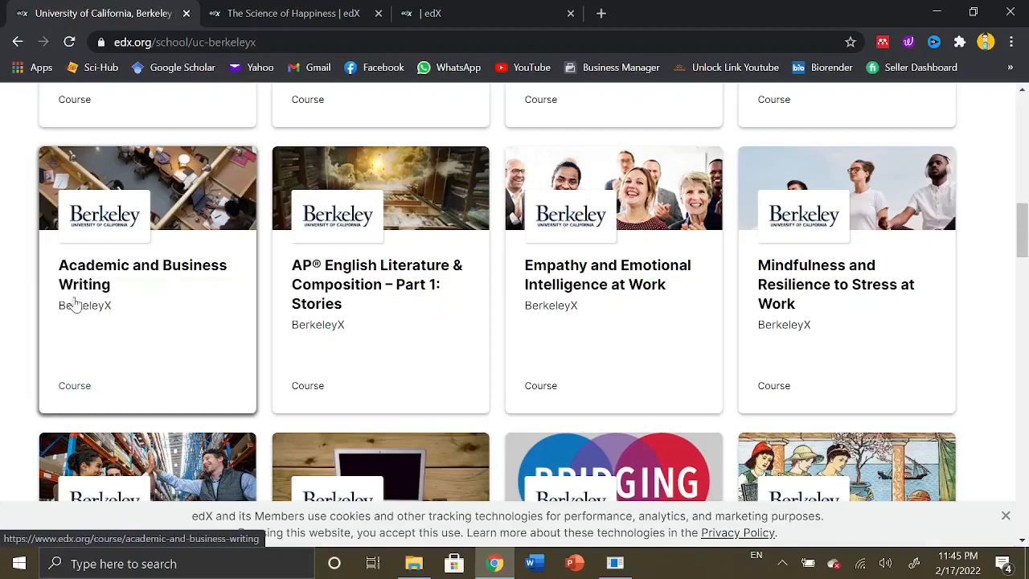
{"action": "mouse_move", "coordinate": [364, 285]}
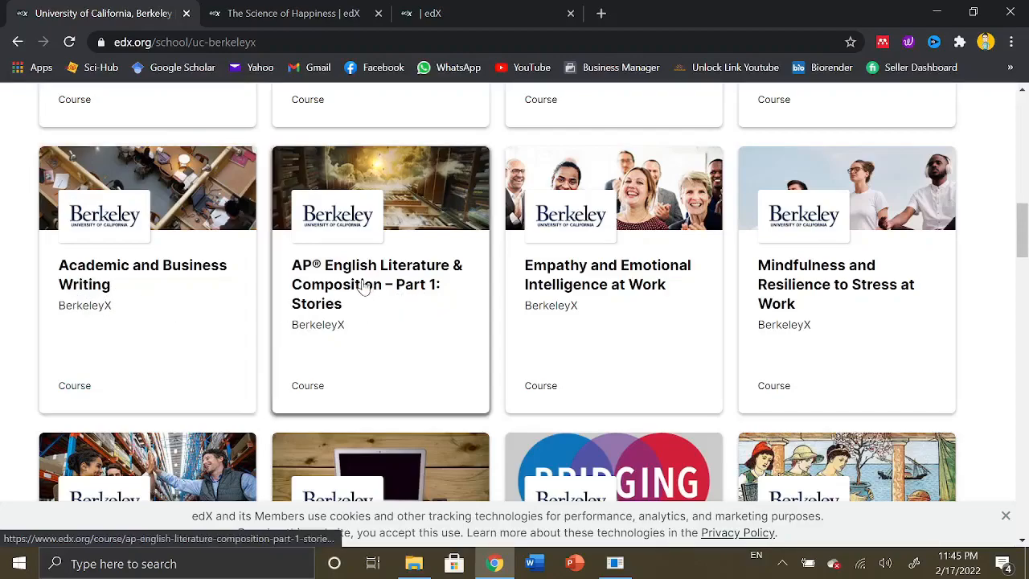
{"action": "mouse_move", "coordinate": [312, 314]}
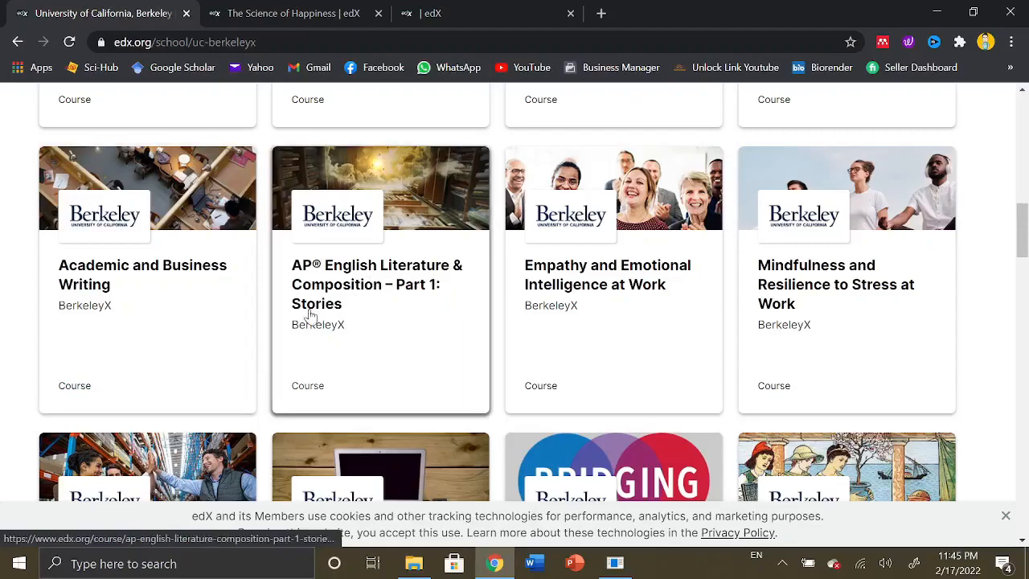
{"action": "mouse_move", "coordinate": [593, 311]}
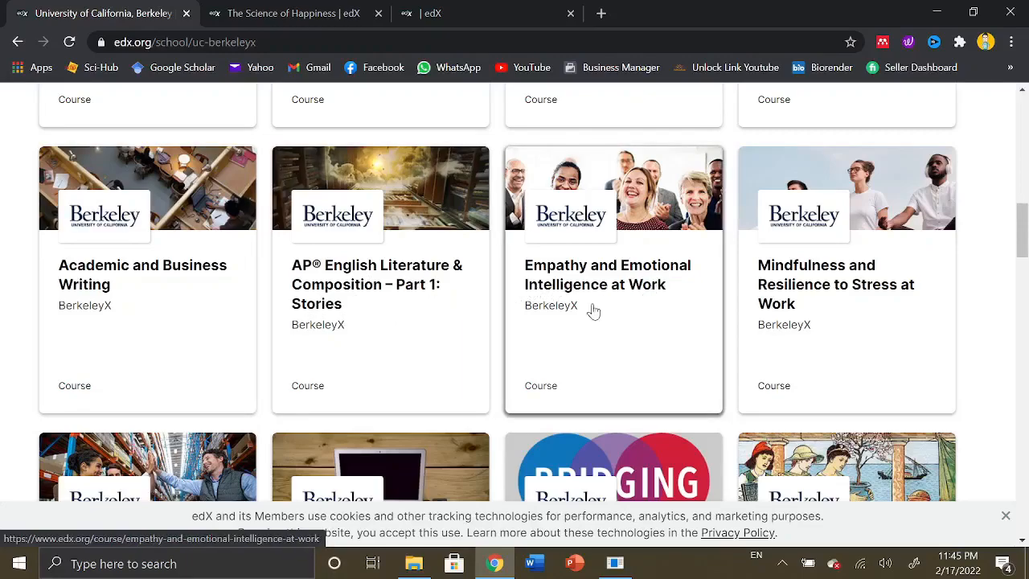
{"action": "mouse_move", "coordinate": [826, 299]}
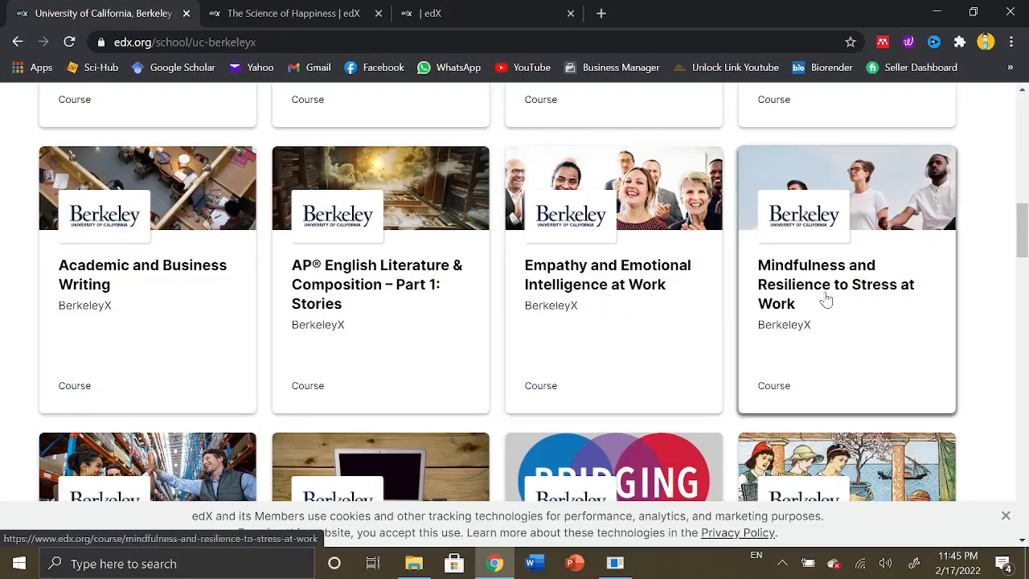
{"action": "mouse_move", "coordinate": [858, 305]}
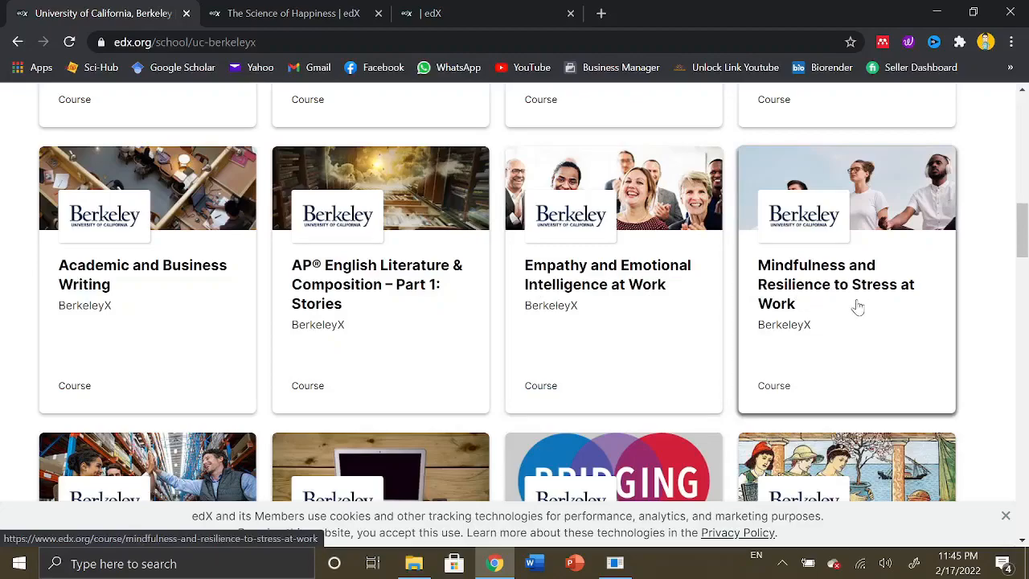
{"action": "scroll", "scroll_direction": "down", "scroll_amount": 3}
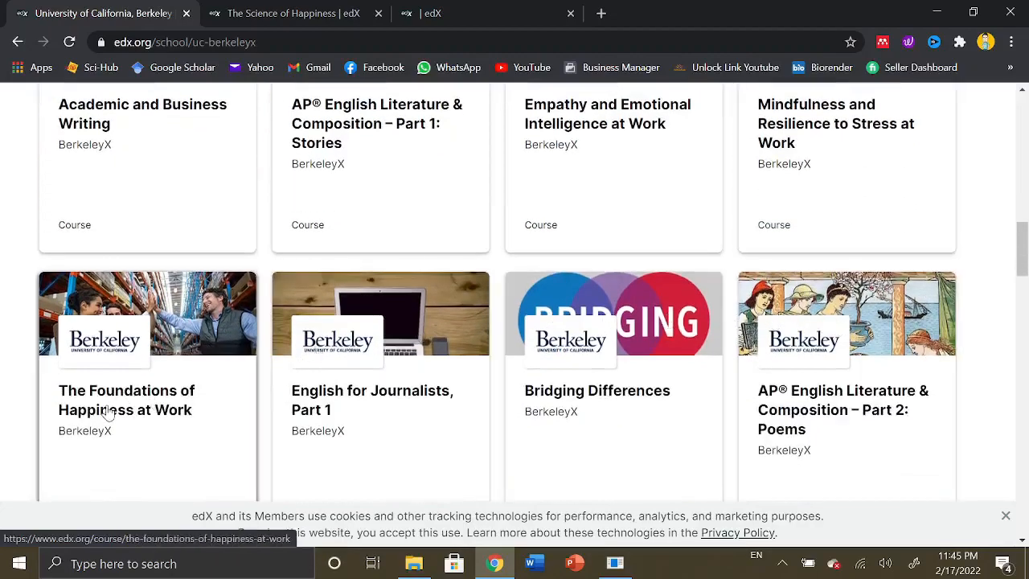
{"action": "mouse_move", "coordinate": [353, 426]}
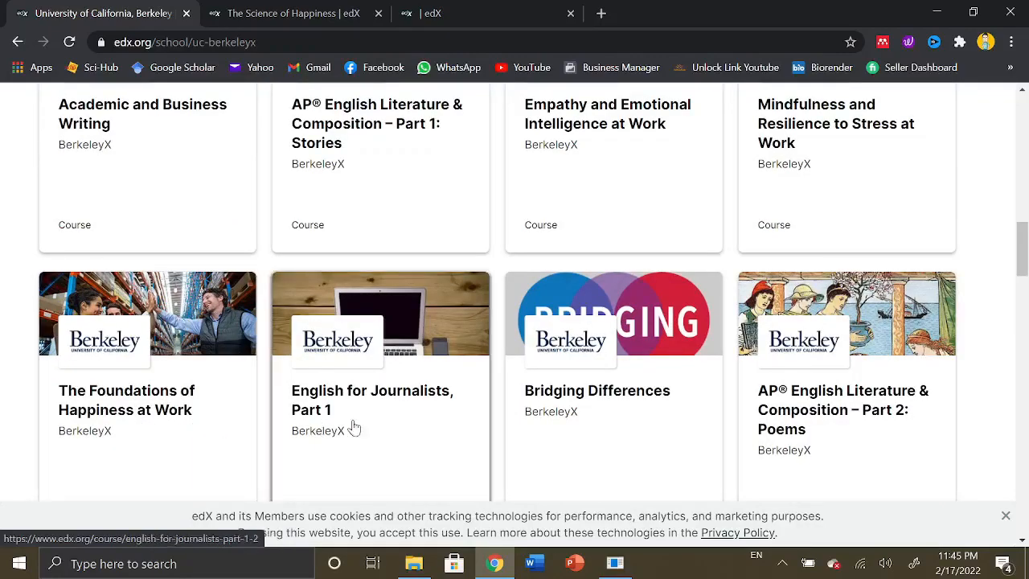
{"action": "mouse_move", "coordinate": [635, 417]}
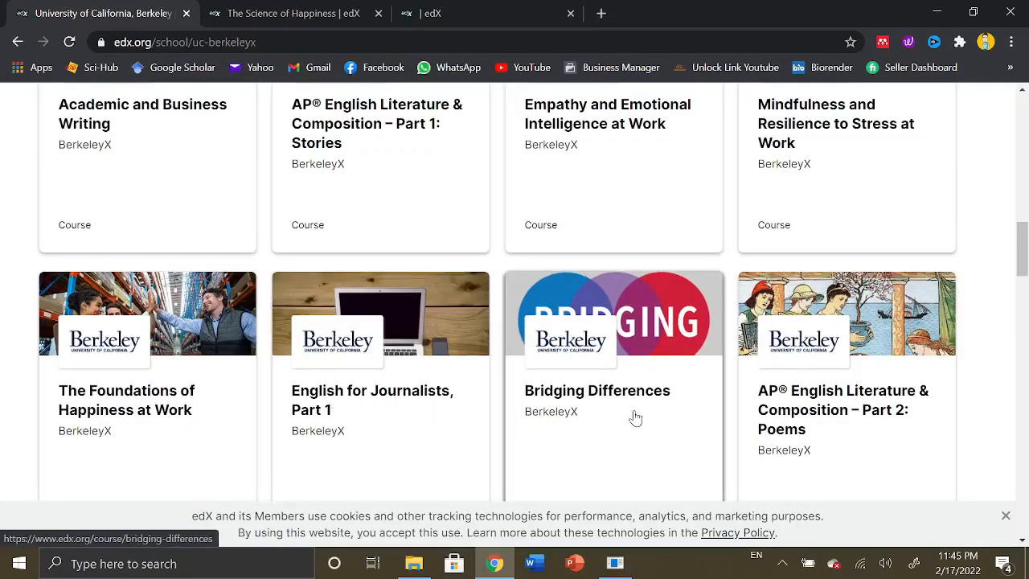
{"action": "scroll", "scroll_direction": "down", "scroll_amount": 3}
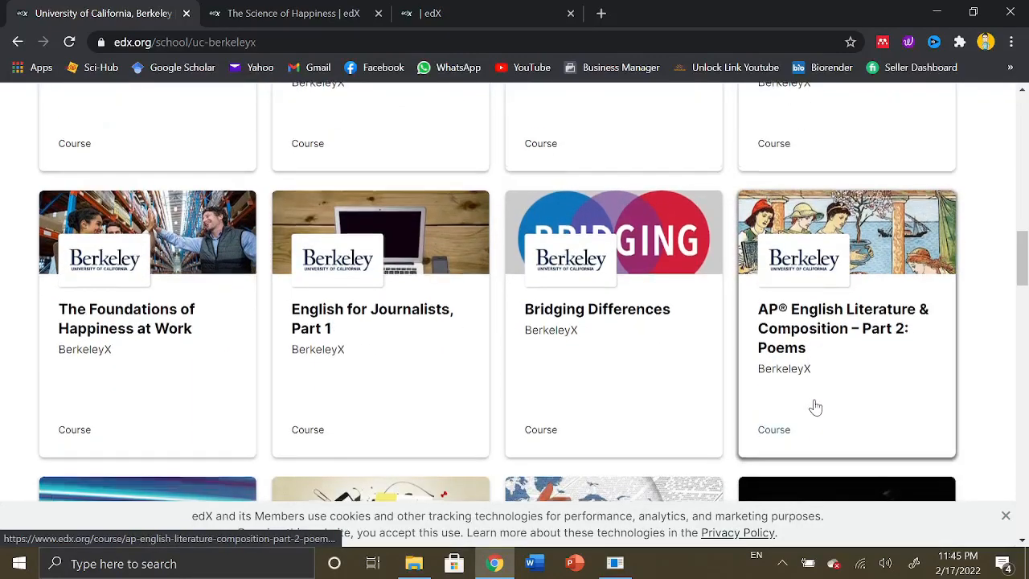
{"action": "scroll", "scroll_direction": "down", "scroll_amount": 3}
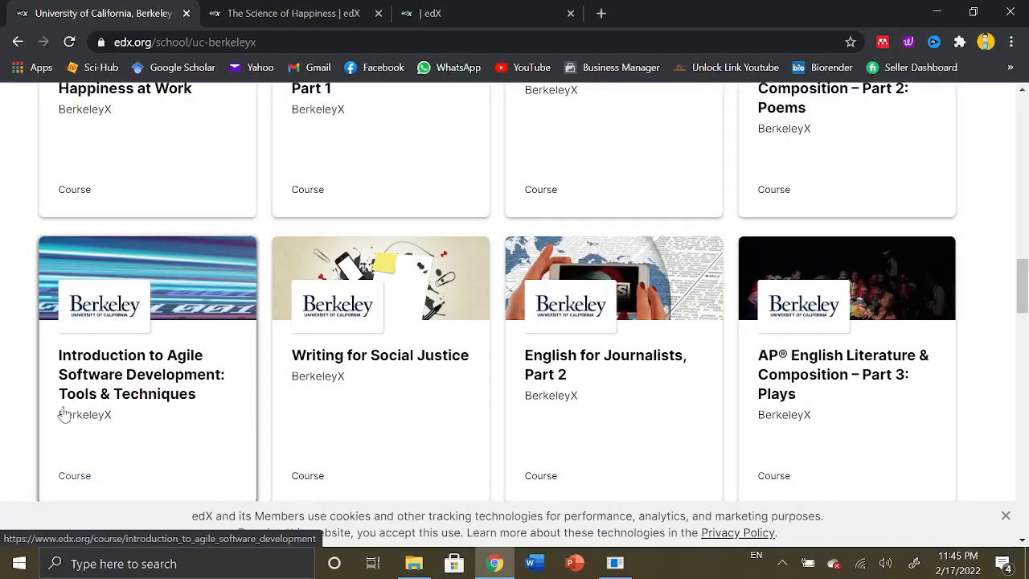
{"action": "mouse_move", "coordinate": [133, 374]}
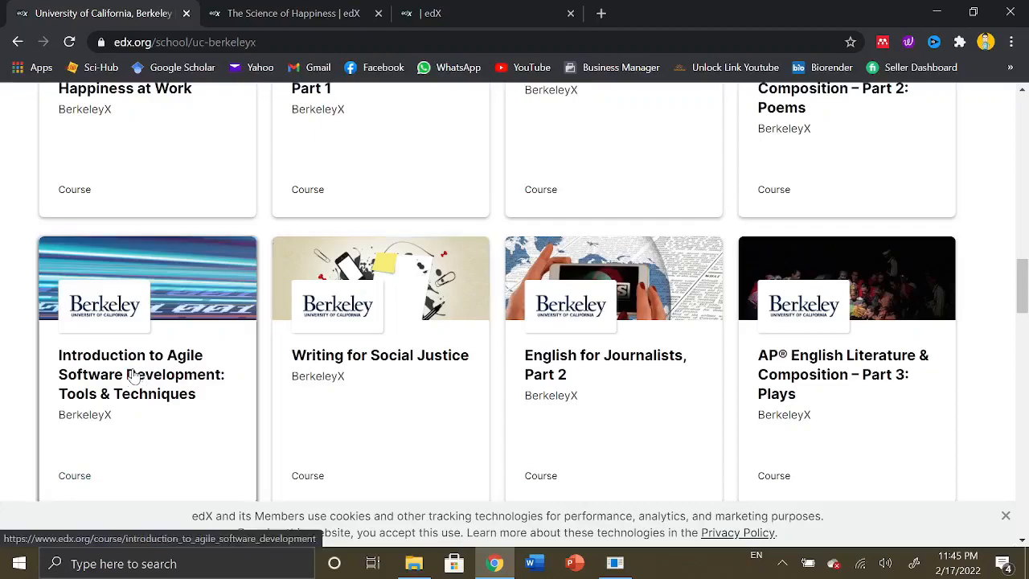
{"action": "mouse_move", "coordinate": [78, 327]}
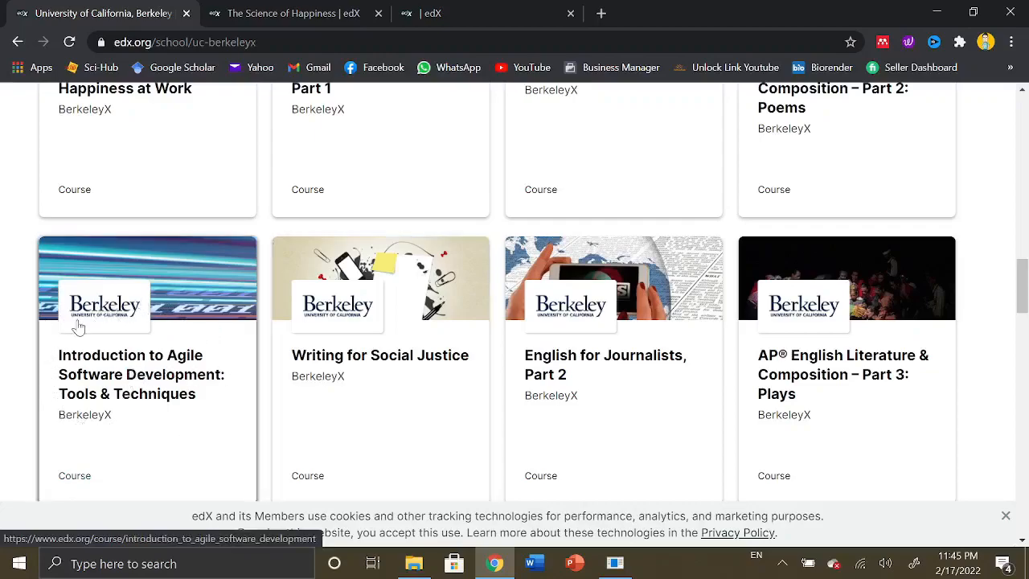
{"action": "mouse_move", "coordinate": [331, 385]}
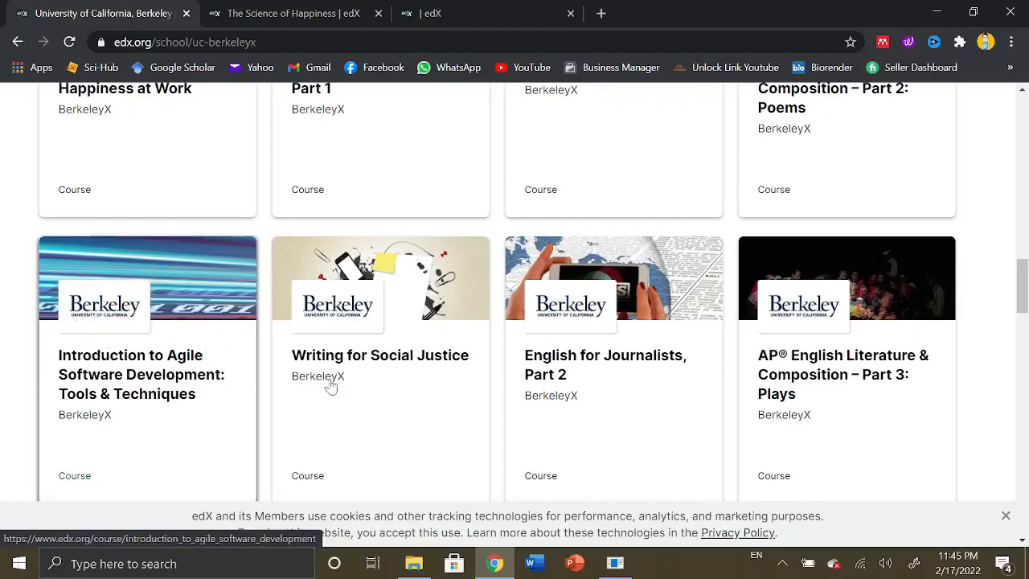
{"action": "mouse_move", "coordinate": [438, 376]}
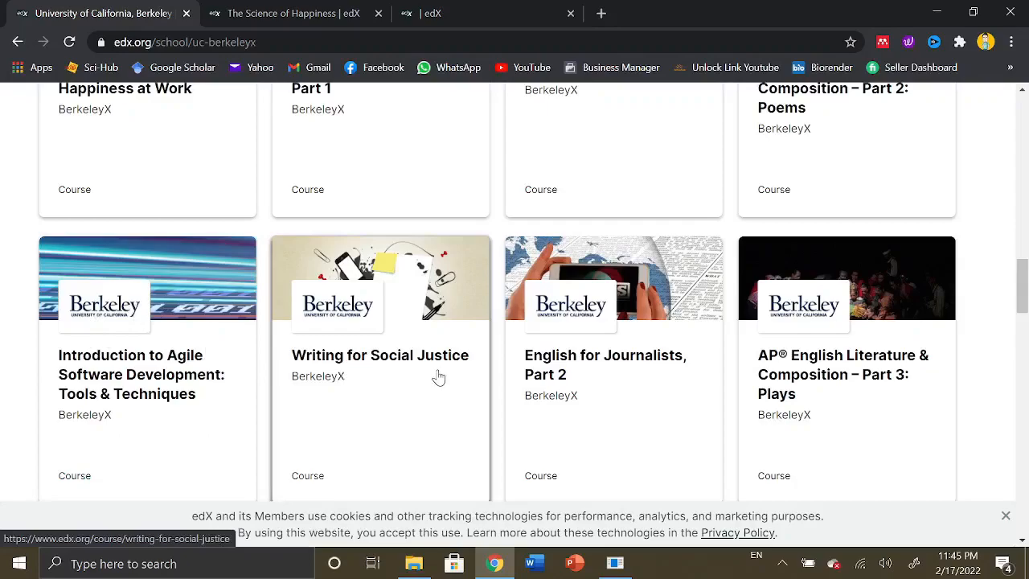
Scroll to the row with Video for Content Creators and COVID-19 and Global Inequalities
{"action": "scroll", "scroll_direction": "down", "scroll_amount": 3}
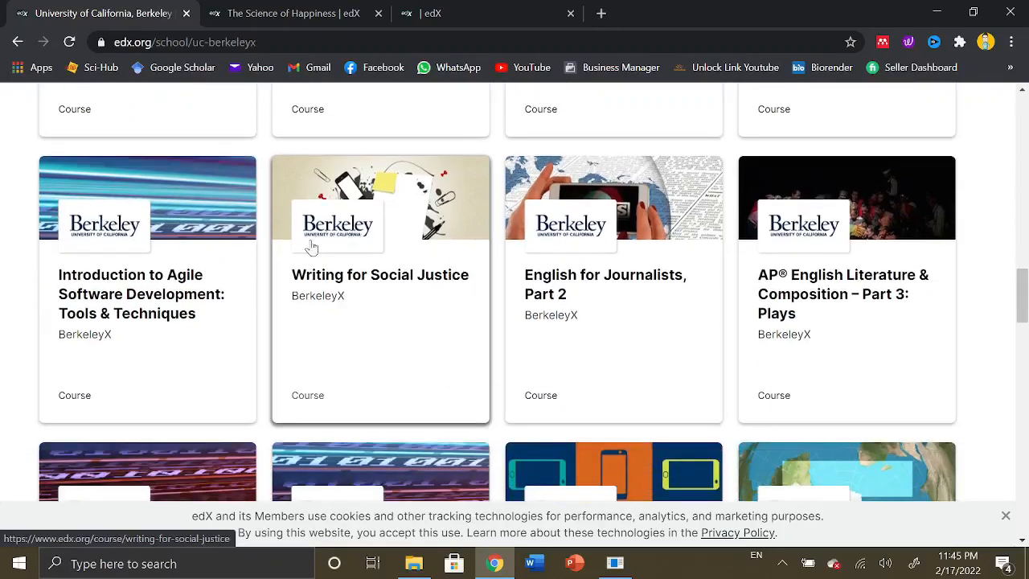
{"action": "mouse_move", "coordinate": [336, 291]}
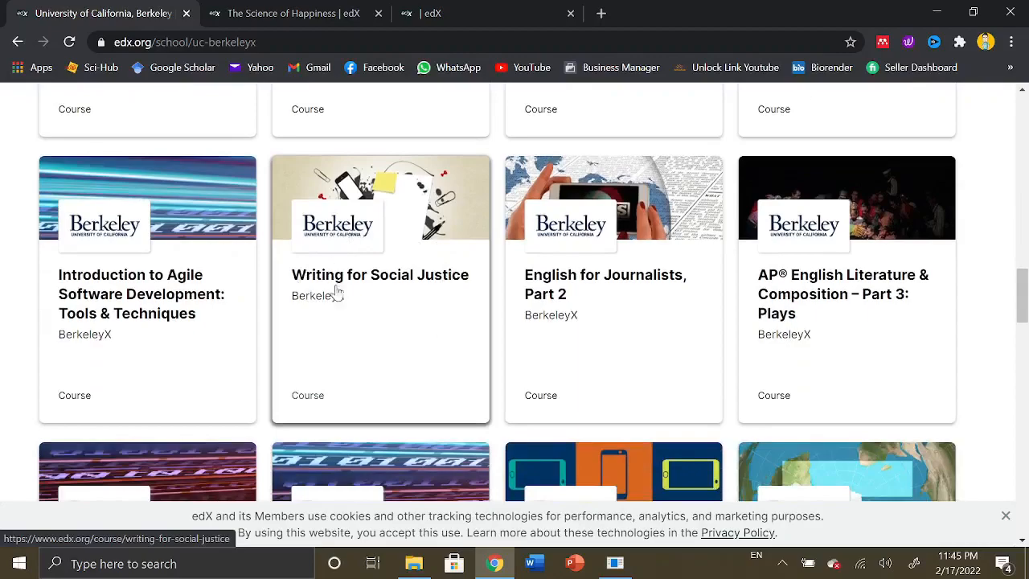
{"action": "mouse_move", "coordinate": [401, 295]}
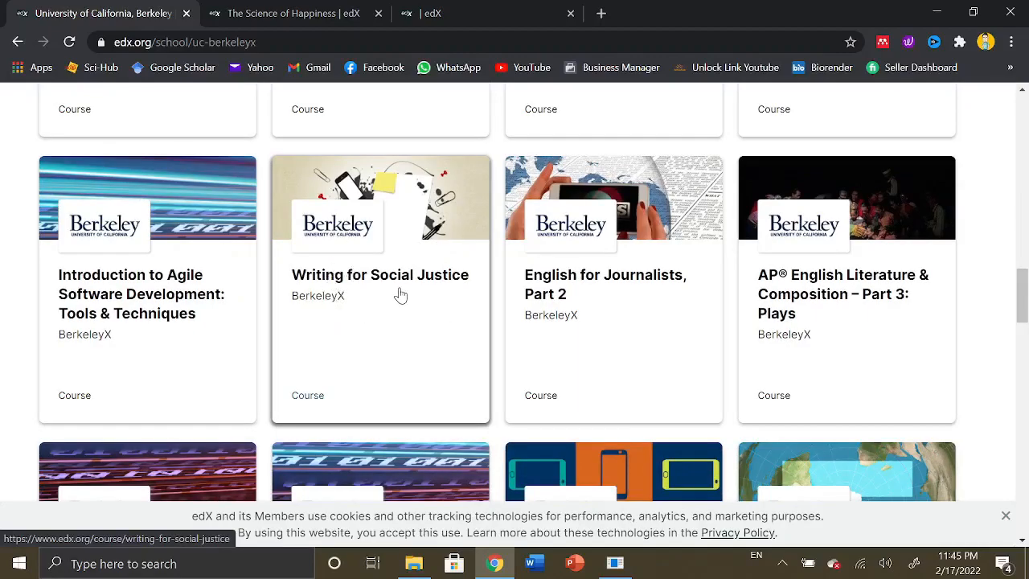
{"action": "mouse_move", "coordinate": [411, 293]}
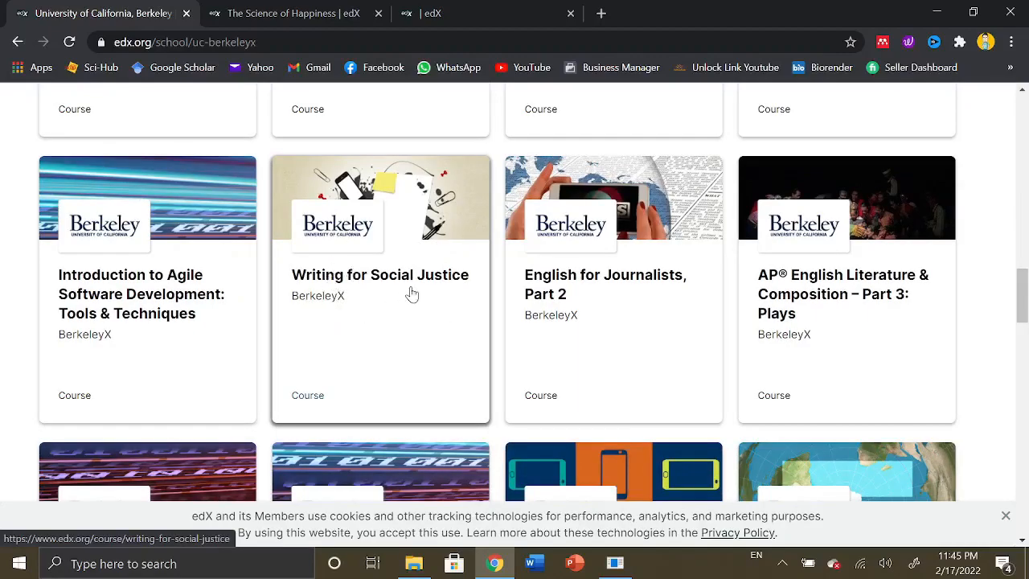
{"action": "mouse_move", "coordinate": [655, 293]}
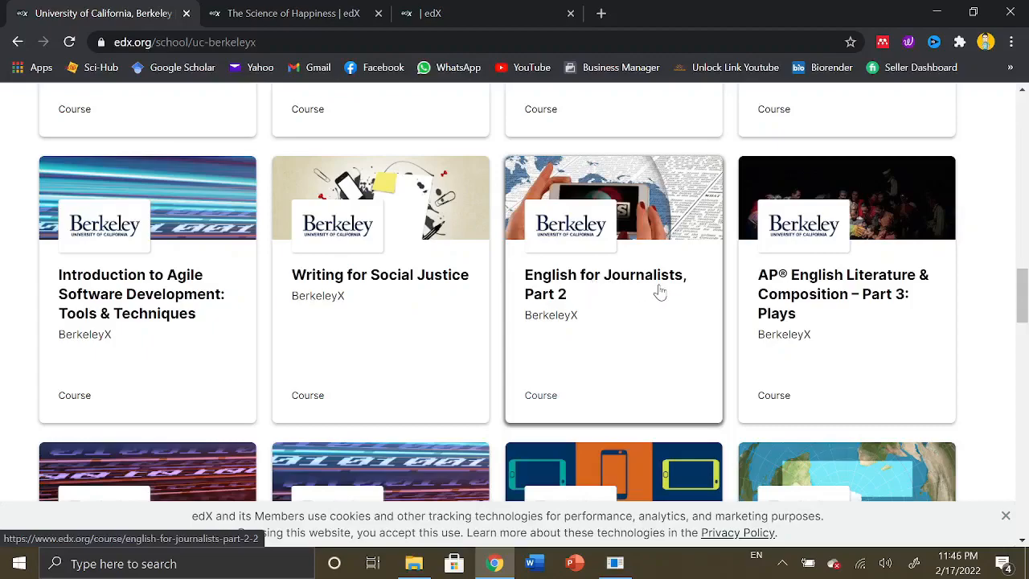
{"action": "mouse_move", "coordinate": [836, 292]}
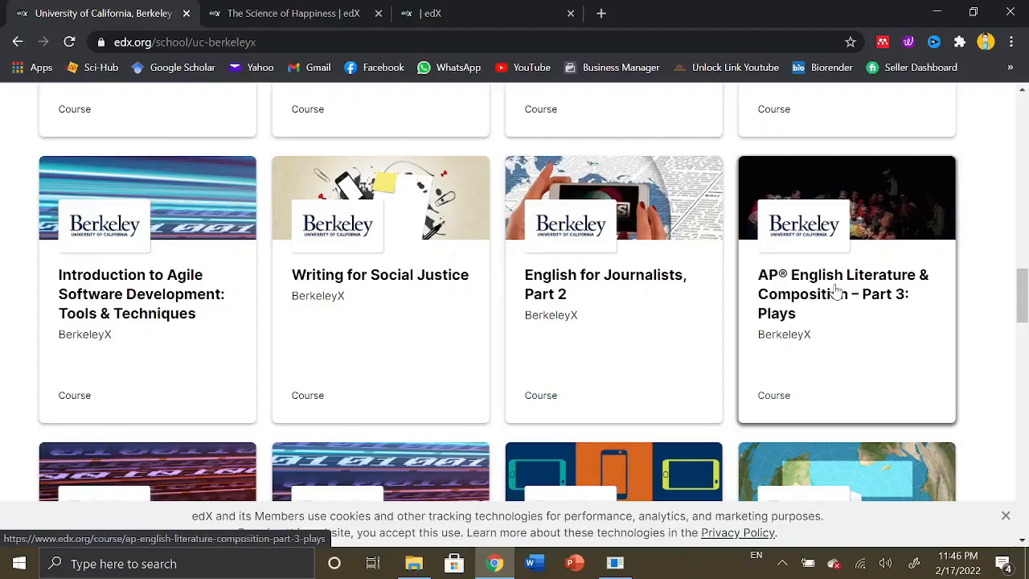
{"action": "scroll", "scroll_direction": "down", "scroll_amount": 3}
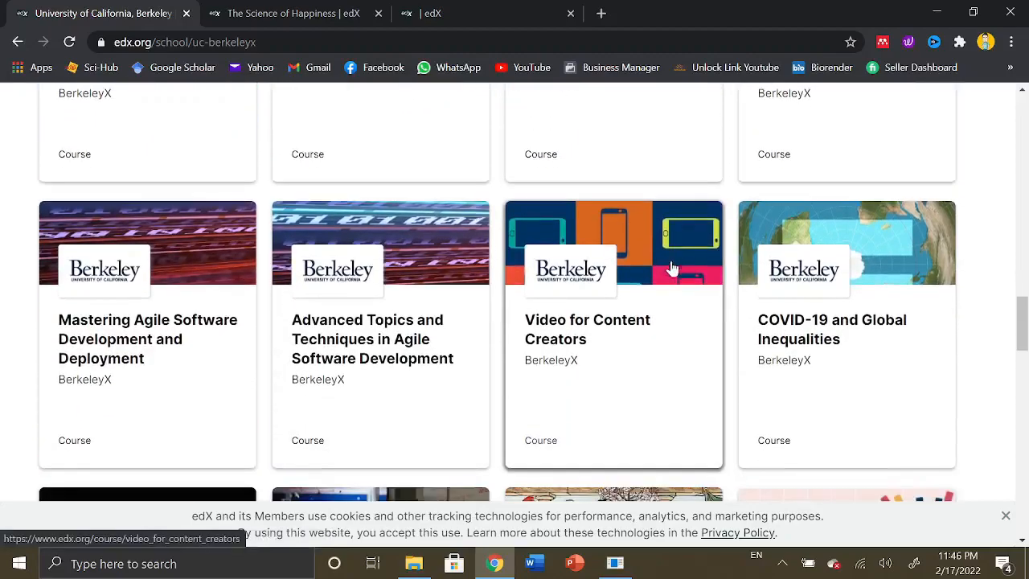
{"action": "mouse_move", "coordinate": [143, 314]}
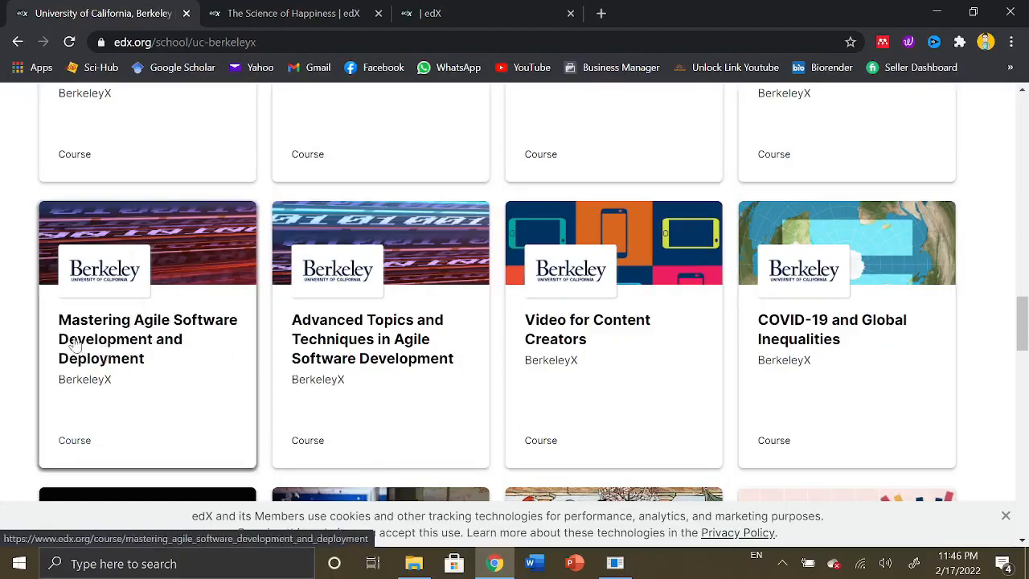
{"action": "mouse_move", "coordinate": [185, 370]}
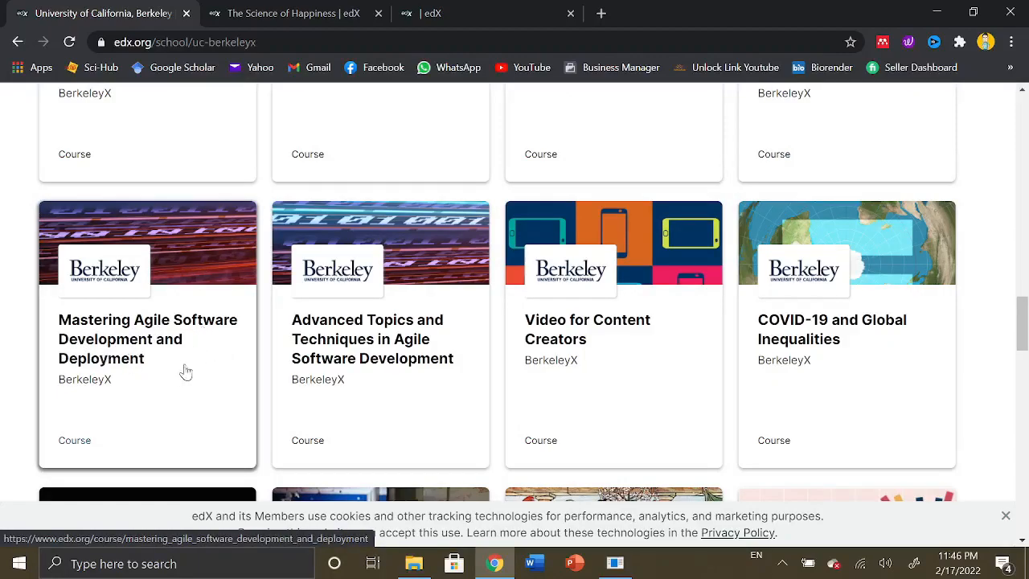
{"action": "mouse_move", "coordinate": [379, 358]}
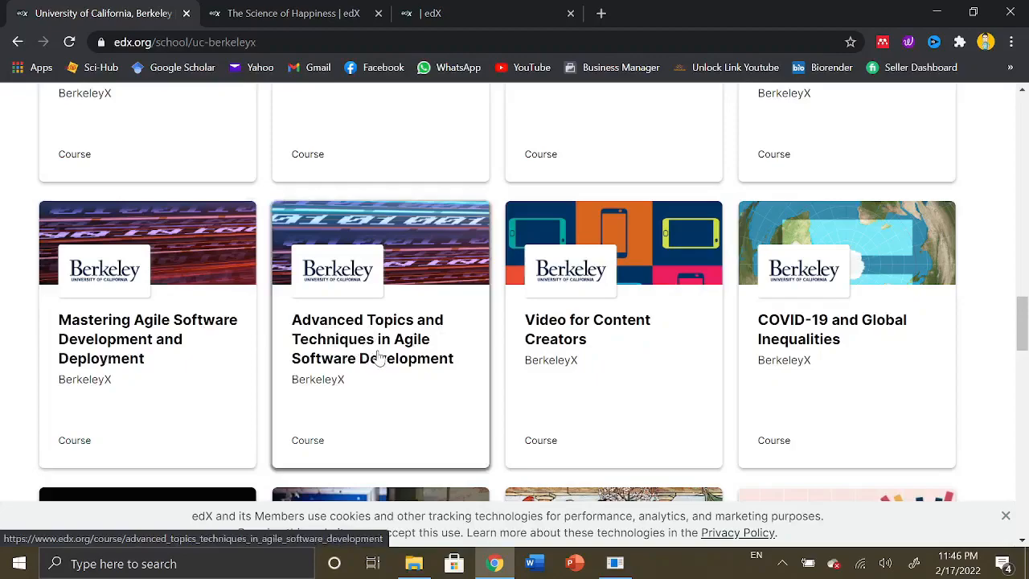
{"action": "mouse_move", "coordinate": [416, 374]}
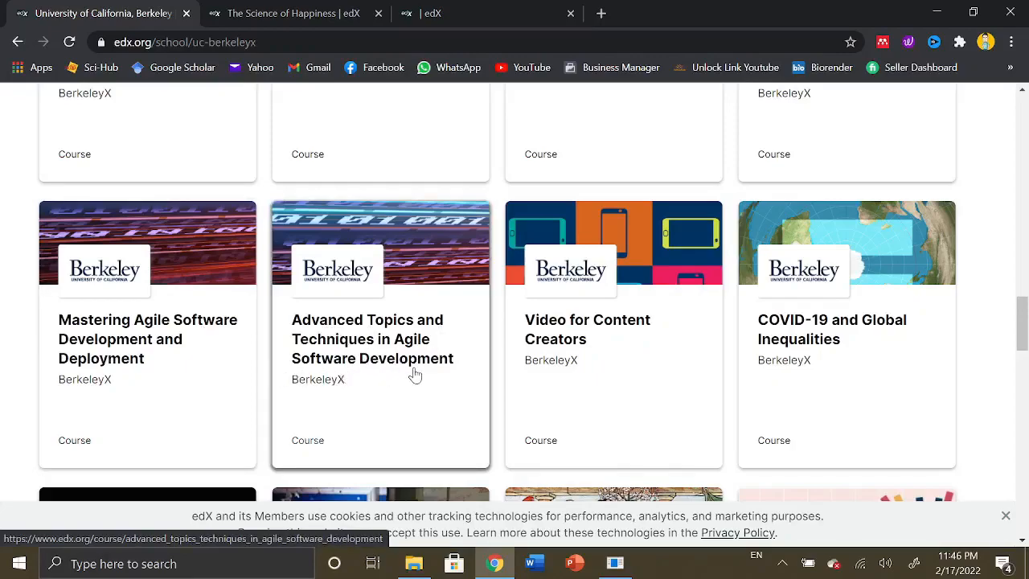
{"action": "mouse_move", "coordinate": [563, 354]}
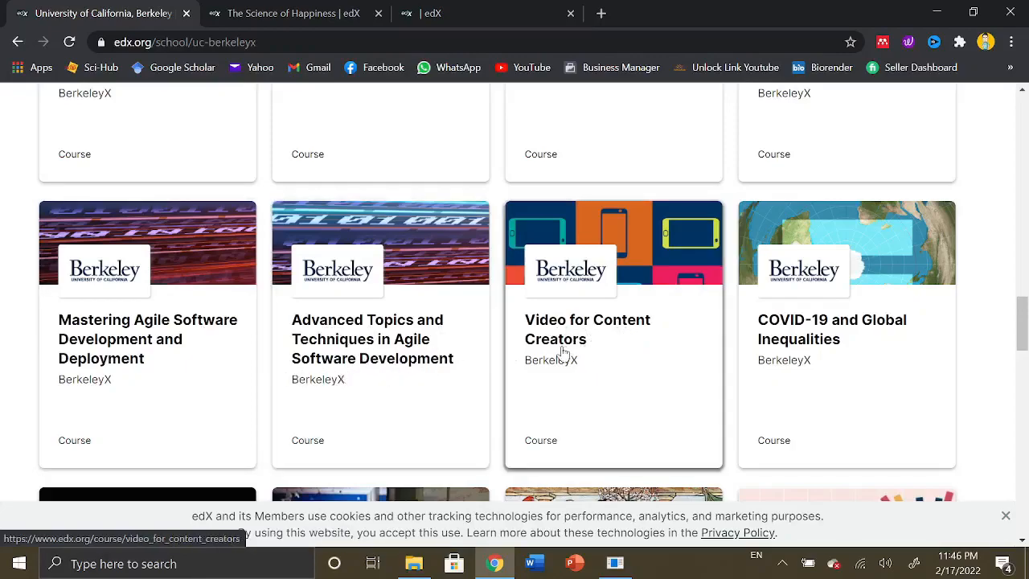
{"action": "mouse_move", "coordinate": [617, 370]}
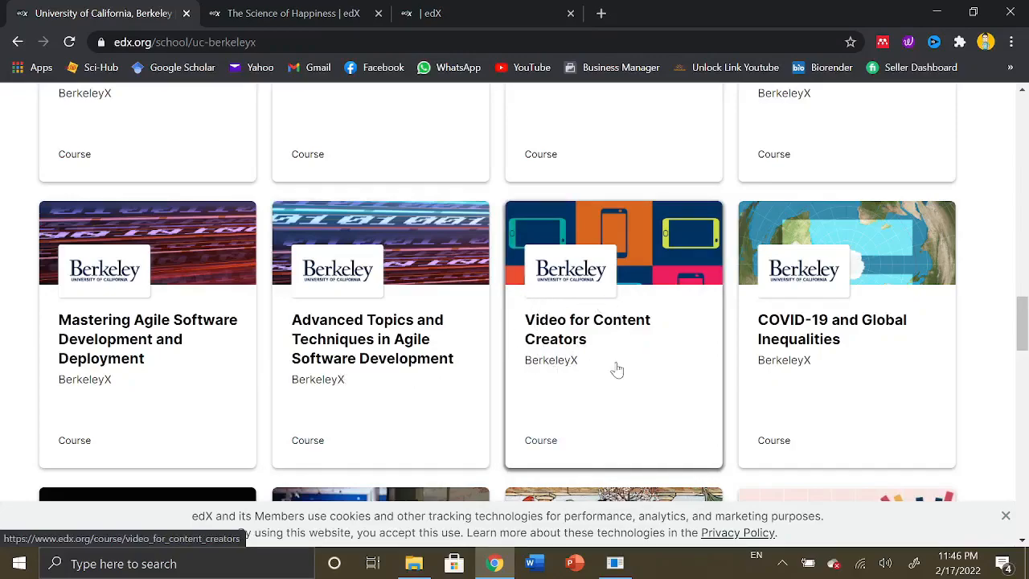
{"action": "mouse_move", "coordinate": [622, 313]}
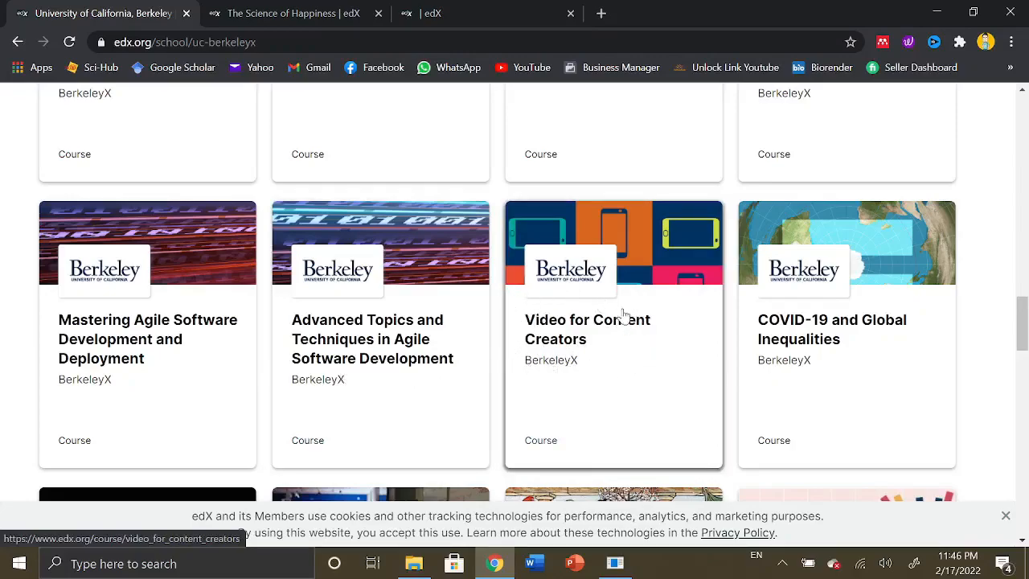
{"action": "mouse_move", "coordinate": [659, 337]}
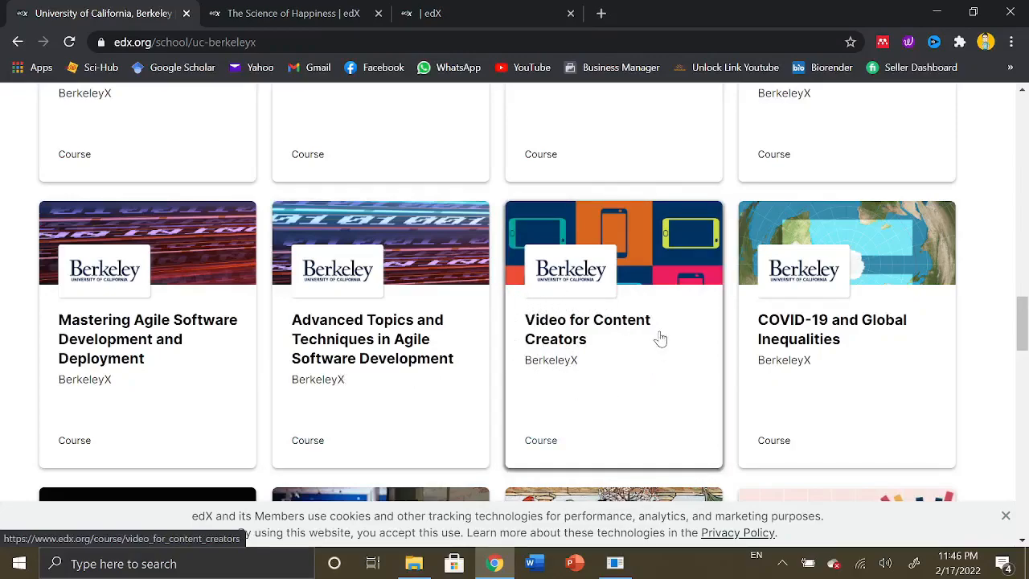
{"action": "mouse_move", "coordinate": [521, 357]}
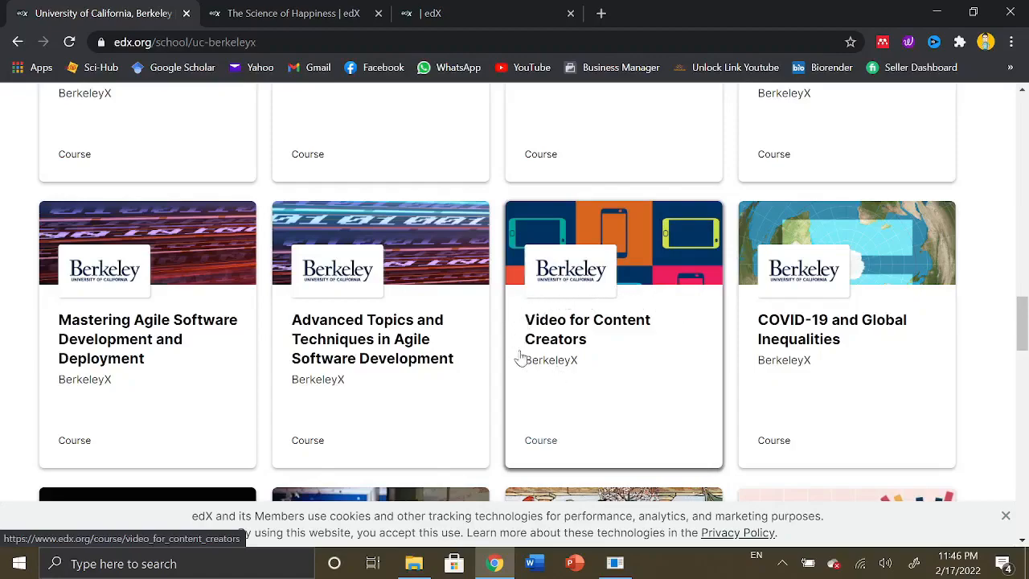
{"action": "mouse_move", "coordinate": [575, 365]}
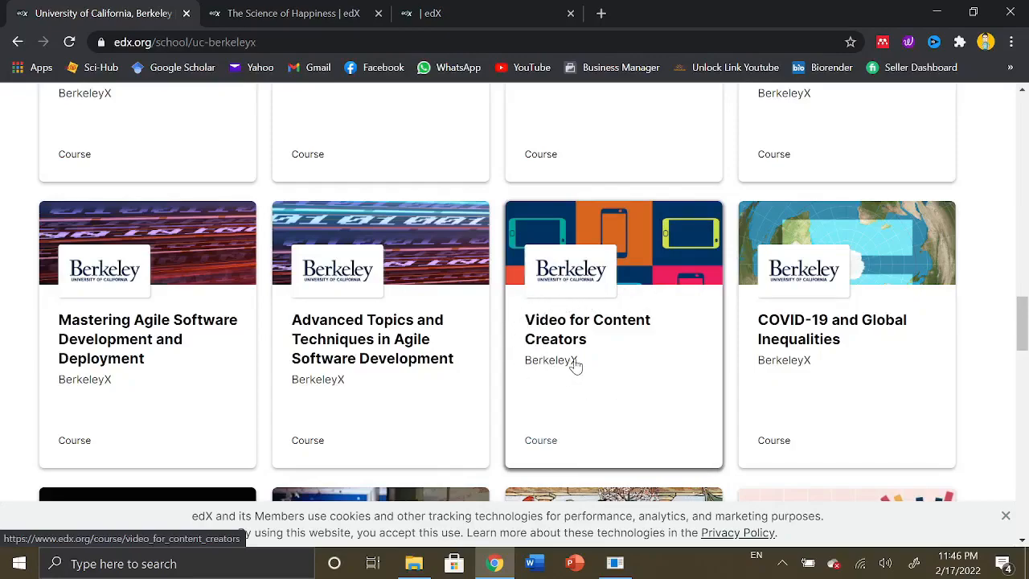
{"action": "mouse_move", "coordinate": [886, 341]}
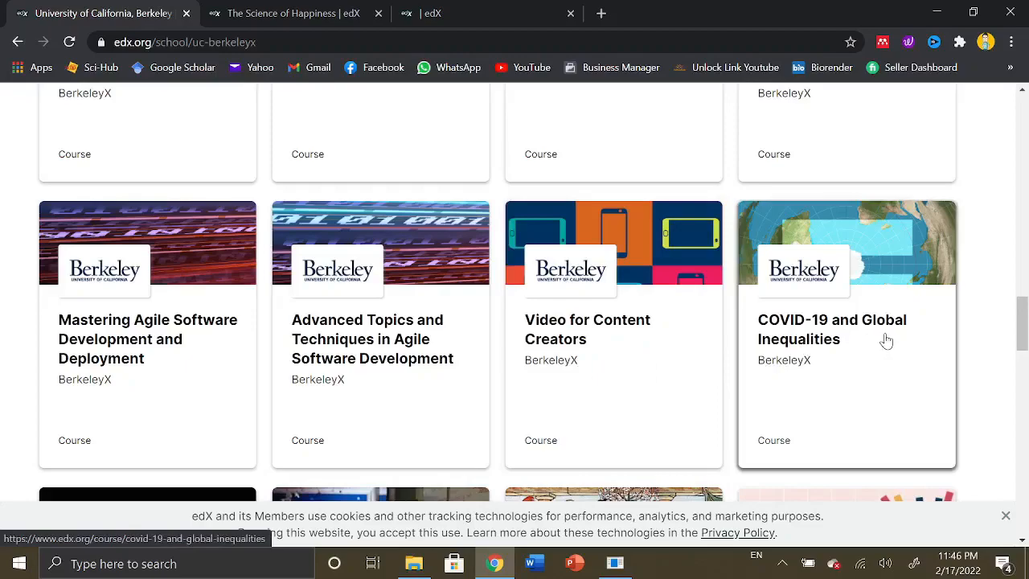
Scroll down to the end of the BerkeleyX course listing
{"action": "scroll", "scroll_direction": "down", "scroll_amount": 3}
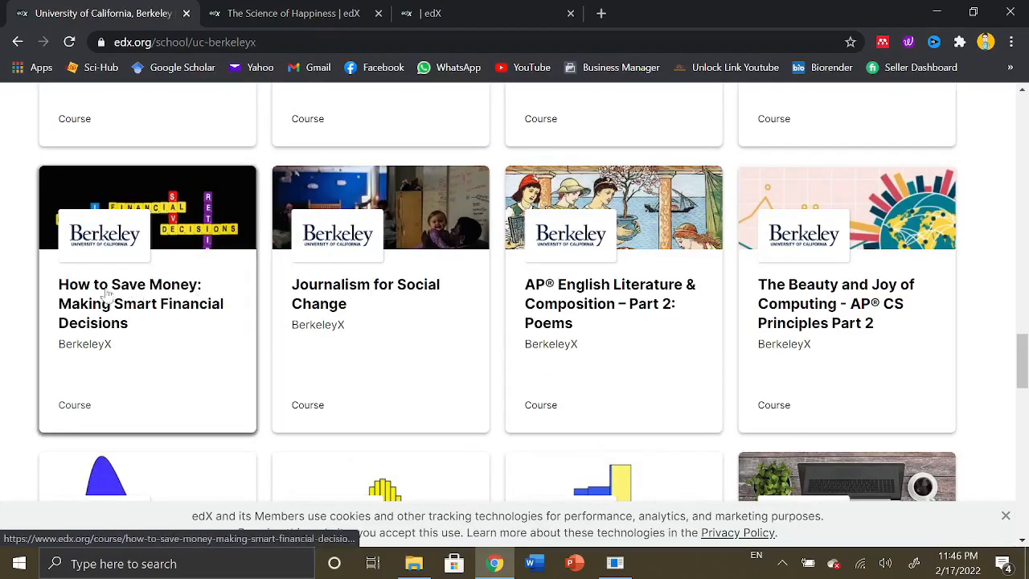
{"action": "mouse_move", "coordinate": [103, 336]}
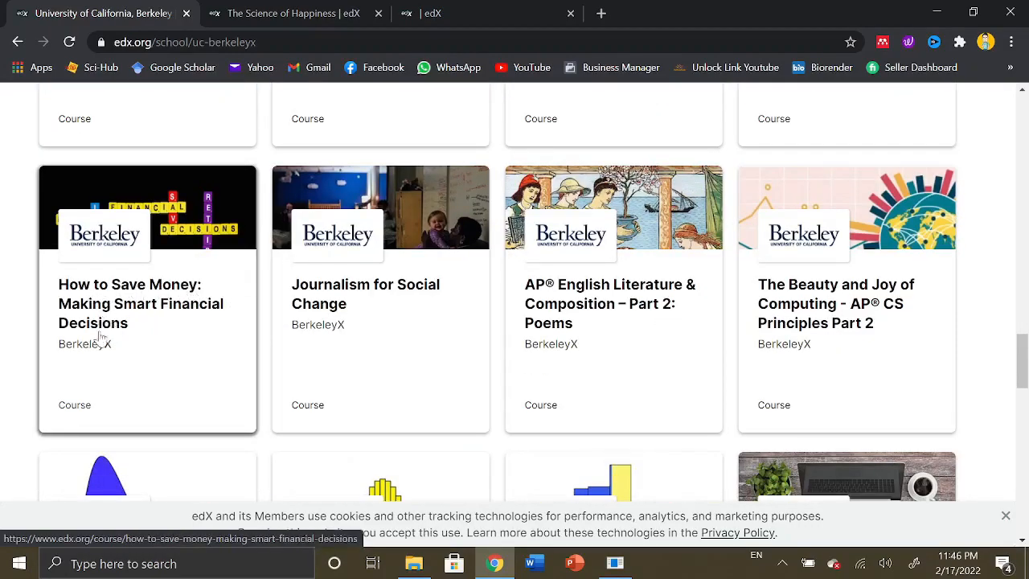
{"action": "mouse_move", "coordinate": [342, 303]}
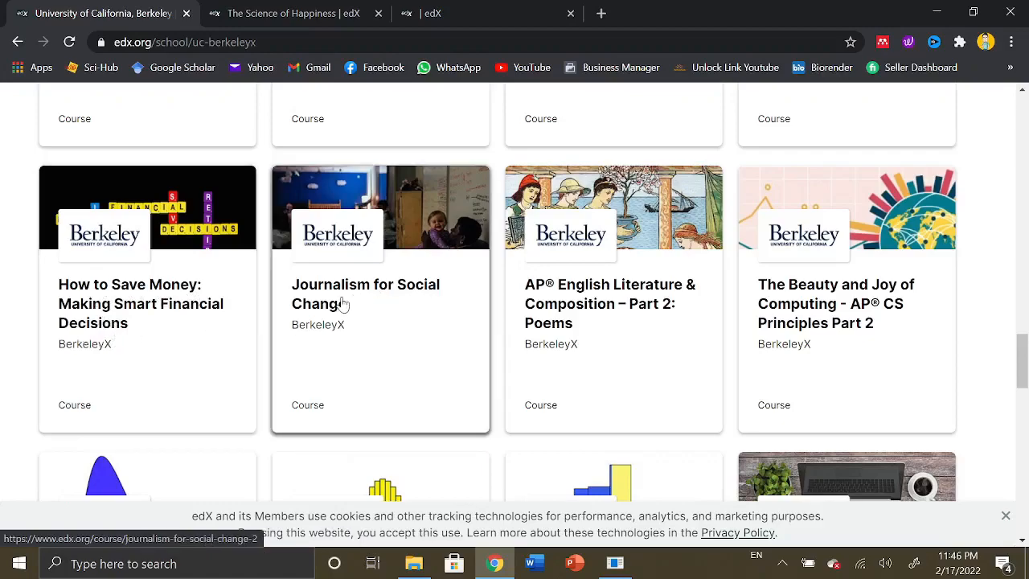
{"action": "mouse_move", "coordinate": [629, 301]}
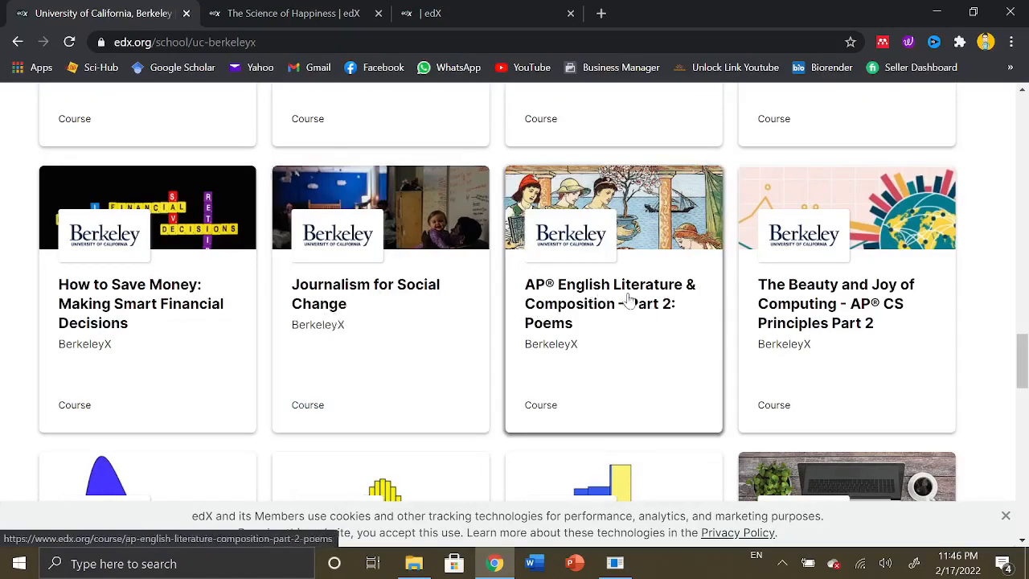
{"action": "mouse_move", "coordinate": [833, 330]}
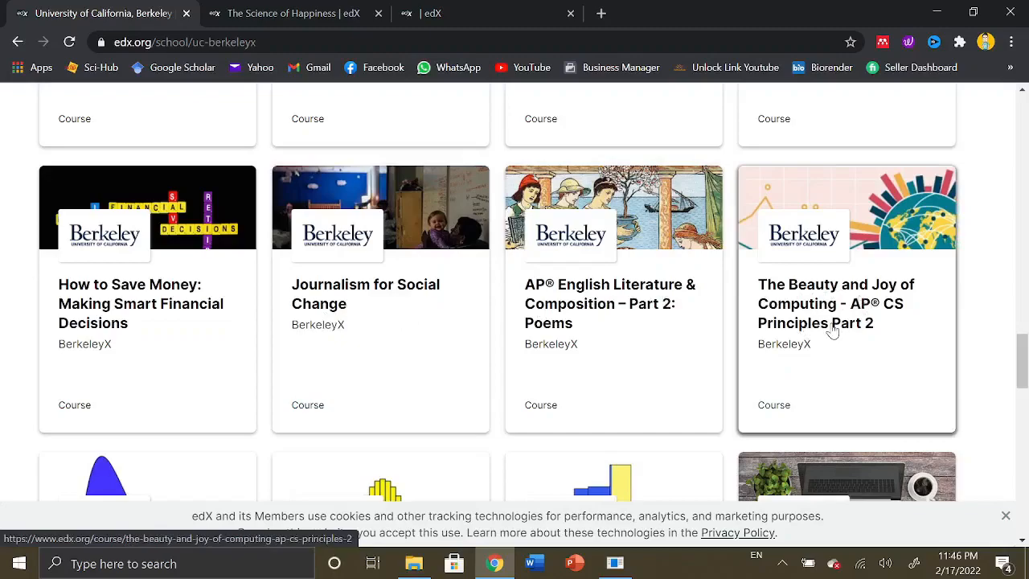
{"action": "scroll", "scroll_direction": "down", "scroll_amount": 3}
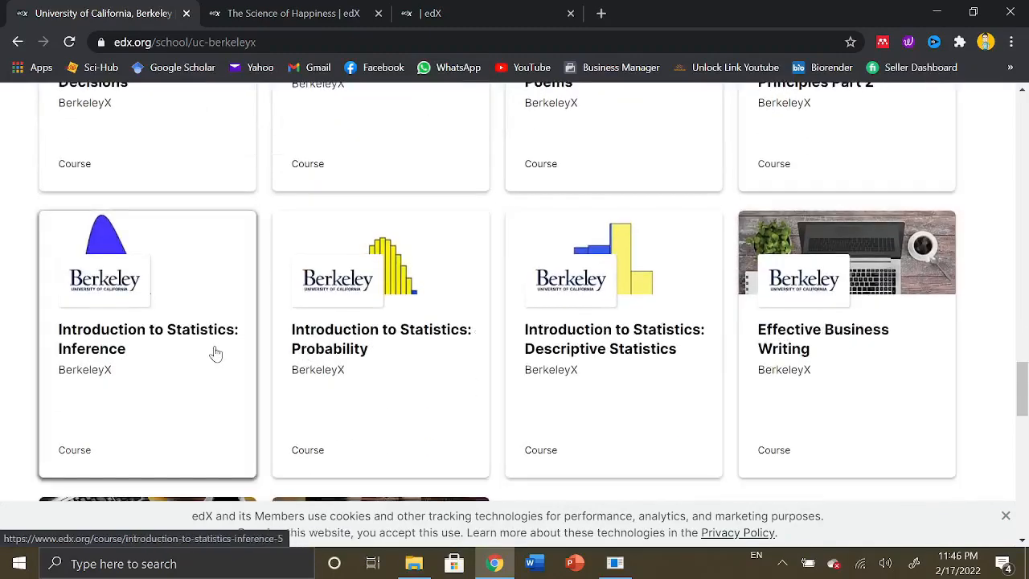
{"action": "scroll", "scroll_direction": "down", "scroll_amount": 3}
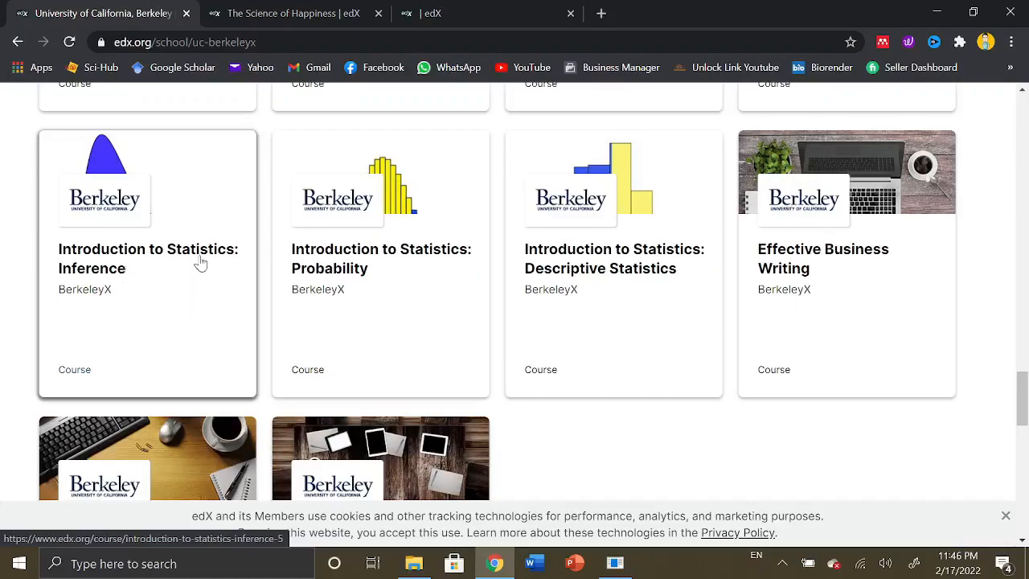
{"action": "mouse_move", "coordinate": [128, 257]}
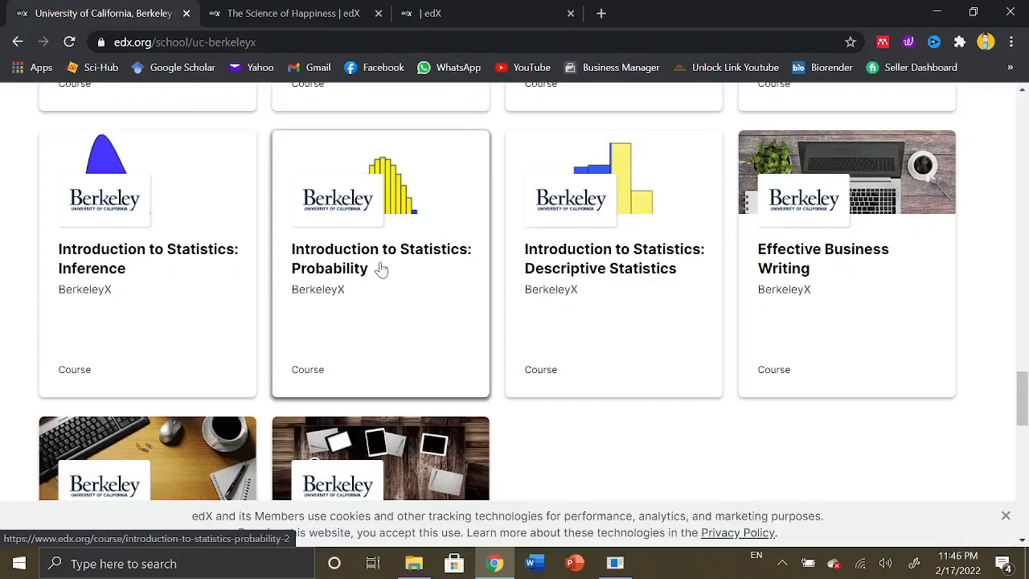
{"action": "mouse_move", "coordinate": [739, 281]}
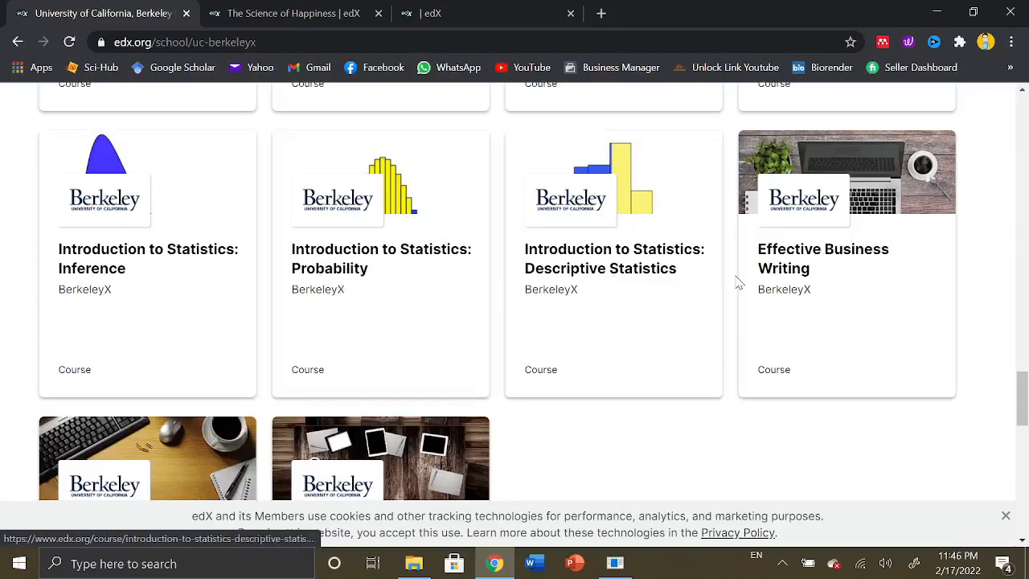
{"action": "mouse_move", "coordinate": [598, 278]}
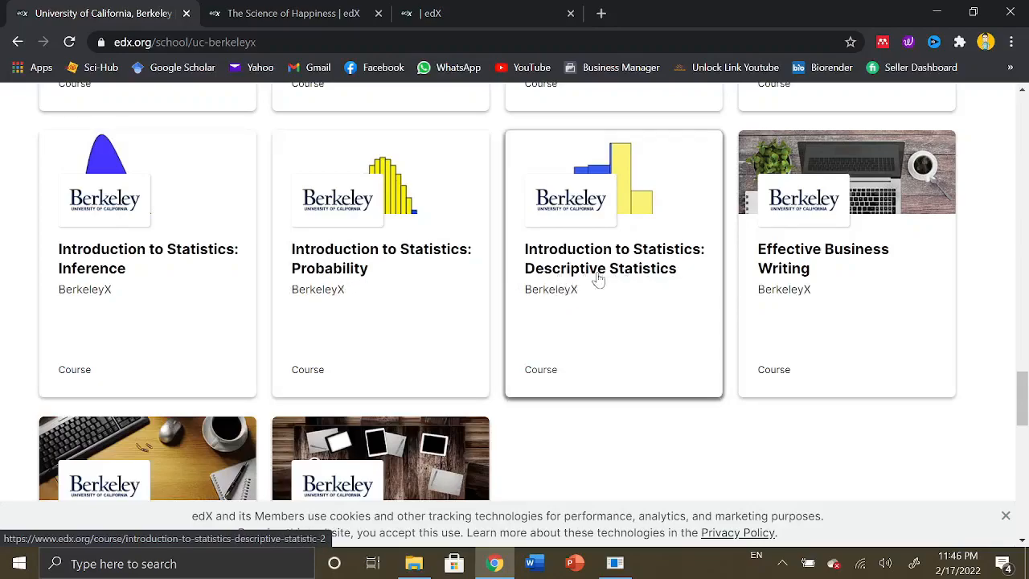
{"action": "mouse_move", "coordinate": [800, 268]}
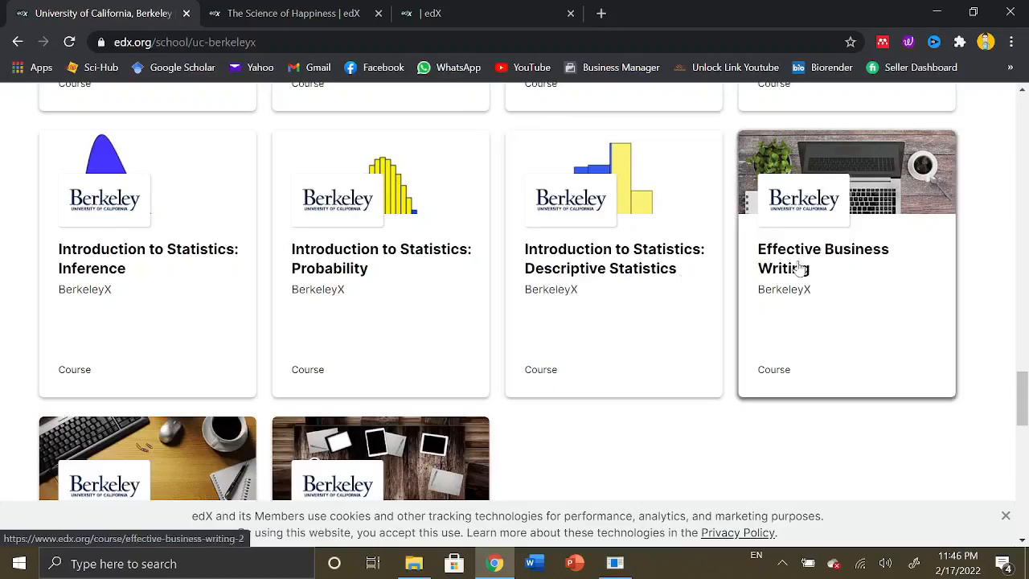
{"action": "scroll", "scroll_direction": "down", "scroll_amount": 3}
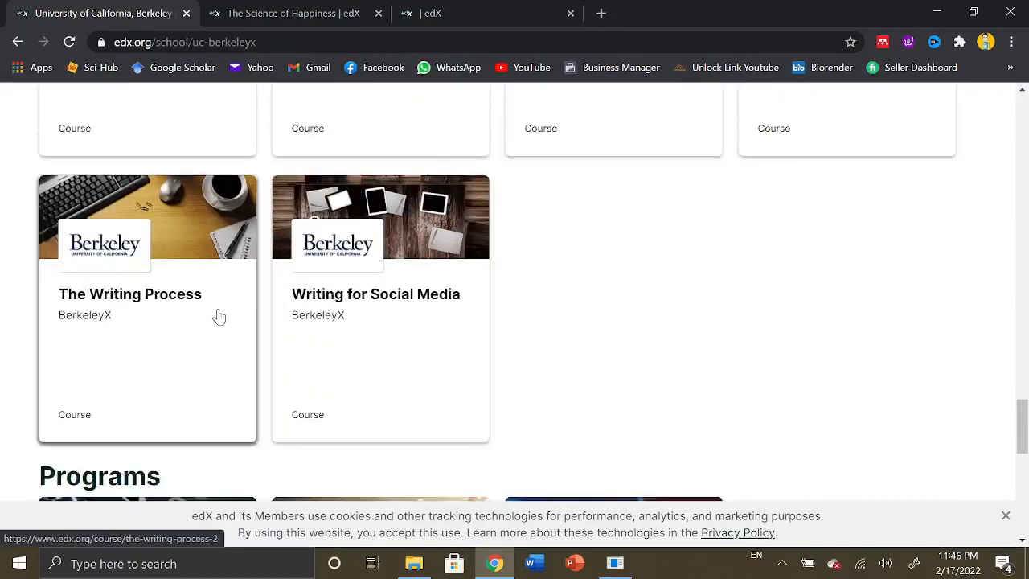
{"action": "mouse_move", "coordinate": [535, 322]}
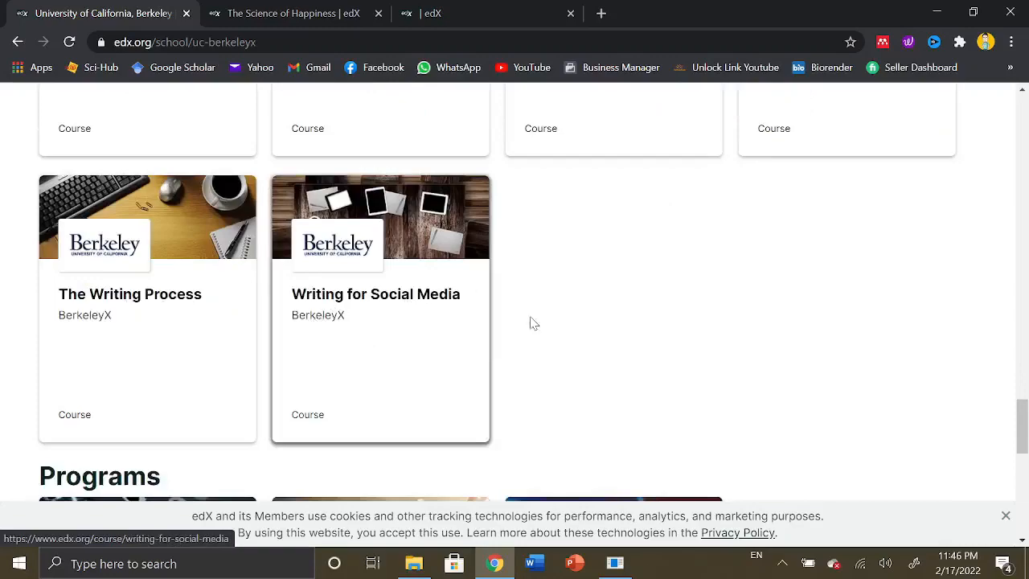
{"action": "scroll", "scroll_direction": "down", "scroll_amount": 3}
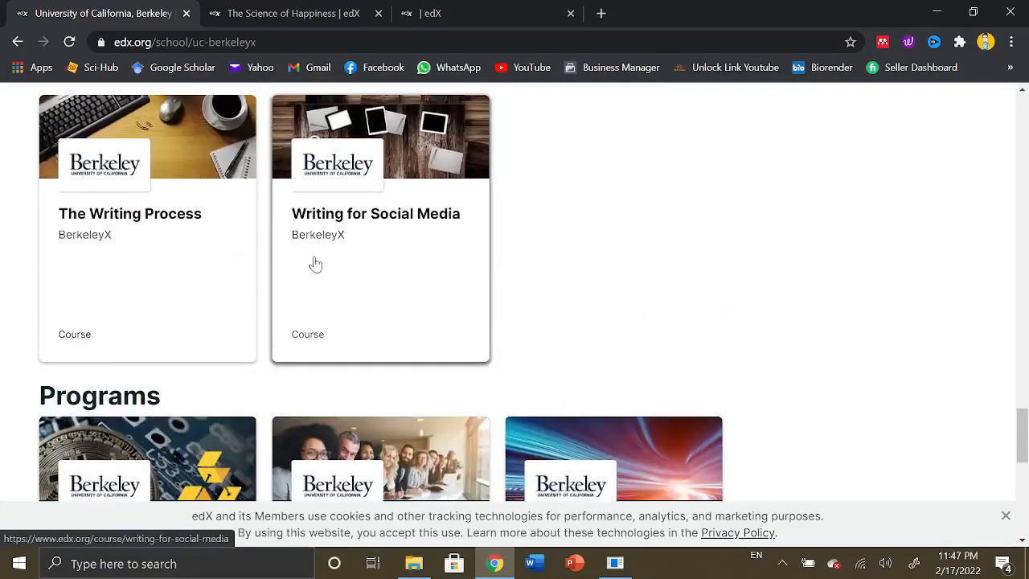
{"action": "mouse_move", "coordinate": [355, 204]}
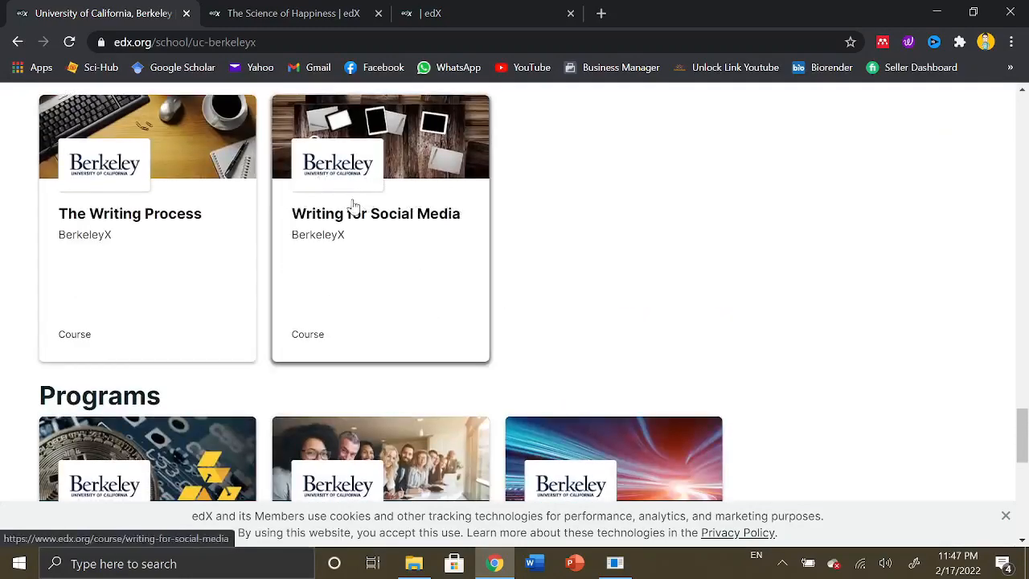
Scroll back up and open The Science of Happiness course card
{"action": "scroll", "scroll_direction": "up", "scroll_amount": 3}
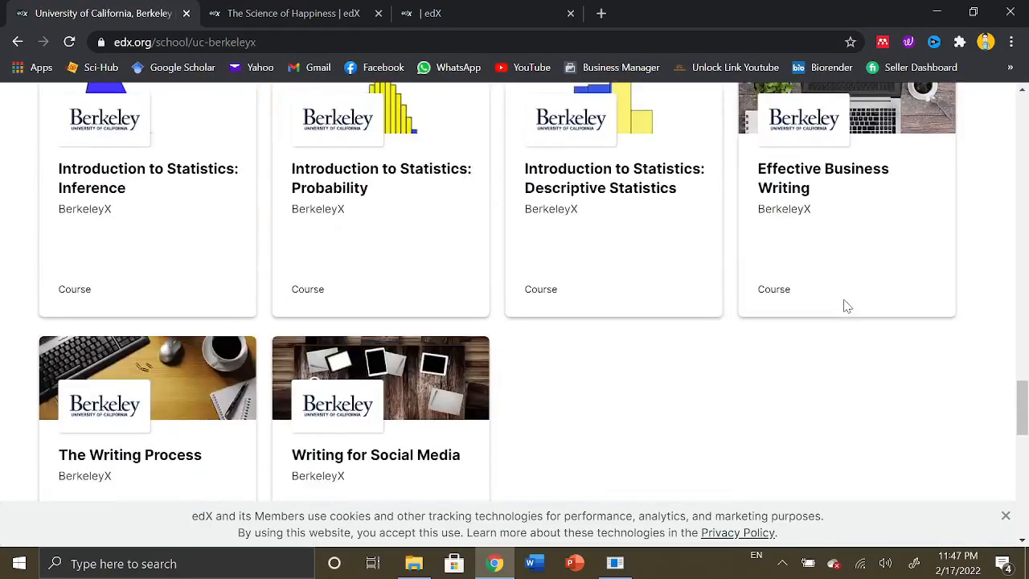
{"action": "scroll", "scroll_direction": "down", "scroll_amount": 3}
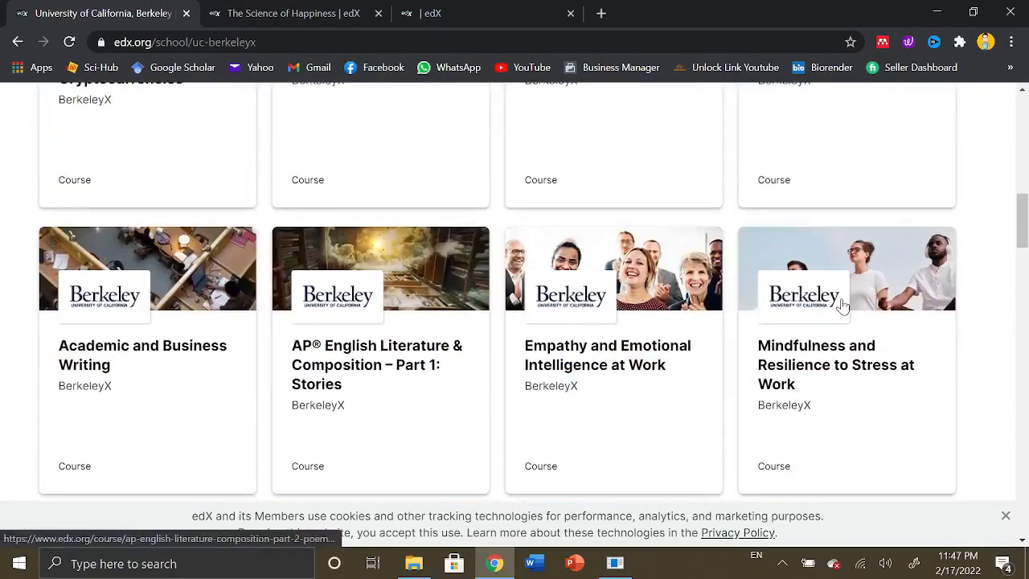
{"action": "scroll", "scroll_direction": "up", "scroll_amount": 3}
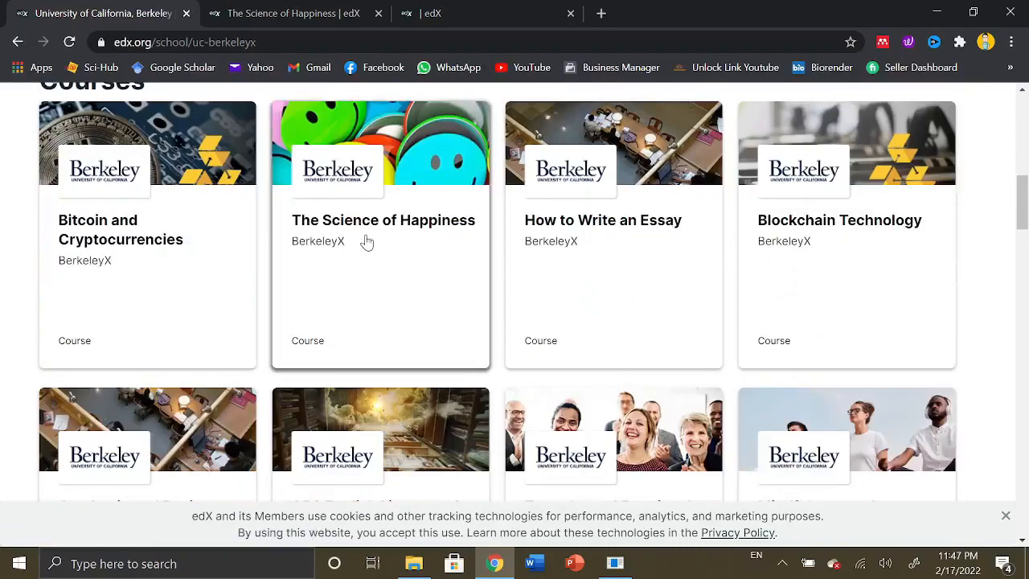
{"action": "mouse_move", "coordinate": [341, 230]}
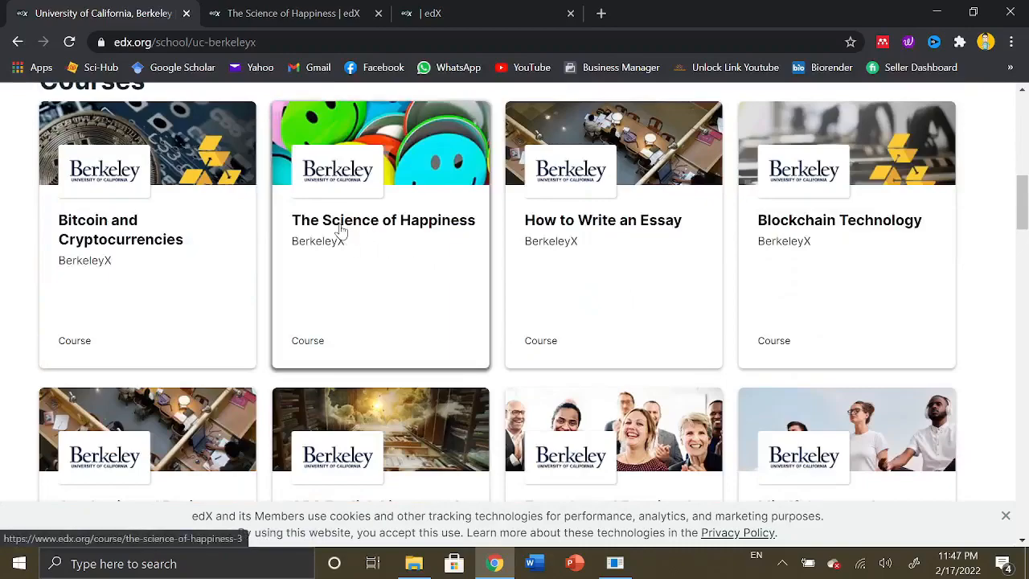
{"action": "left_click", "coordinate": [383, 219]}
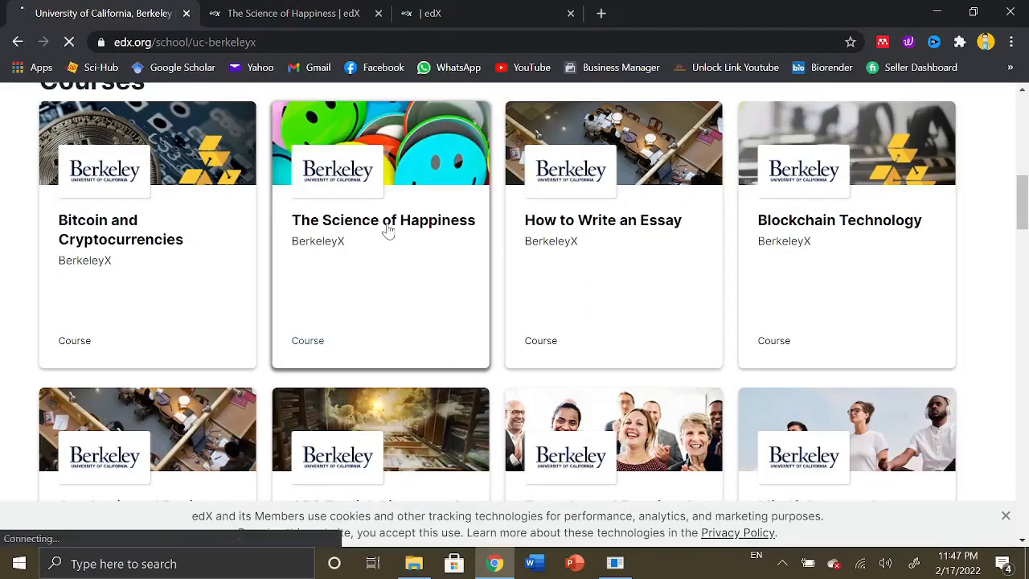
View the loaded Science of Happiness overview: 11 weeks, self-paced, free, one session
{"action": "left_click", "coordinate": [384, 220]}
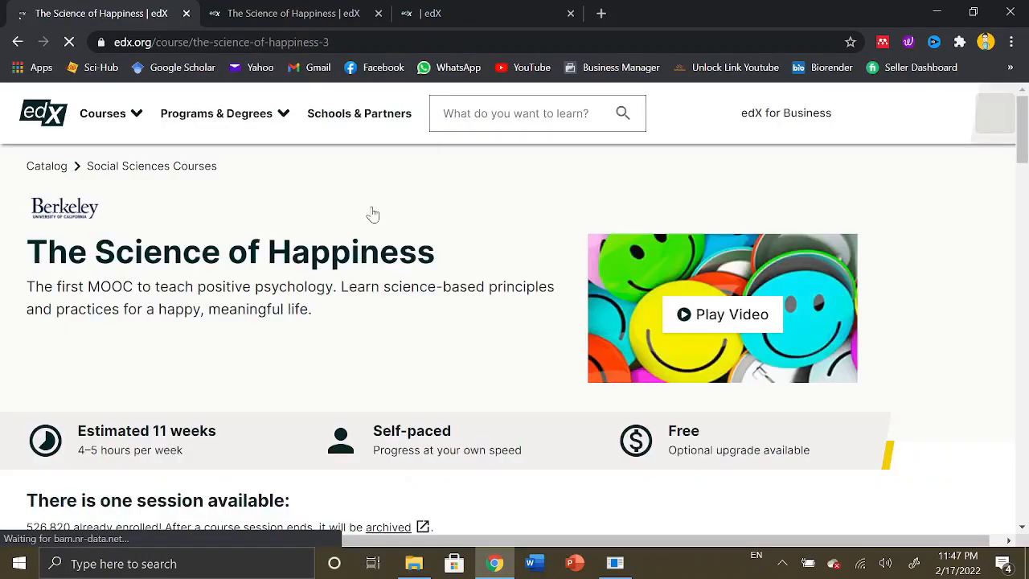
{"action": "mouse_move", "coordinate": [413, 237]}
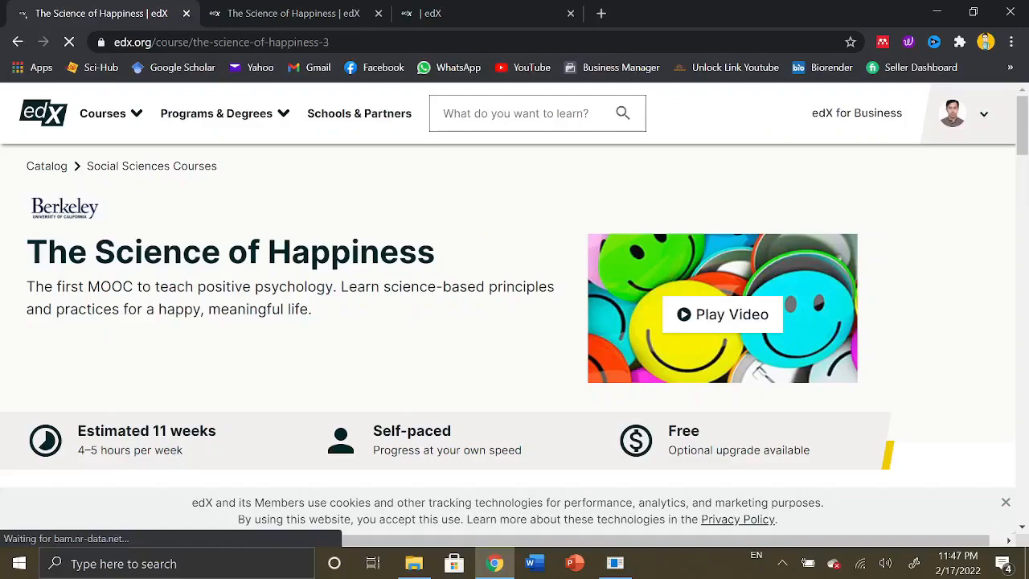
{"action": "left_click", "coordinate": [216, 113]}
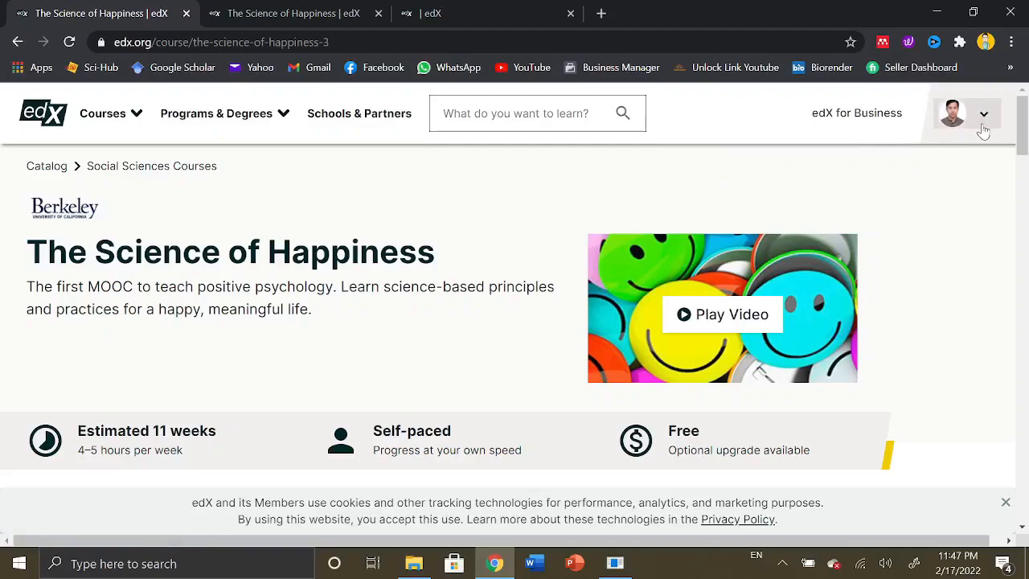
{"action": "mouse_move", "coordinate": [786, 161]}
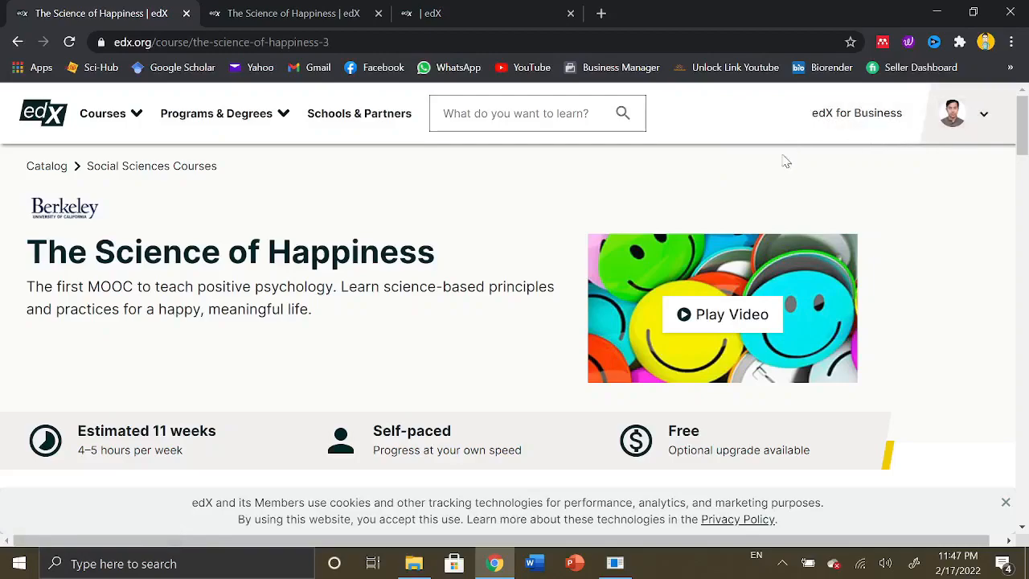
{"action": "scroll", "scroll_direction": "down", "scroll_amount": 3}
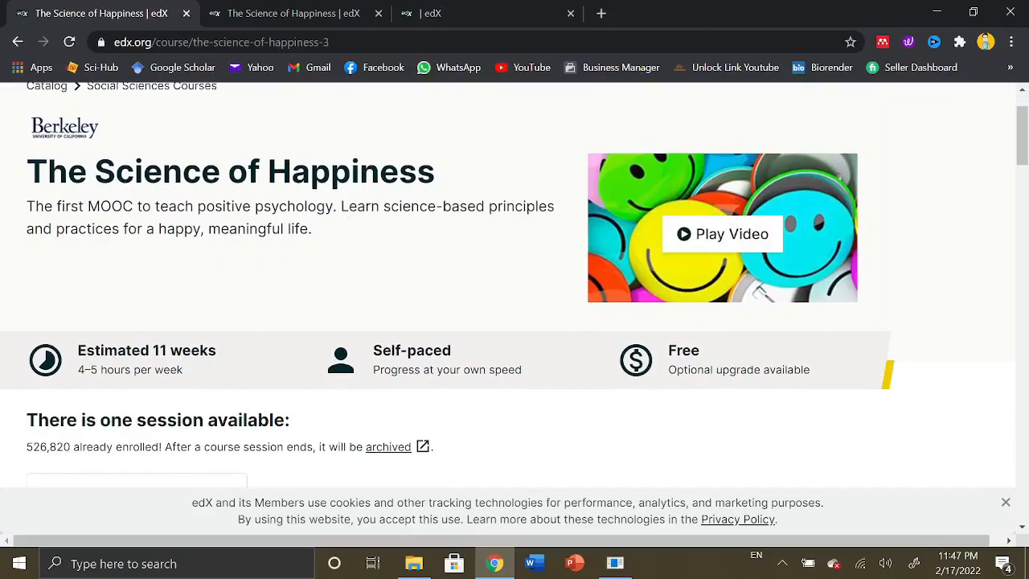
{"action": "mouse_move", "coordinate": [318, 203]}
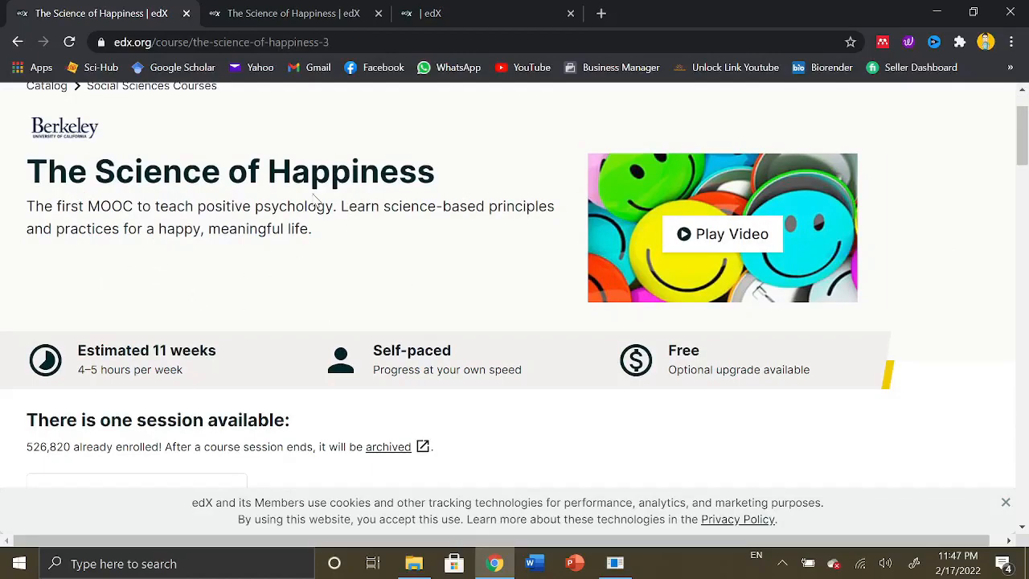
{"action": "scroll", "scroll_direction": "up", "scroll_amount": 3}
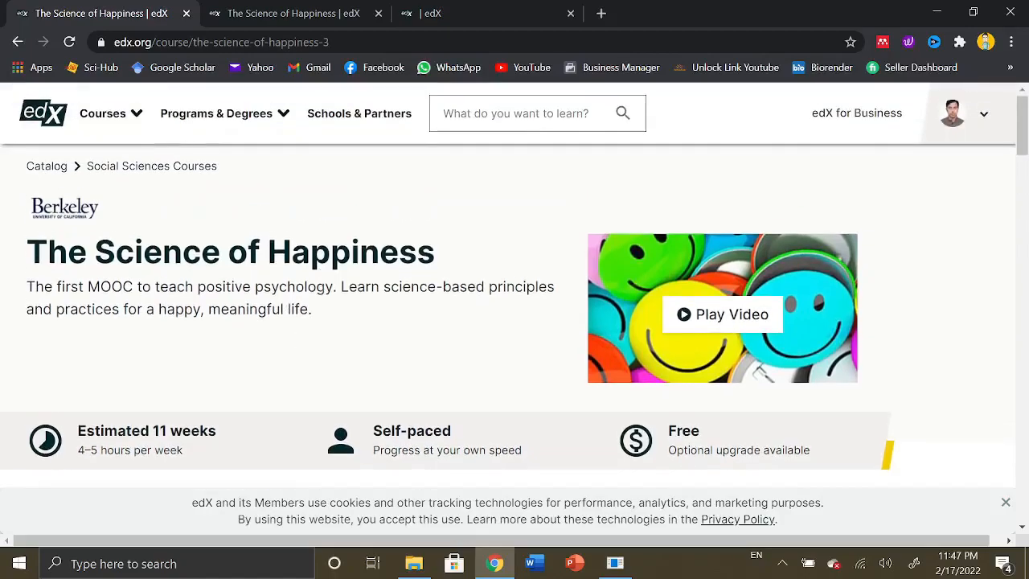
Scroll to 'Ways to take this course': $169 Verified Track versus free Audit Track
{"action": "scroll", "scroll_direction": "down", "scroll_amount": 3}
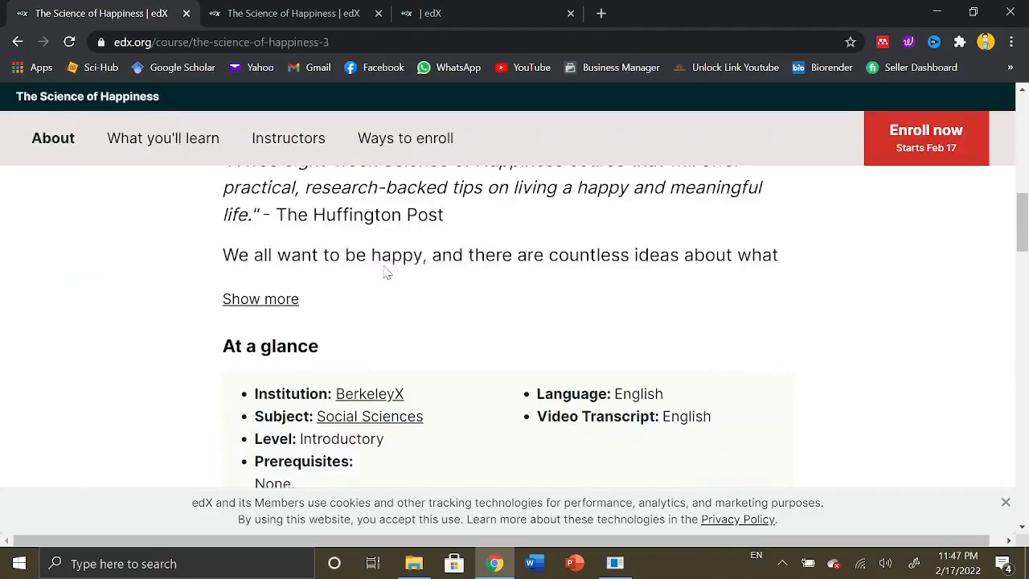
{"action": "scroll", "scroll_direction": "down", "scroll_amount": 3}
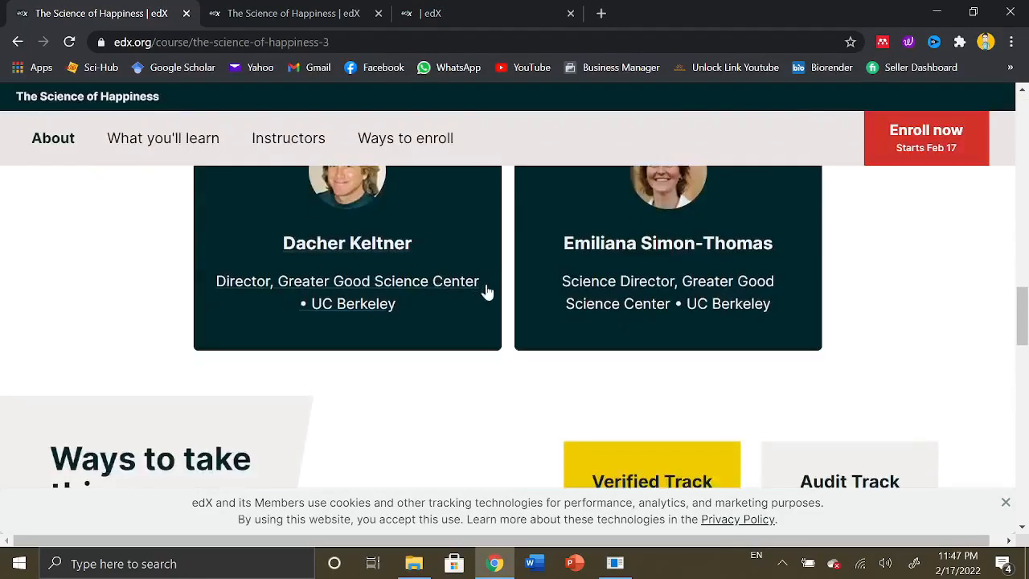
{"action": "scroll", "scroll_direction": "down", "scroll_amount": 3}
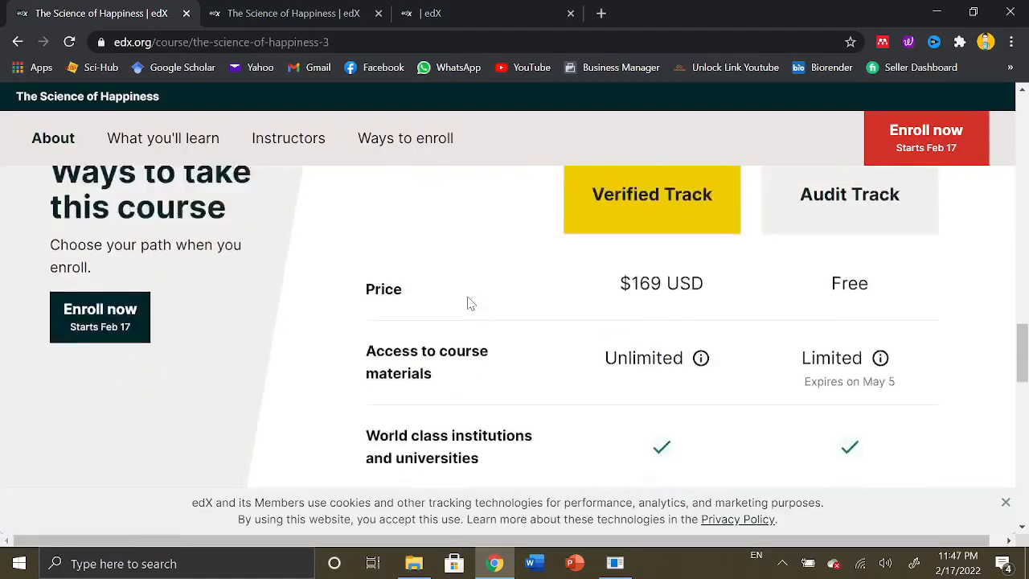
{"action": "scroll", "scroll_direction": "up", "scroll_amount": 3}
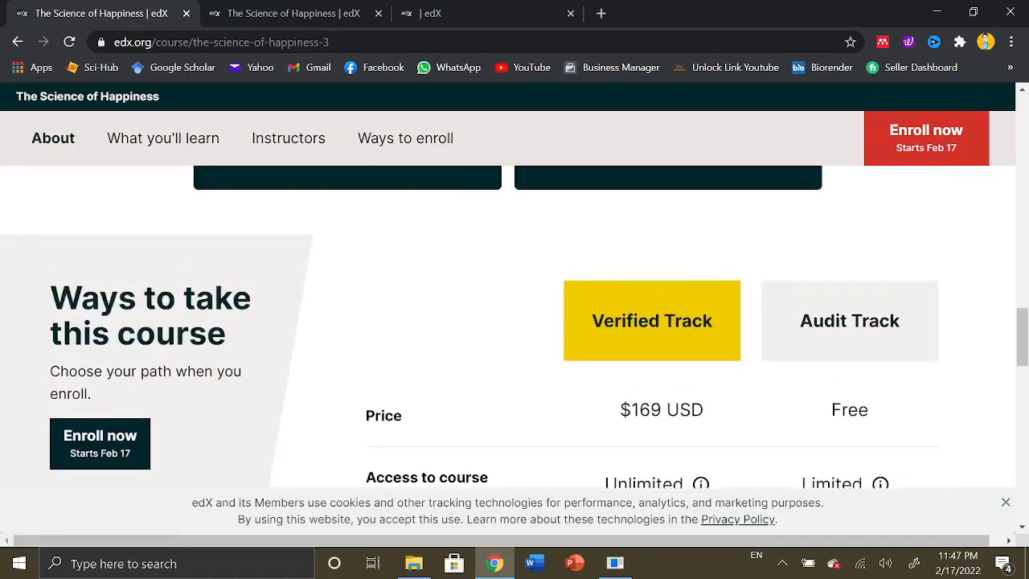
{"action": "scroll", "scroll_direction": "down", "scroll_amount": 3}
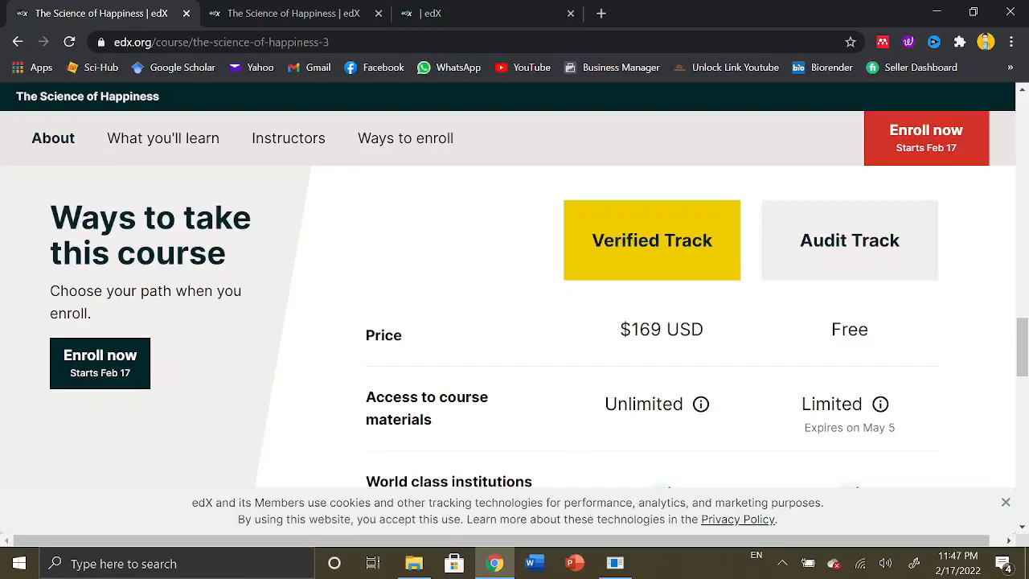
{"action": "double_click", "coordinate": [652, 240]}
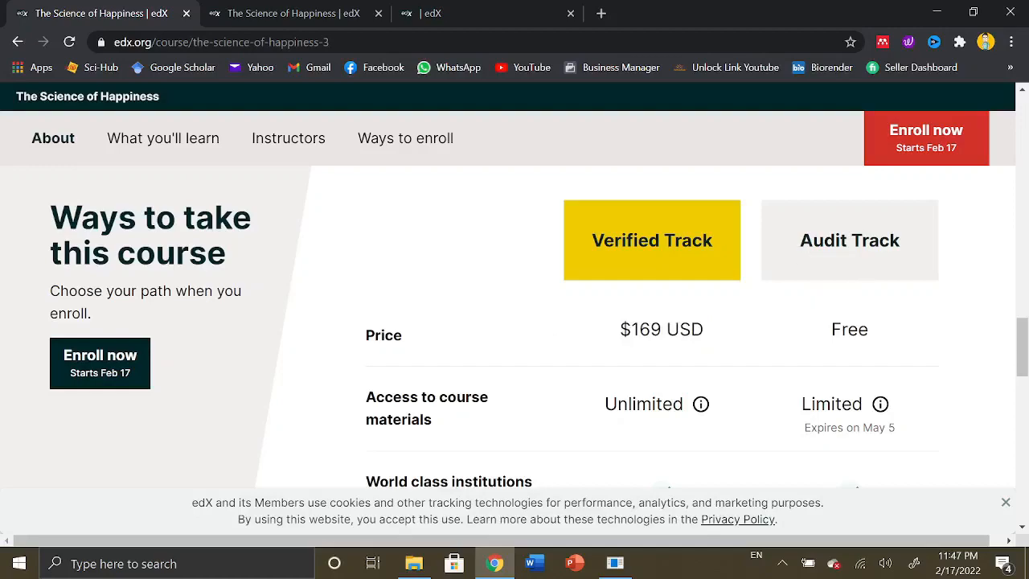
{"action": "mouse_move", "coordinate": [851, 354]}
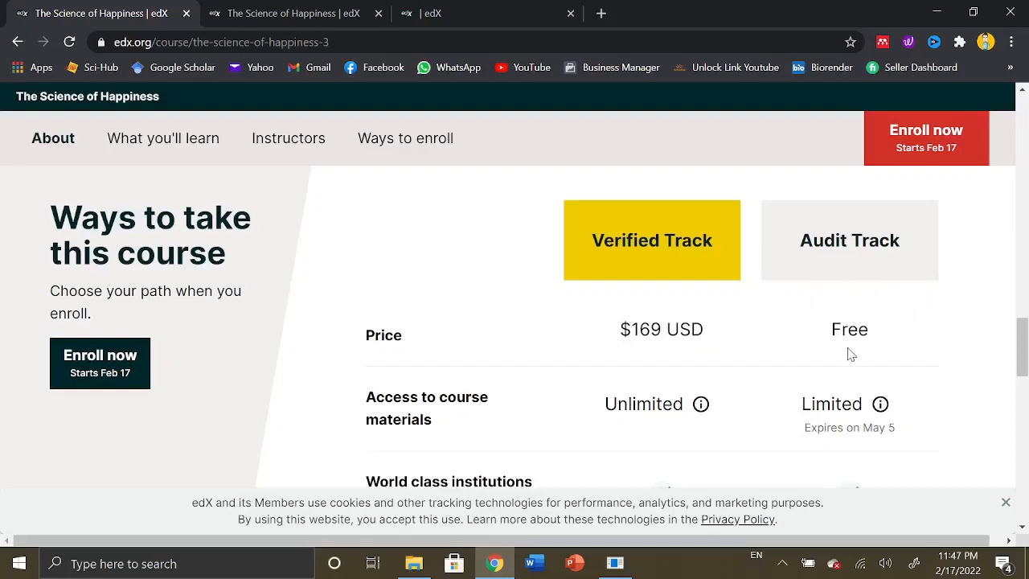
{"action": "scroll", "scroll_direction": "down", "scroll_amount": 3}
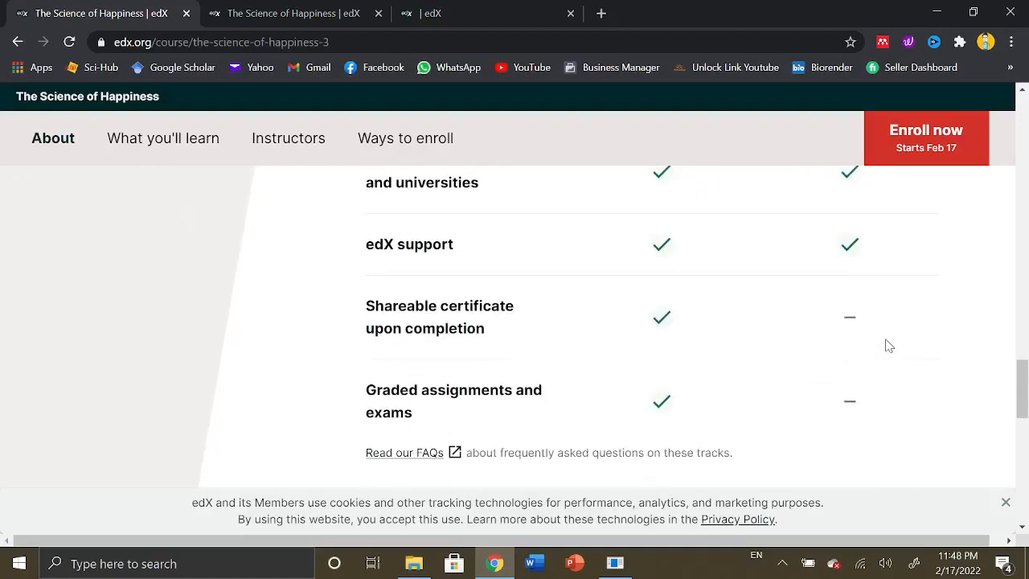
{"action": "scroll", "scroll_direction": "down", "scroll_amount": 3}
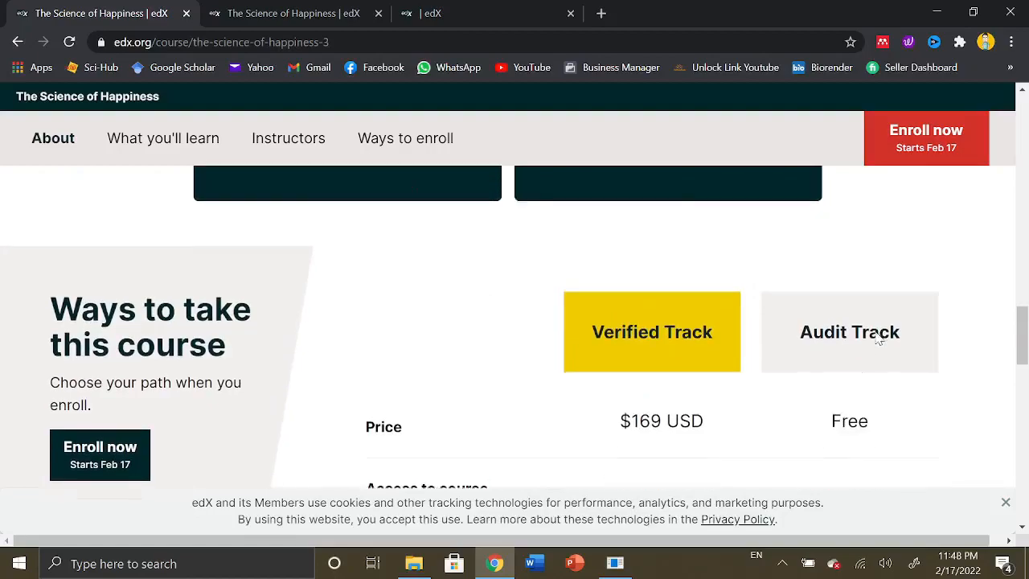
{"action": "scroll", "scroll_direction": "up", "scroll_amount": 3}
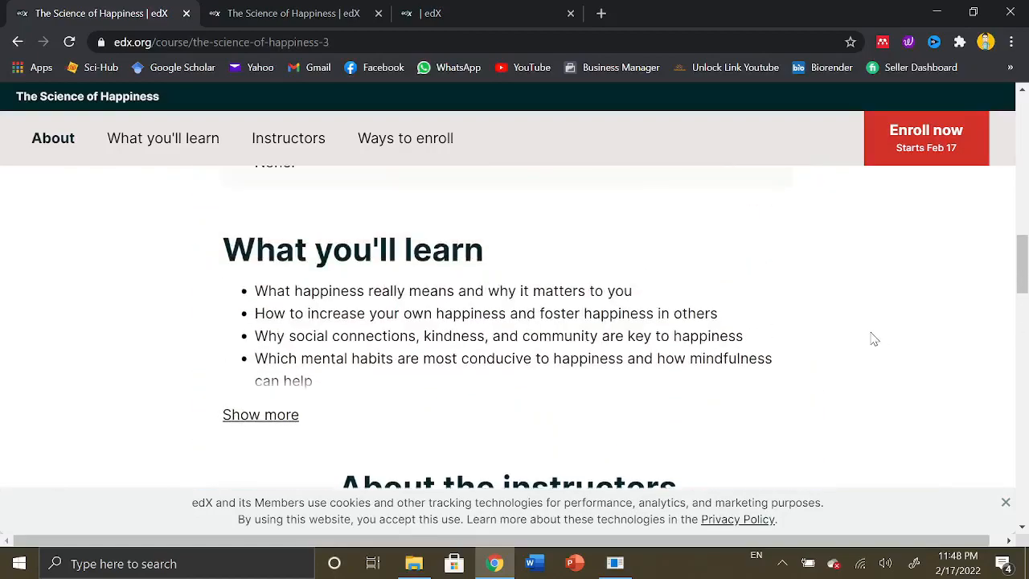
{"action": "scroll", "scroll_direction": "up", "scroll_amount": 3}
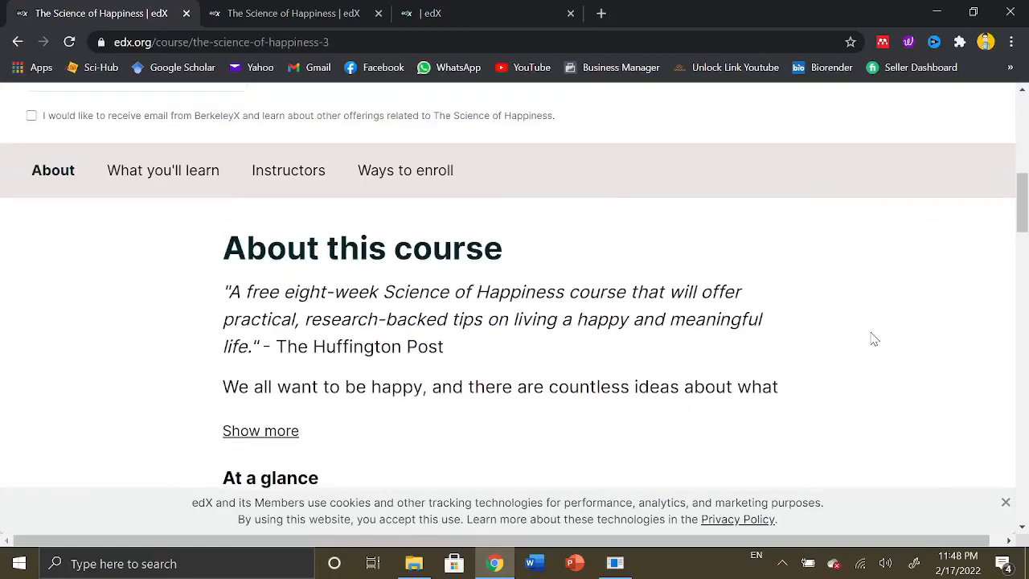
{"action": "scroll", "scroll_direction": "up", "scroll_amount": 3}
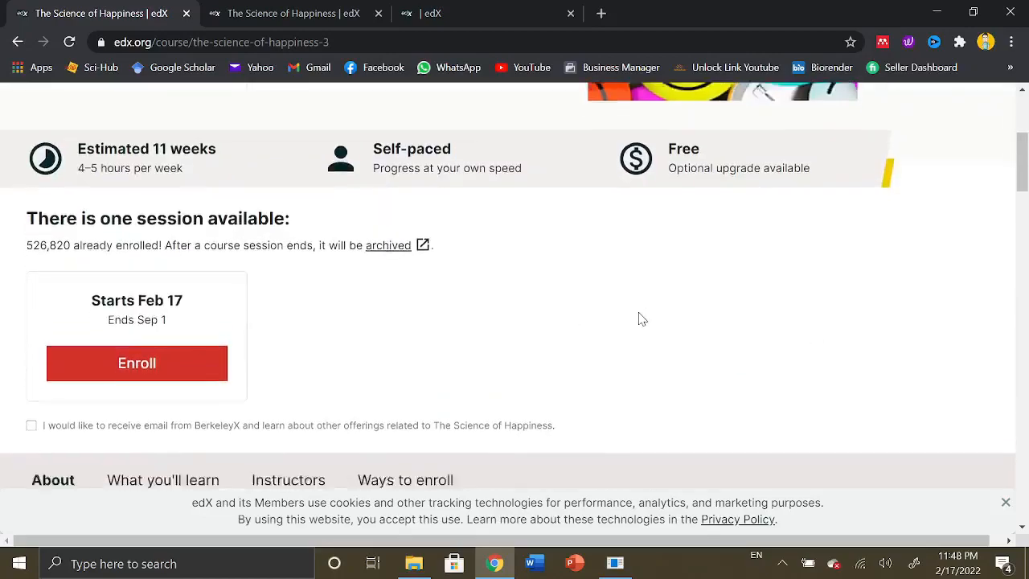
{"action": "scroll", "scroll_direction": "up", "scroll_amount": 3}
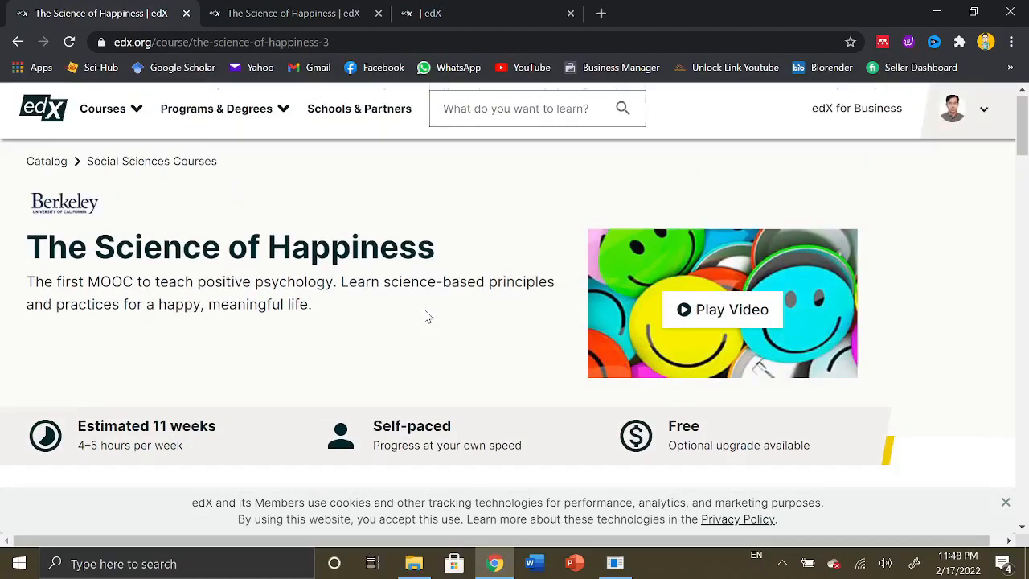
{"action": "scroll", "scroll_direction": "down", "scroll_amount": 3}
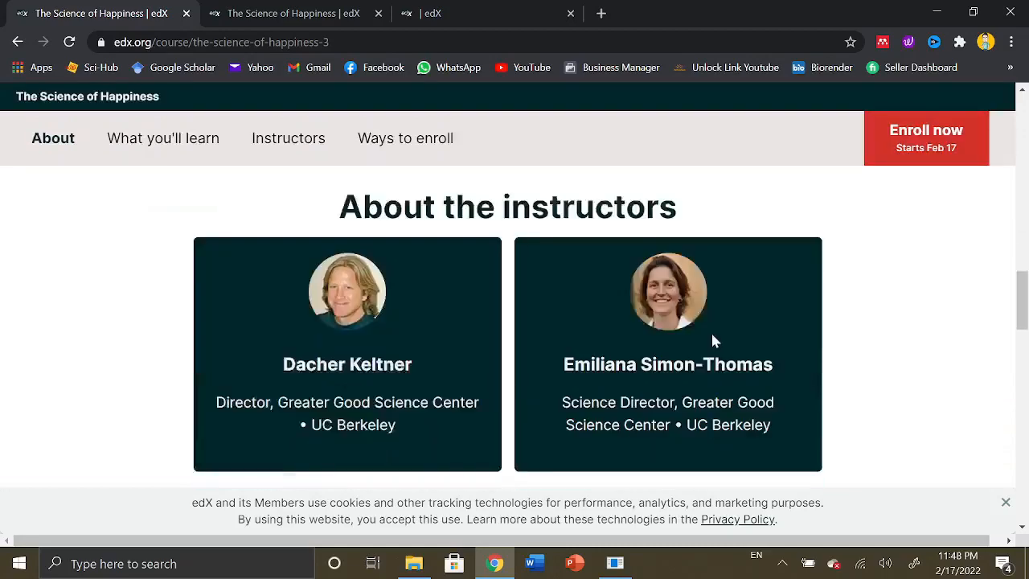
{"action": "scroll", "scroll_direction": "down", "scroll_amount": 3}
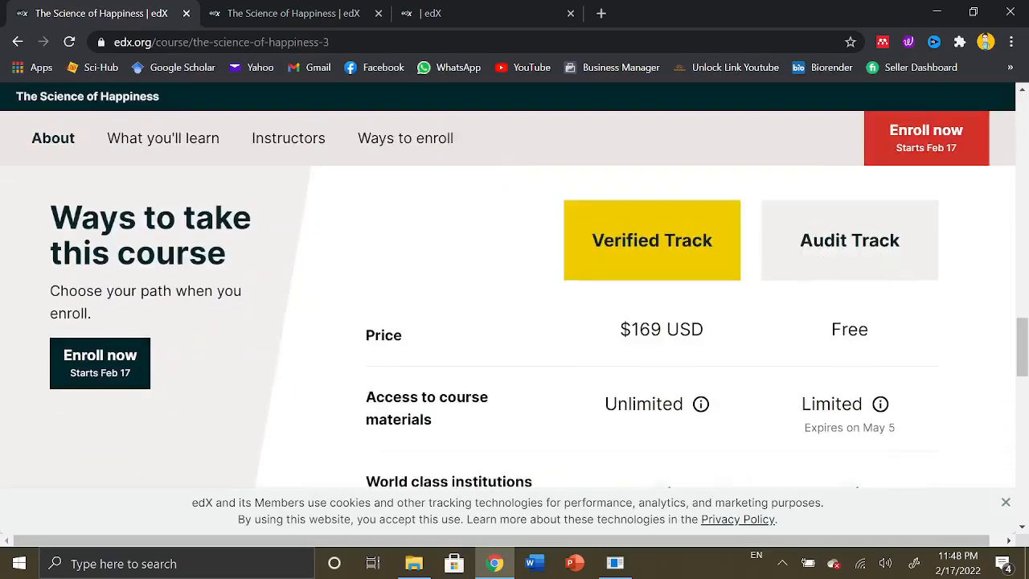
{"action": "mouse_move", "coordinate": [833, 334]}
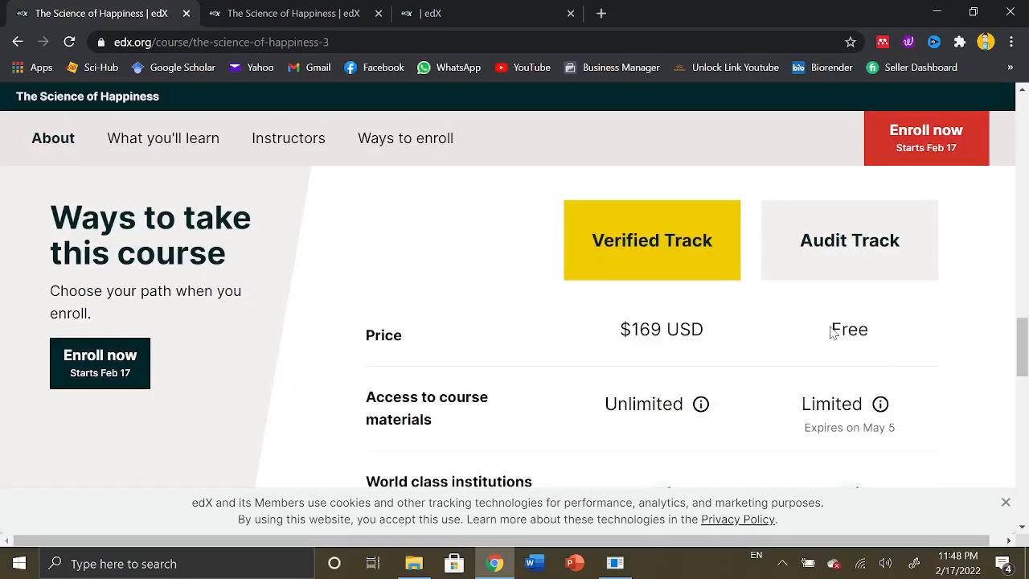
{"action": "mouse_move", "coordinate": [474, 314]}
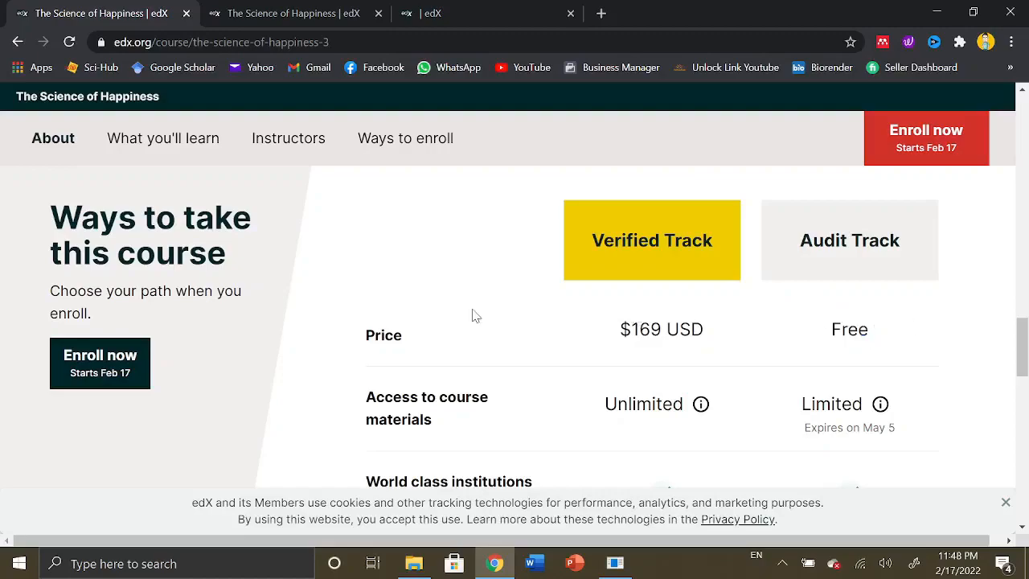
{"action": "scroll", "scroll_direction": "up", "scroll_amount": 3}
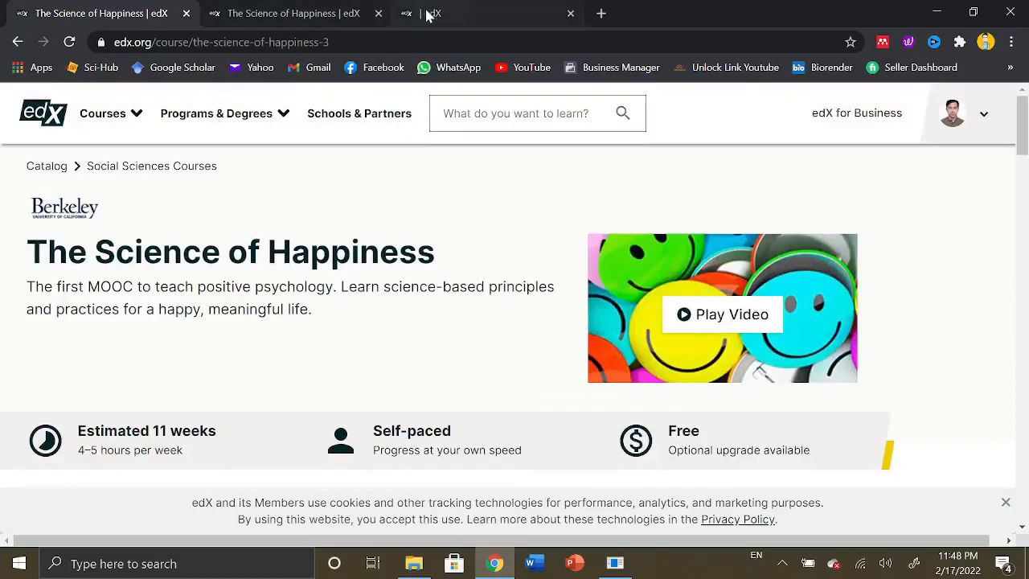
Switch to the Financial Assistance Application tab and highlight its heading
{"action": "left_click", "coordinate": [432, 13]}
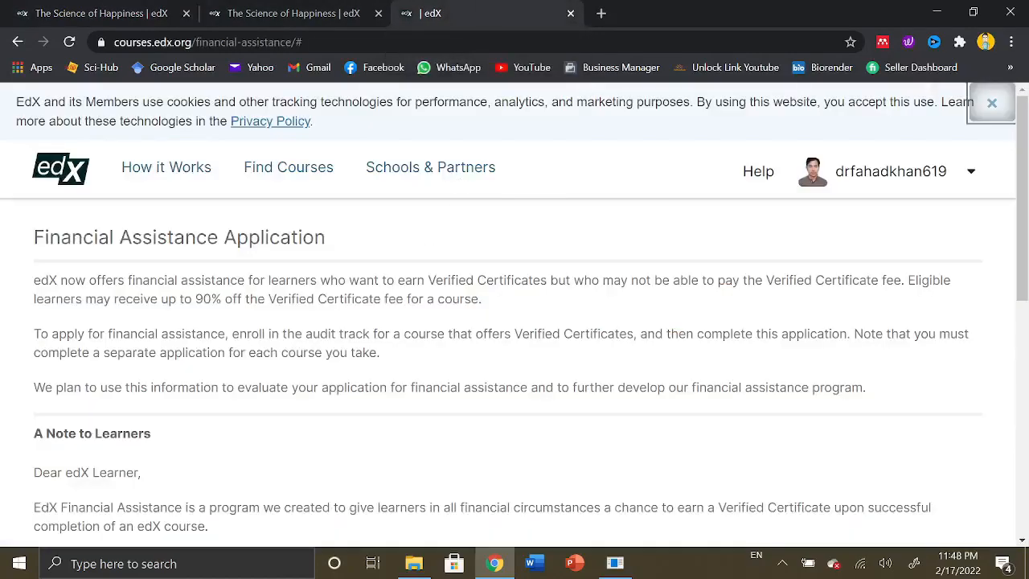
{"action": "triple_click", "coordinate": [178, 236]}
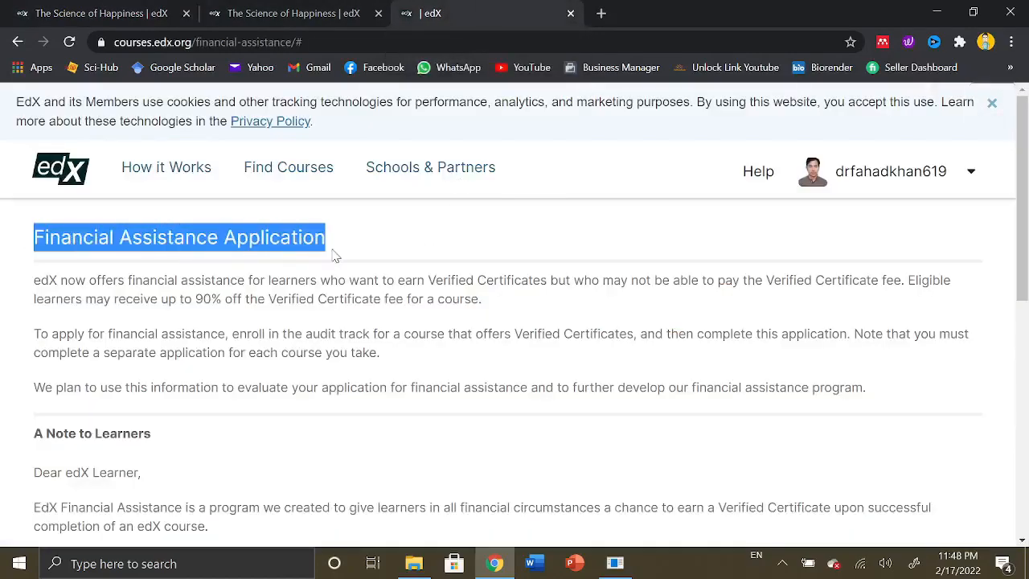
{"action": "left_click", "coordinate": [335, 255]}
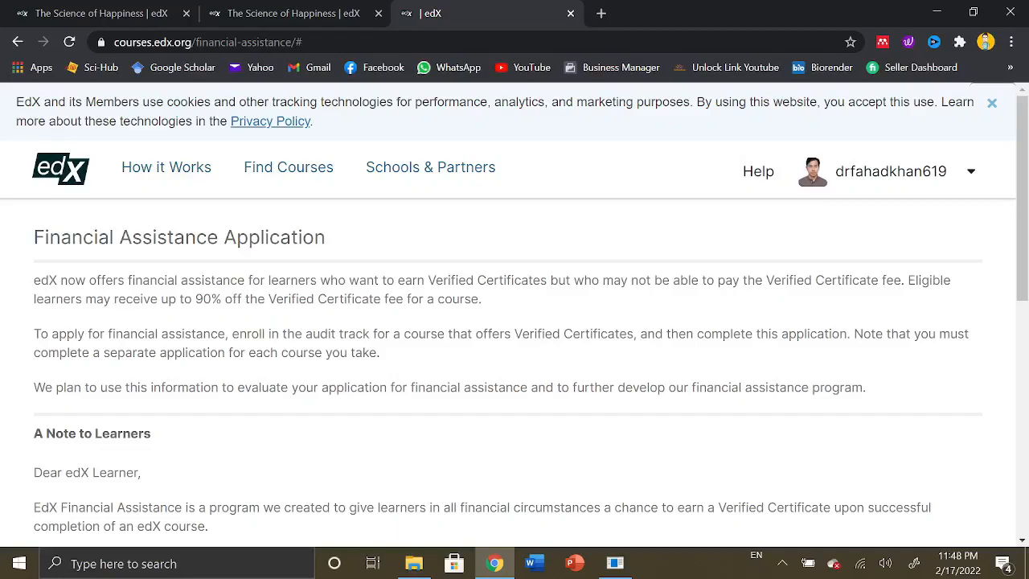
{"action": "mouse_move", "coordinate": [565, 301]}
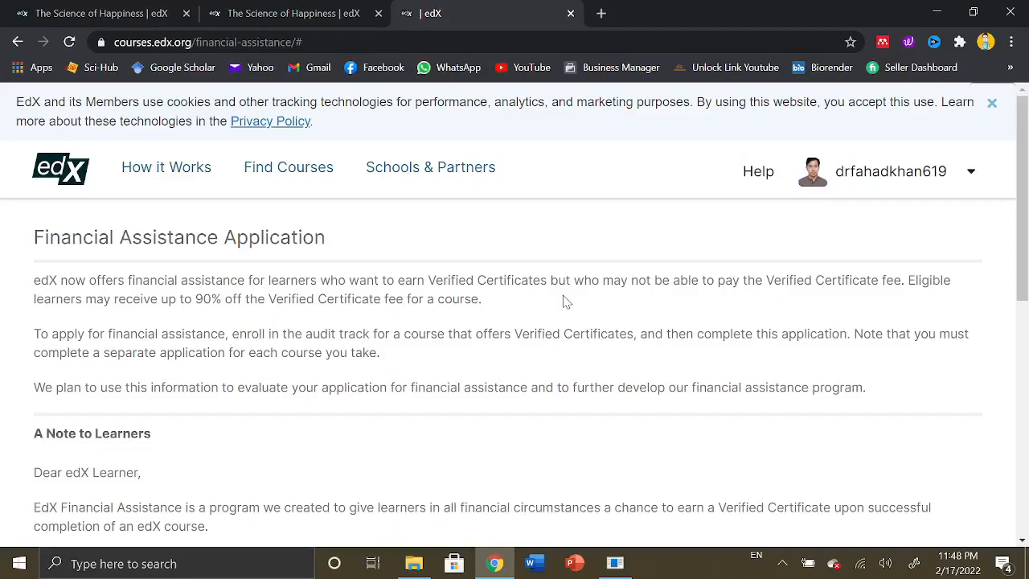
{"action": "mouse_move", "coordinate": [739, 295]}
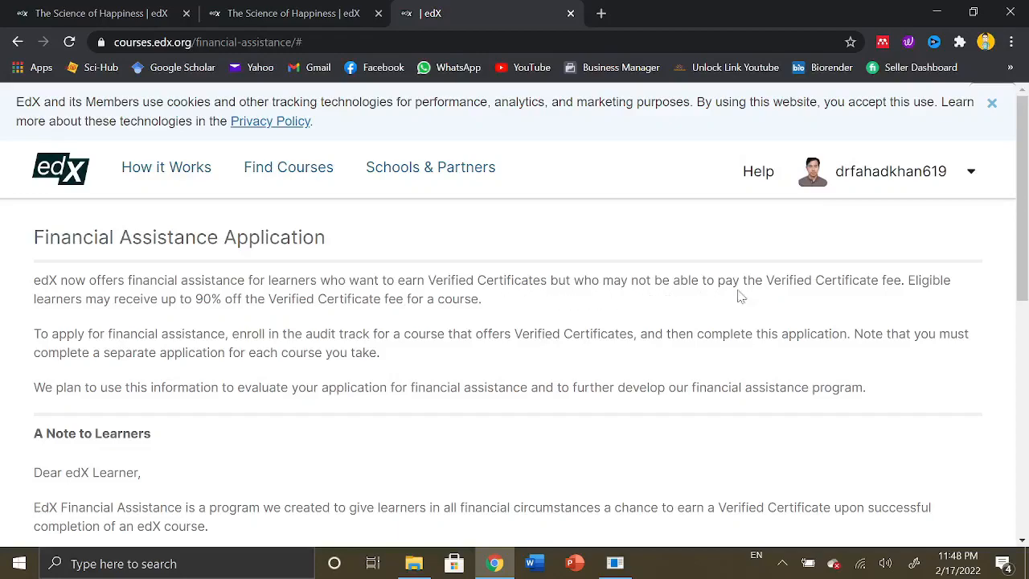
{"action": "mouse_move", "coordinate": [942, 295]}
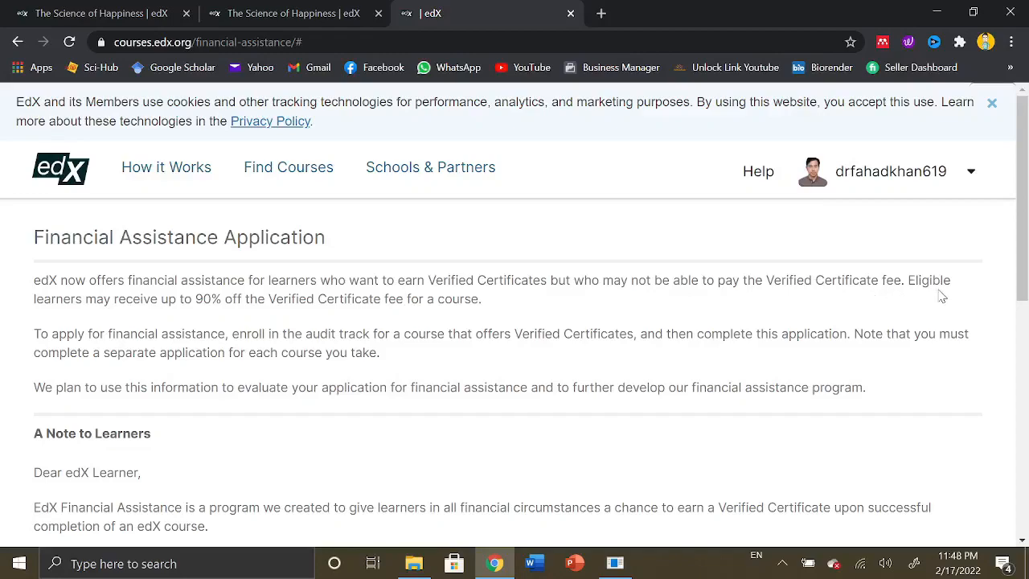
{"action": "mouse_move", "coordinate": [859, 316]}
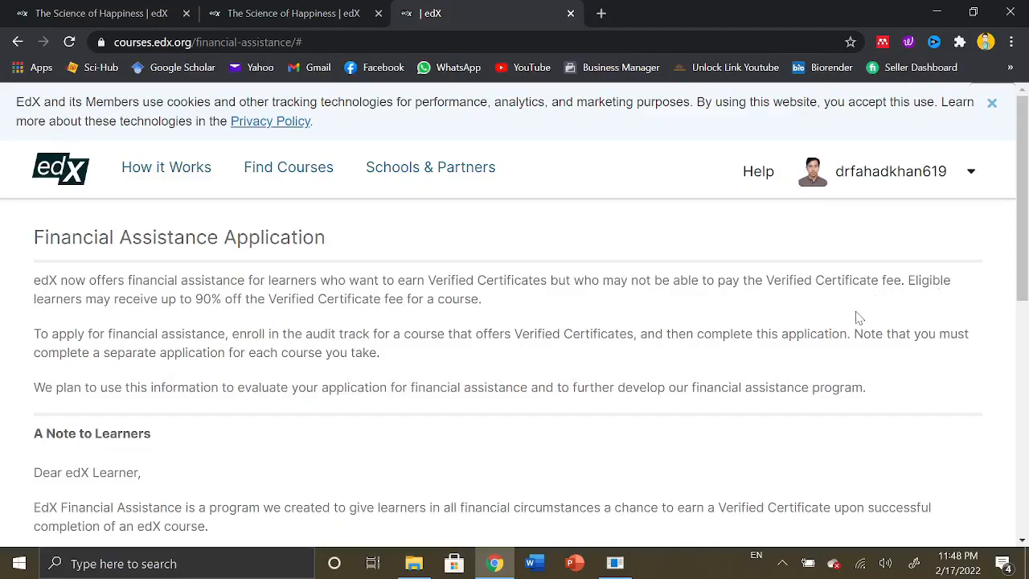
{"action": "mouse_move", "coordinate": [272, 314]}
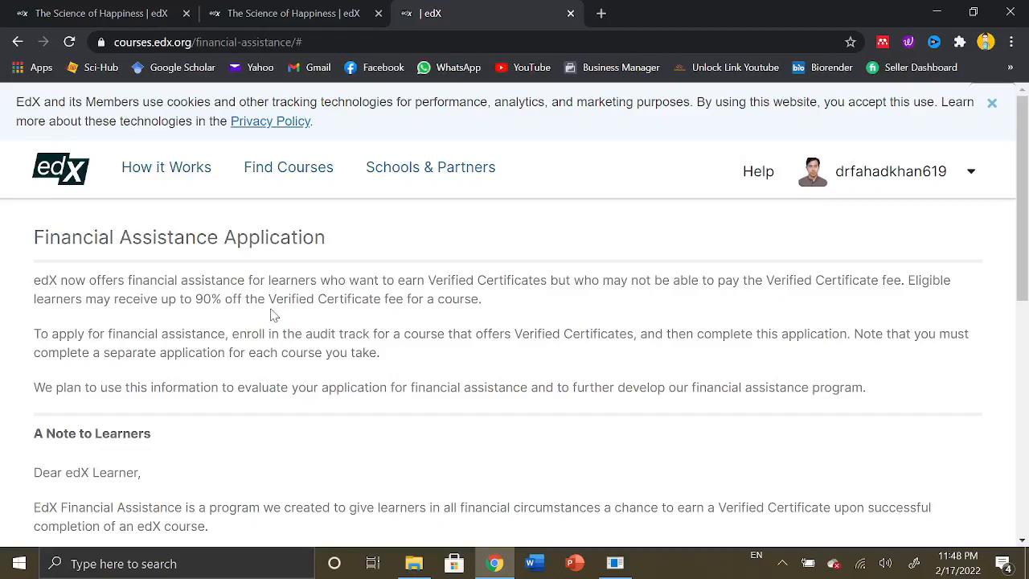
{"action": "mouse_move", "coordinate": [446, 315]}
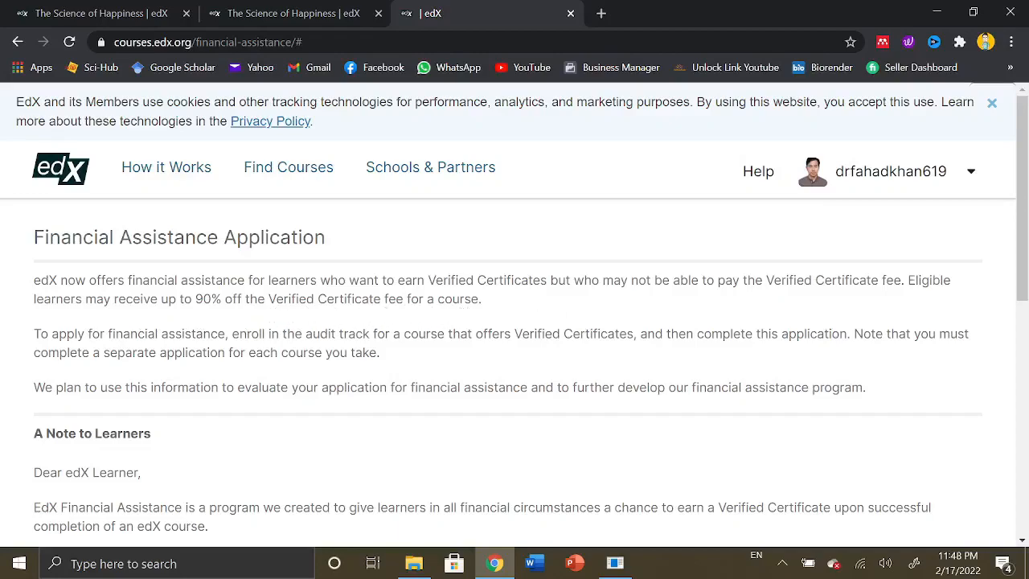
Highlight the up to 90% off figure and the audit track enrollment requirement
{"action": "double_click", "coordinate": [219, 298]}
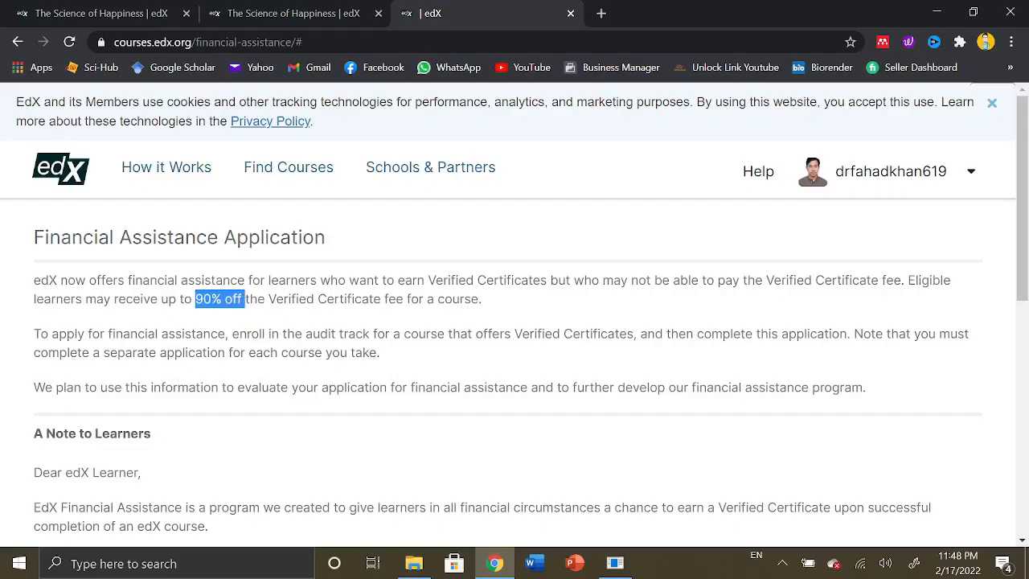
{"action": "mouse_move", "coordinate": [218, 298]}
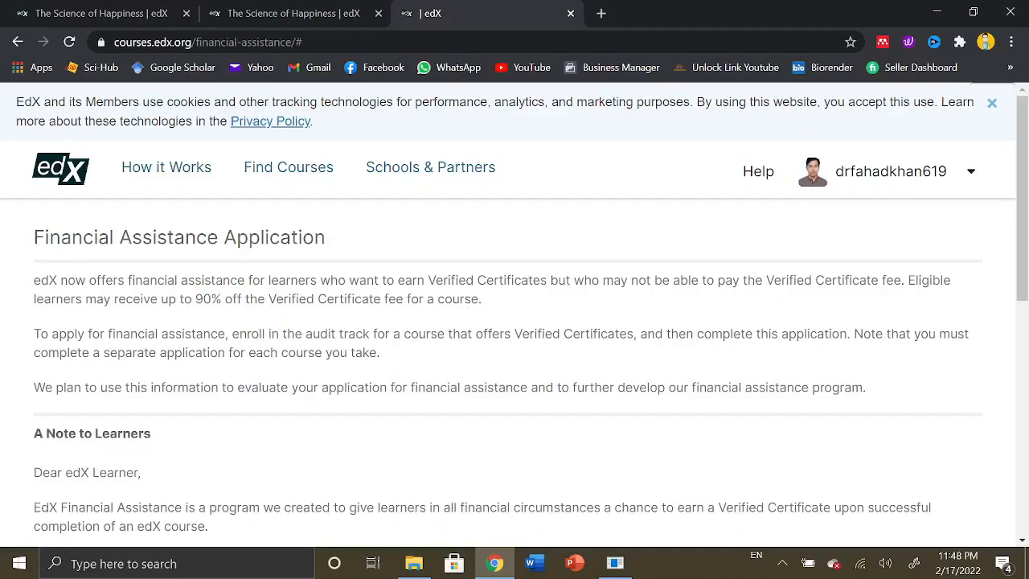
{"action": "mouse_move", "coordinate": [119, 327]}
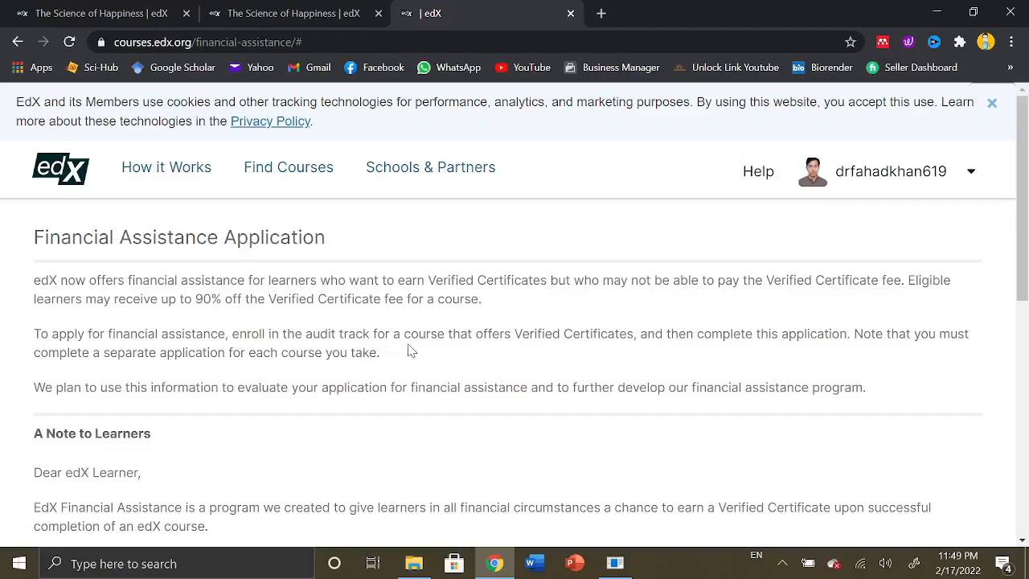
{"action": "double_click", "coordinate": [336, 334]}
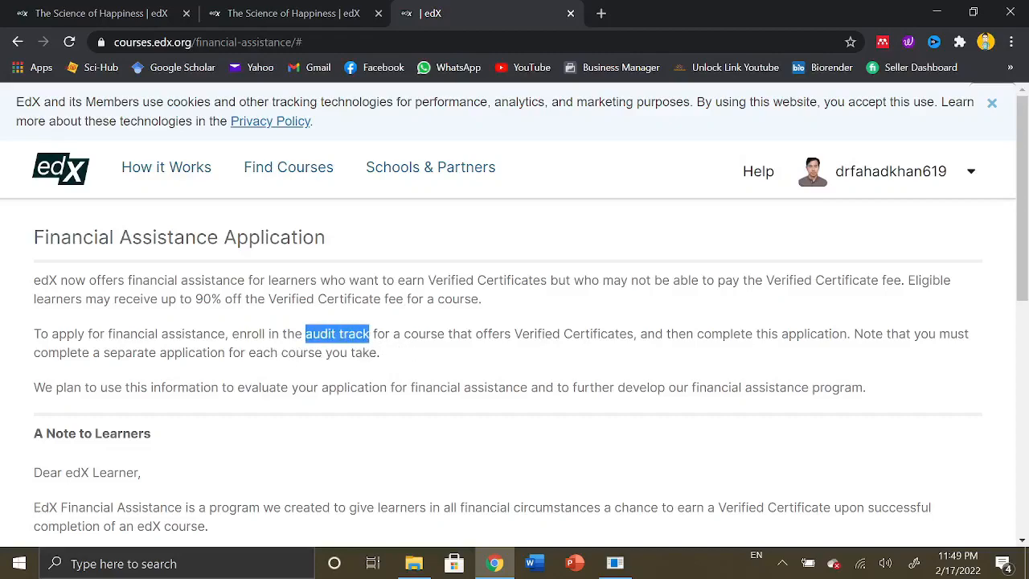
{"action": "mouse_move", "coordinate": [642, 348]}
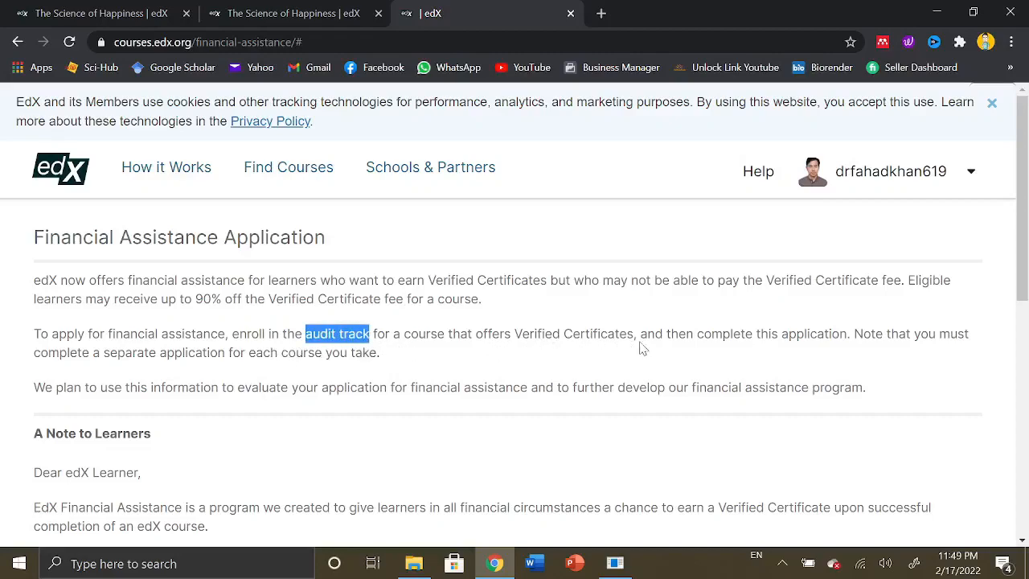
{"action": "mouse_move", "coordinate": [911, 353]}
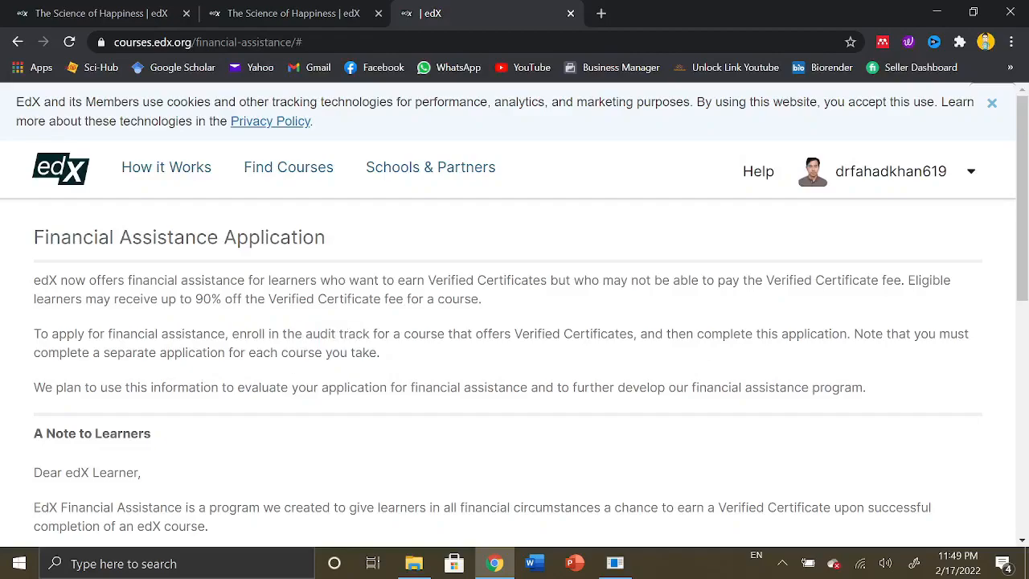
{"action": "mouse_move", "coordinate": [383, 357]}
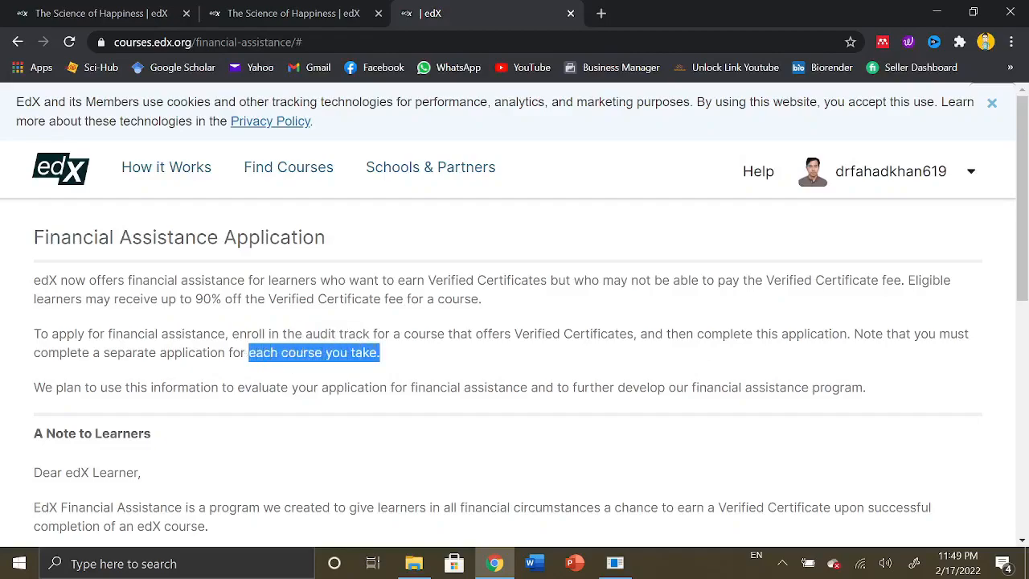
{"action": "mouse_move", "coordinate": [28, 245]}
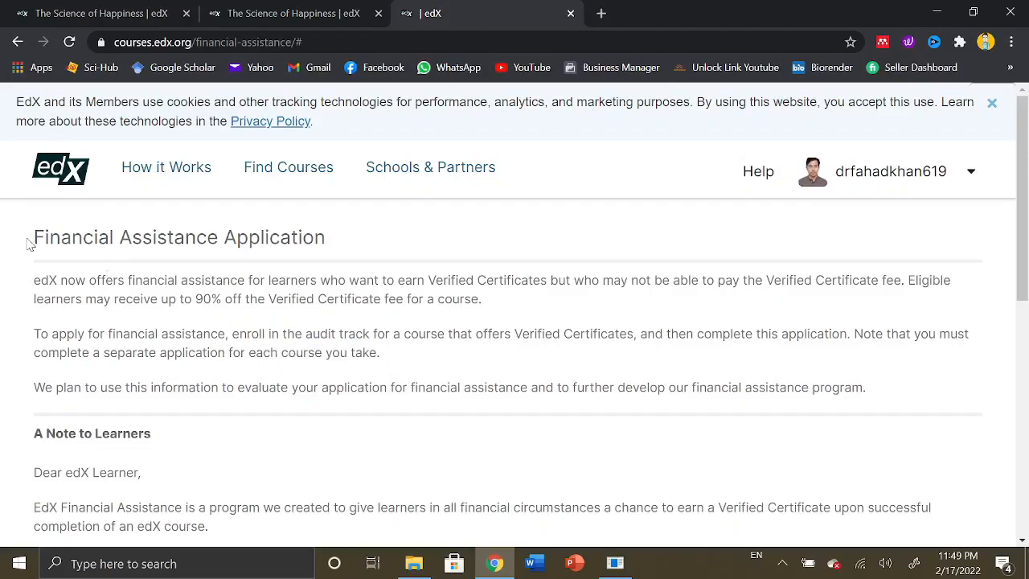
{"action": "scroll", "scroll_direction": "down", "scroll_amount": 3}
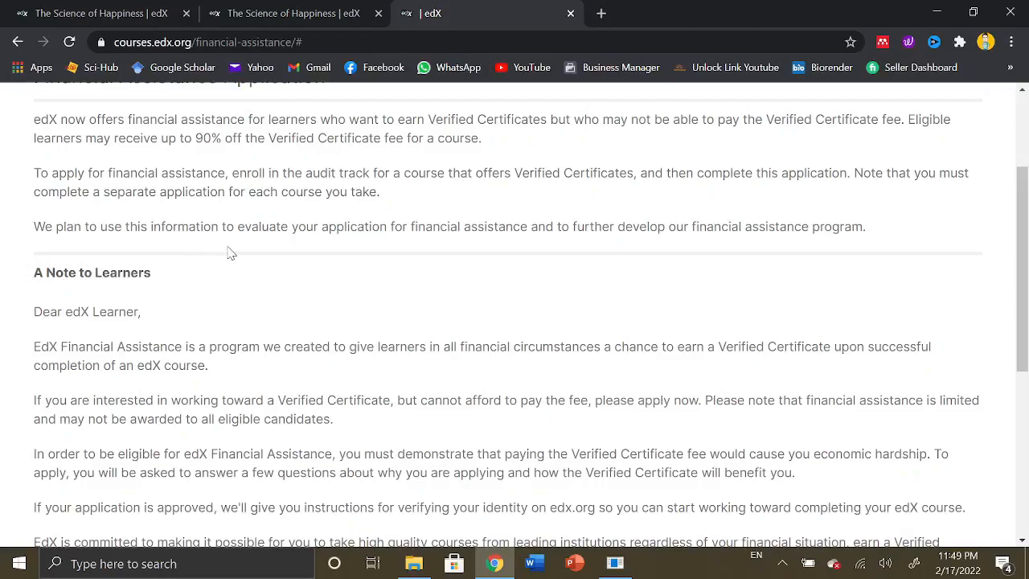
{"action": "scroll", "scroll_direction": "up", "scroll_amount": 3}
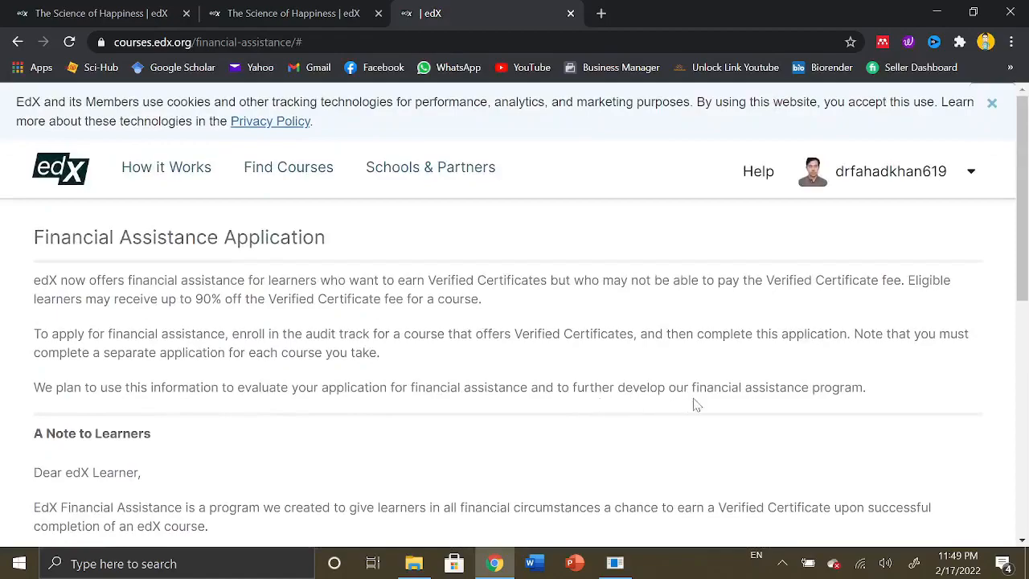
{"action": "mouse_move", "coordinate": [827, 403]}
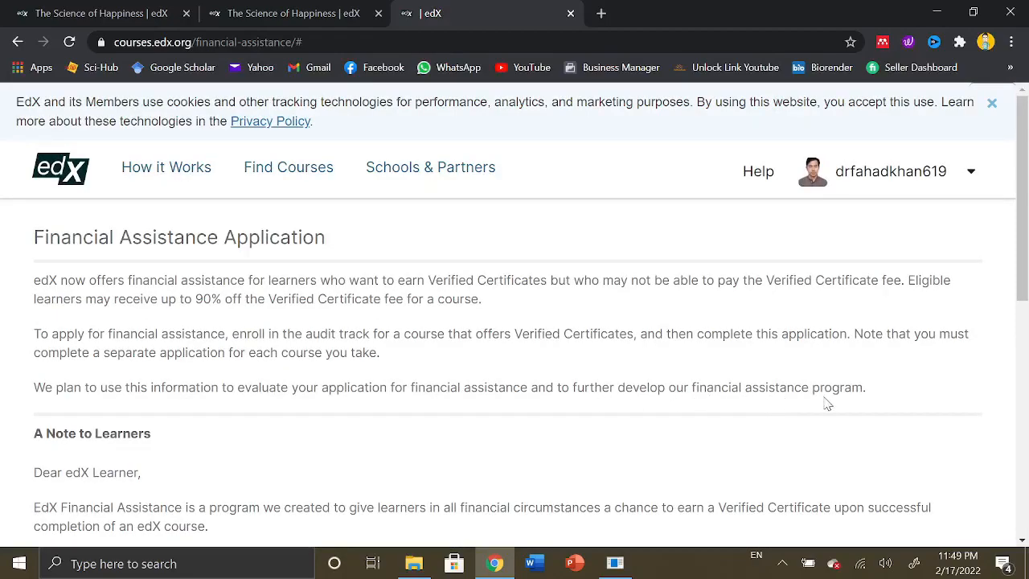
{"action": "mouse_move", "coordinate": [127, 367]}
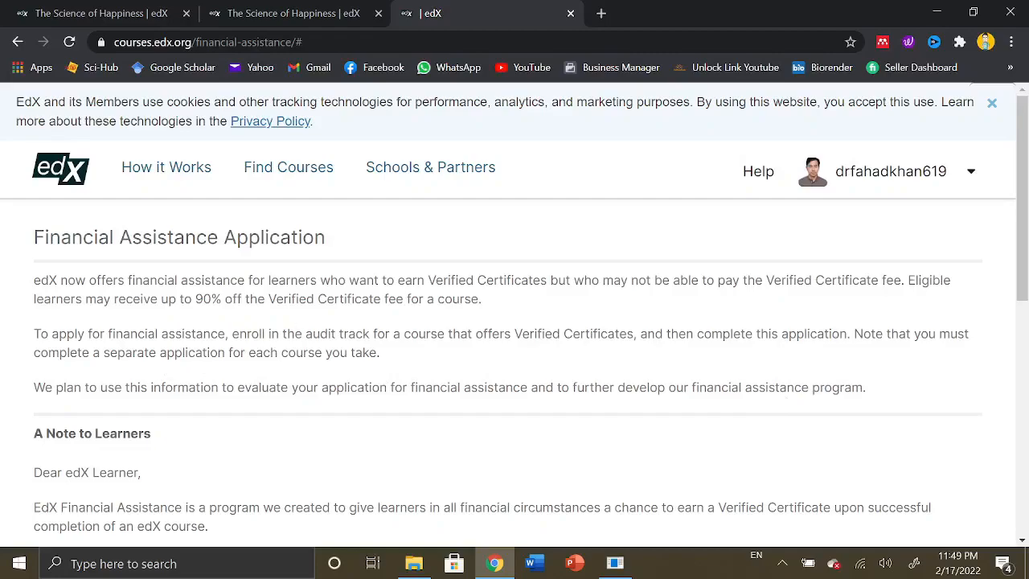
Scroll through the Note to Learners and apply option, then back to the top
{"action": "scroll", "scroll_direction": "down", "scroll_amount": 3}
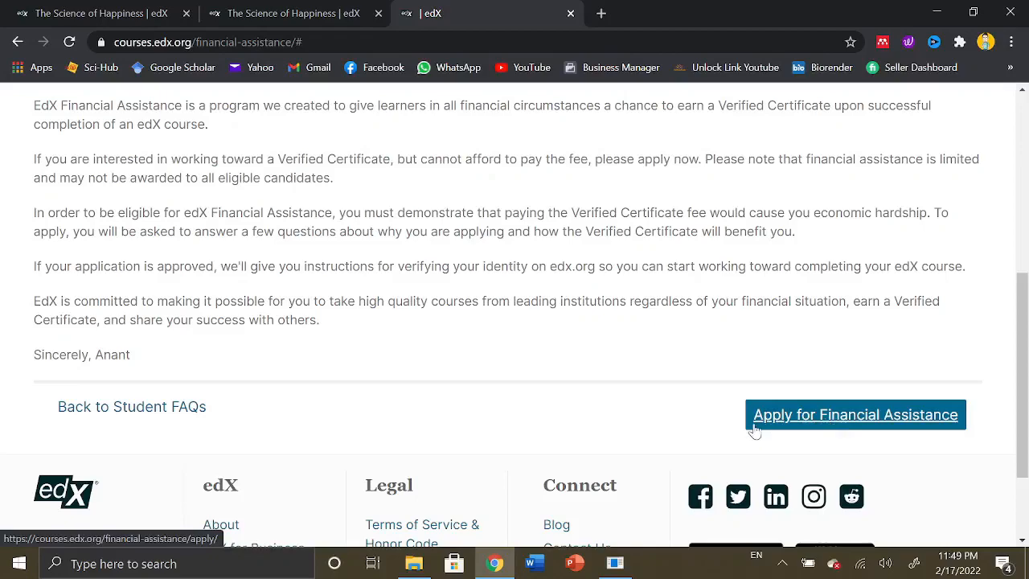
{"action": "mouse_move", "coordinate": [916, 428]}
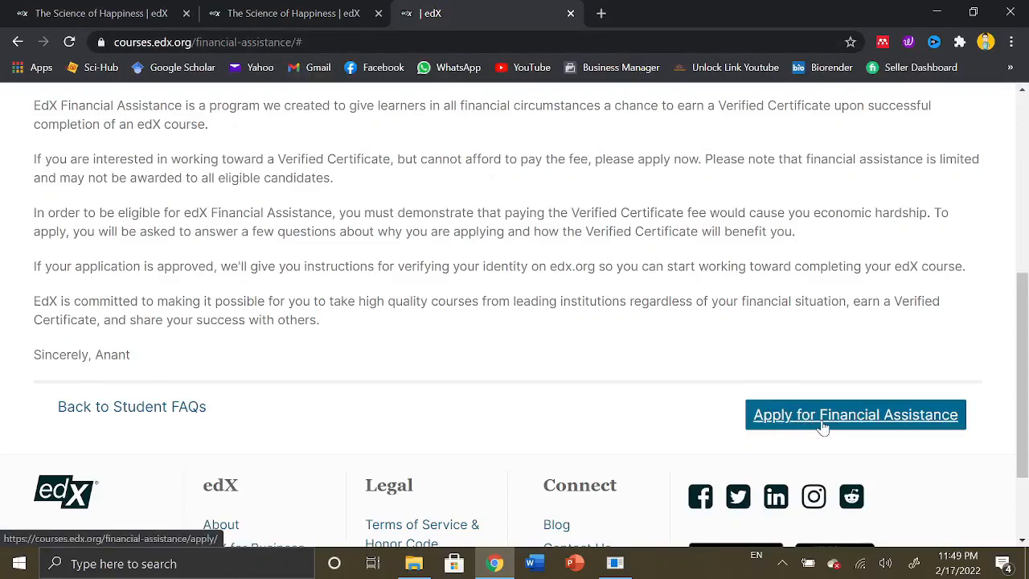
{"action": "mouse_move", "coordinate": [850, 427]}
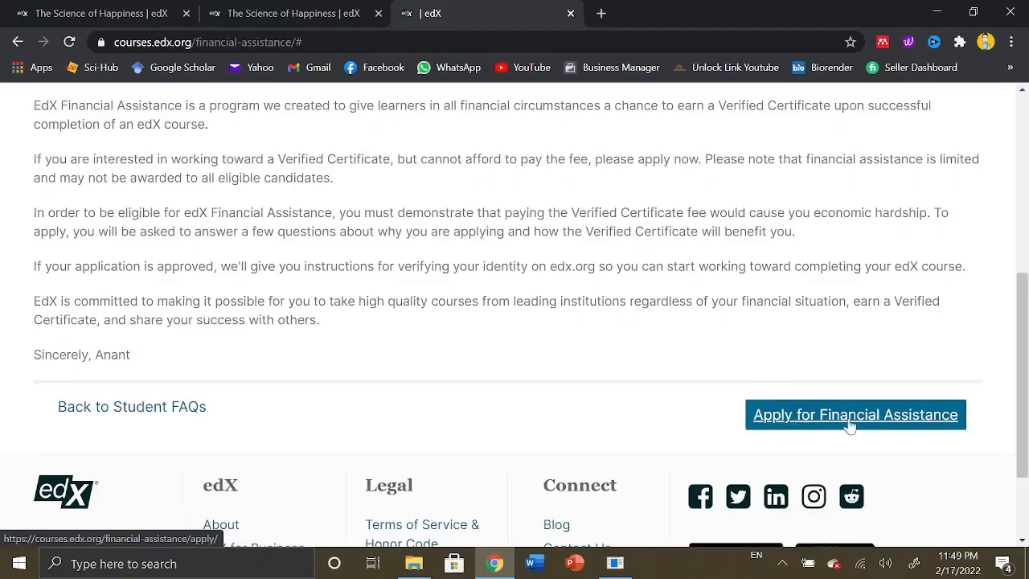
{"action": "scroll", "scroll_direction": "up", "scroll_amount": 3}
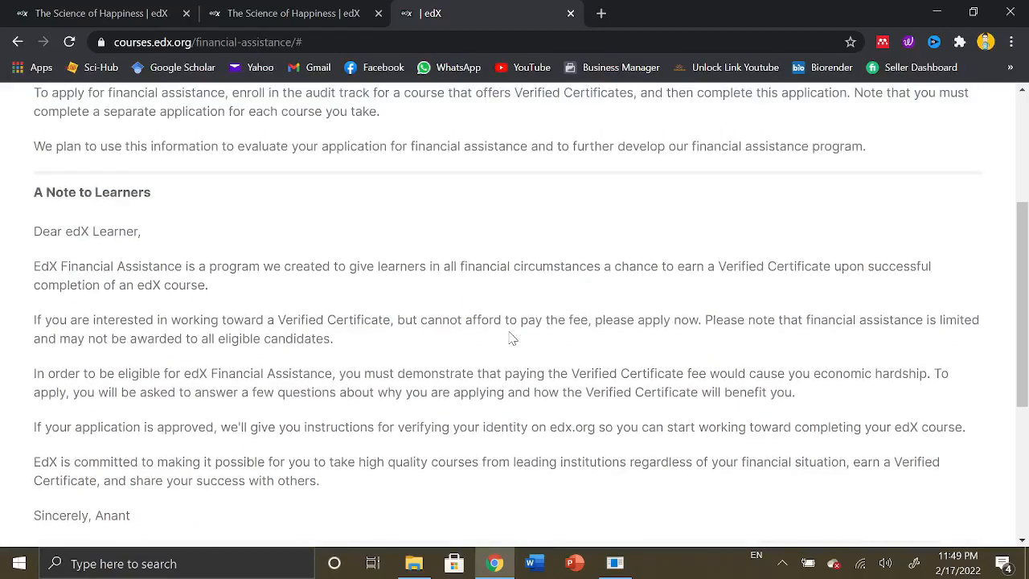
{"action": "scroll", "scroll_direction": "up", "scroll_amount": 3}
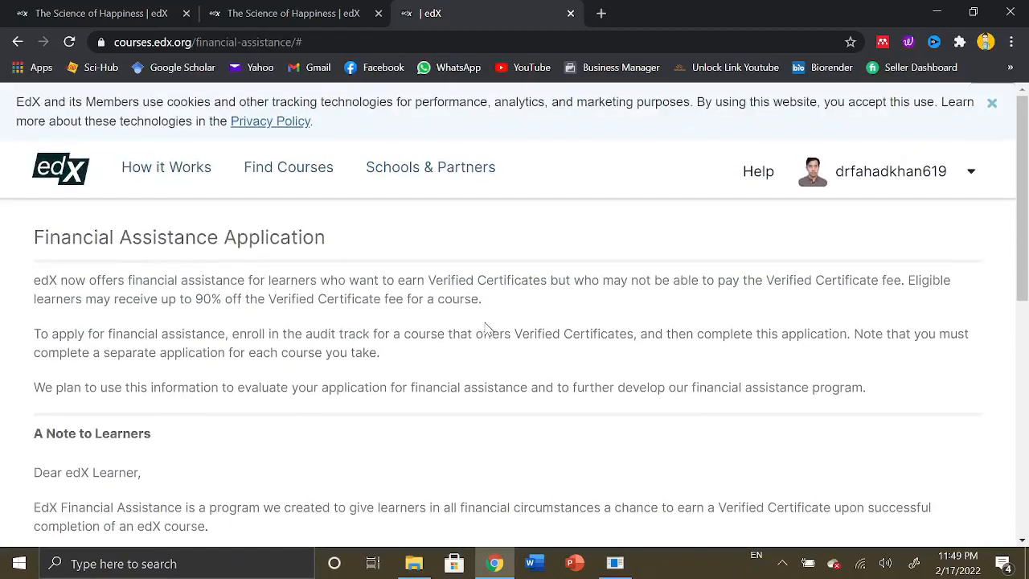
{"action": "mouse_move", "coordinate": [444, 328]}
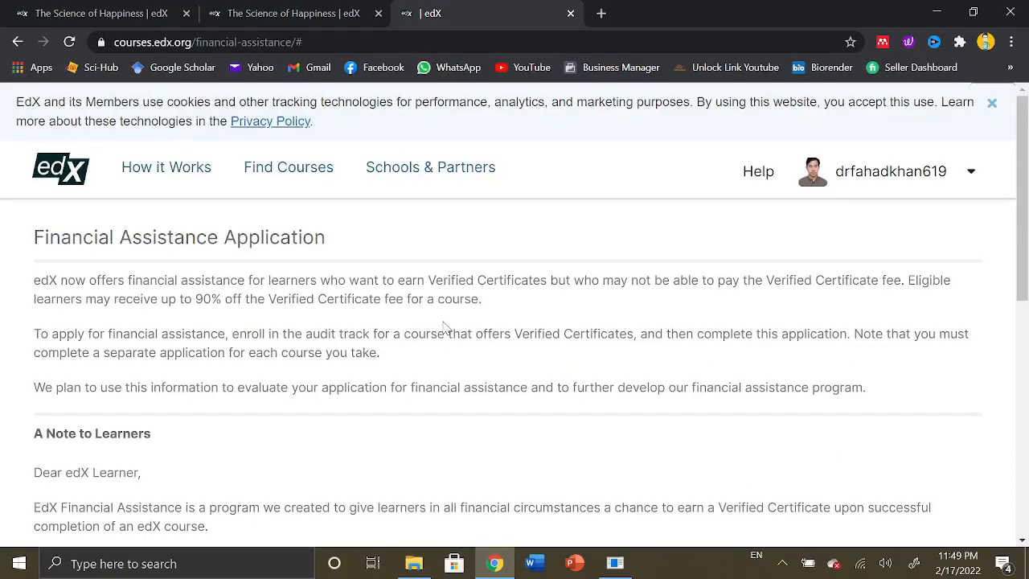
{"action": "mouse_move", "coordinate": [447, 325]}
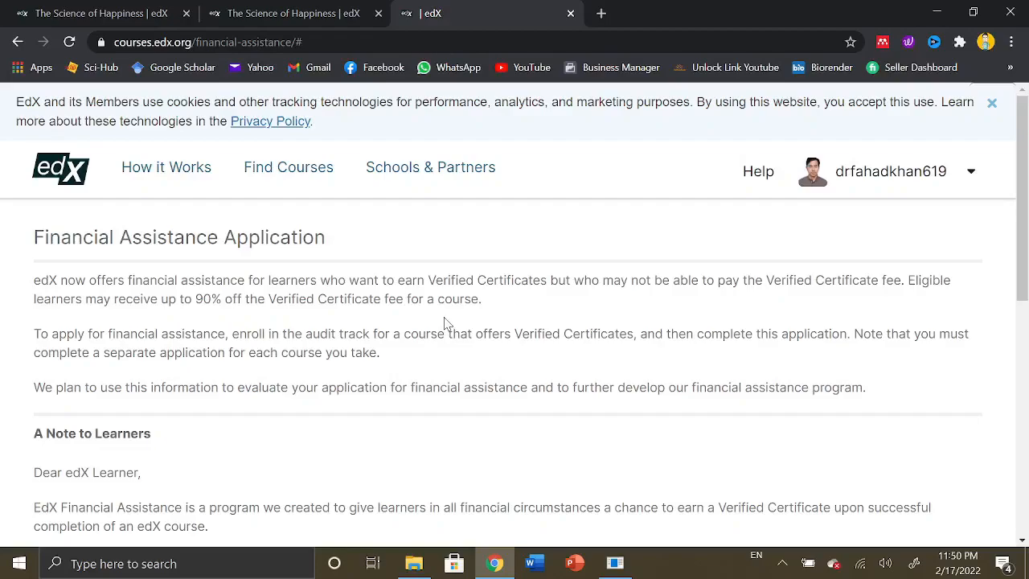
{"action": "scroll", "scroll_direction": "down", "scroll_amount": 3}
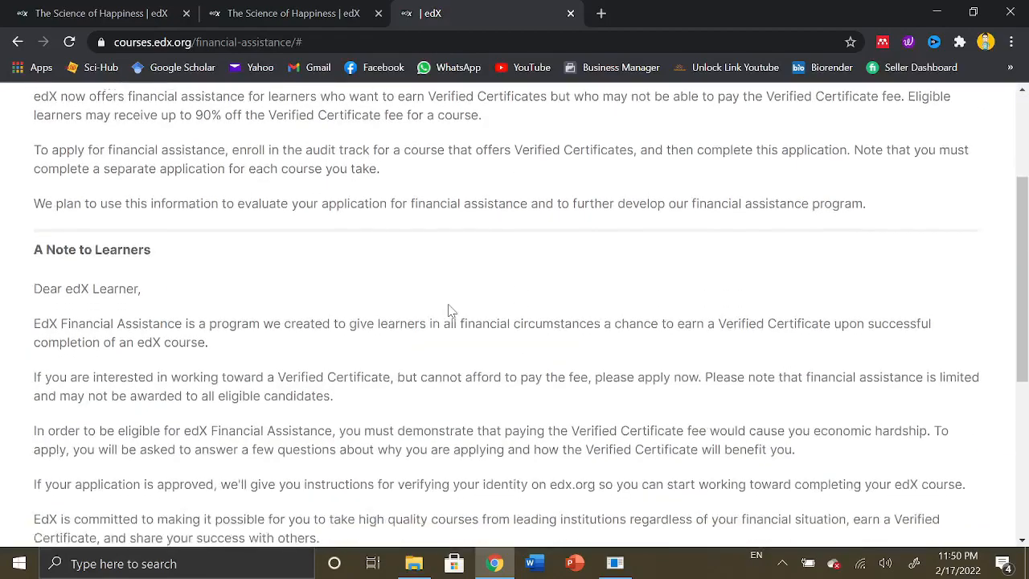
{"action": "scroll", "scroll_direction": "down", "scroll_amount": 3}
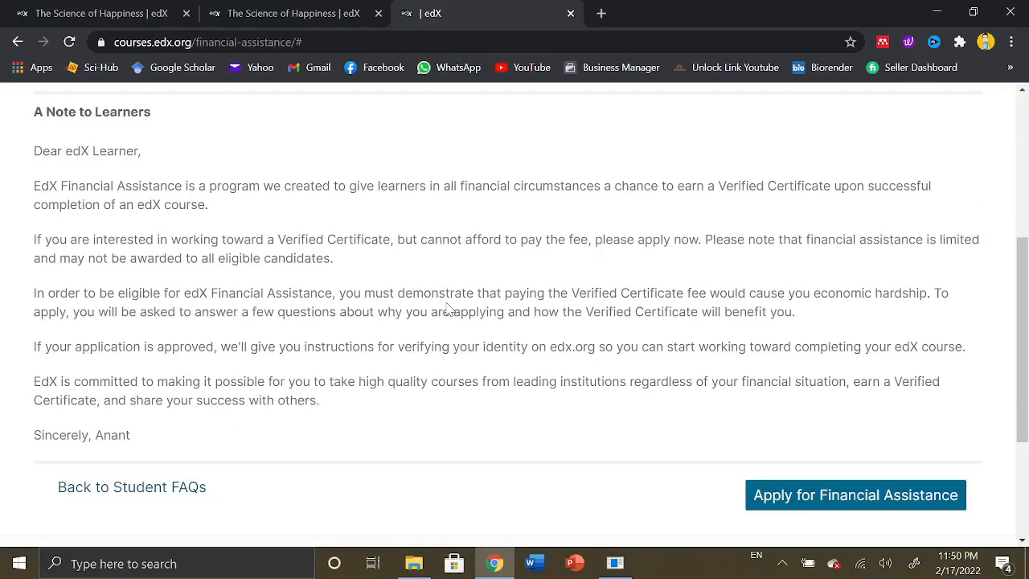
{"action": "mouse_move", "coordinate": [676, 487]}
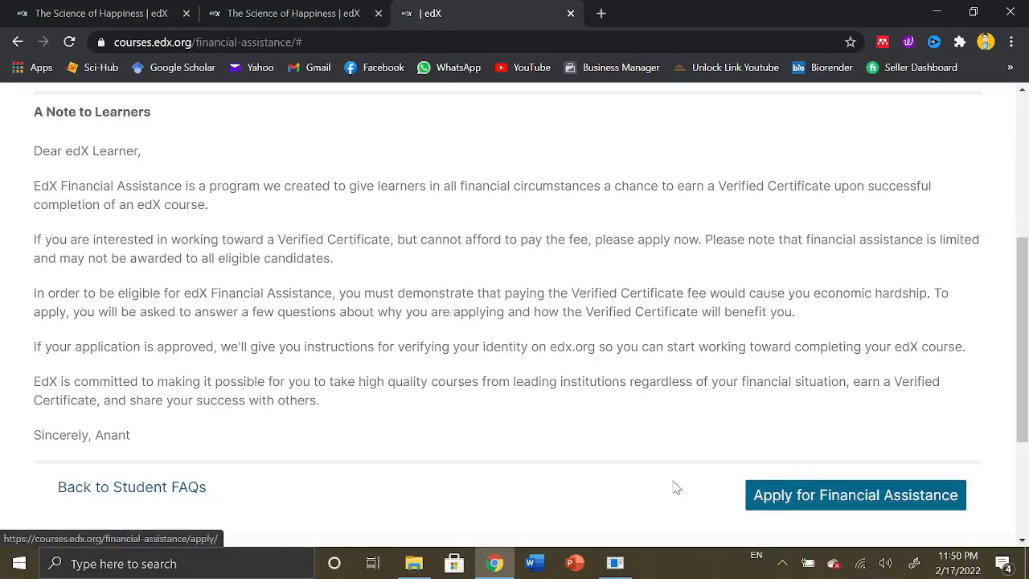
{"action": "mouse_move", "coordinate": [303, 315]}
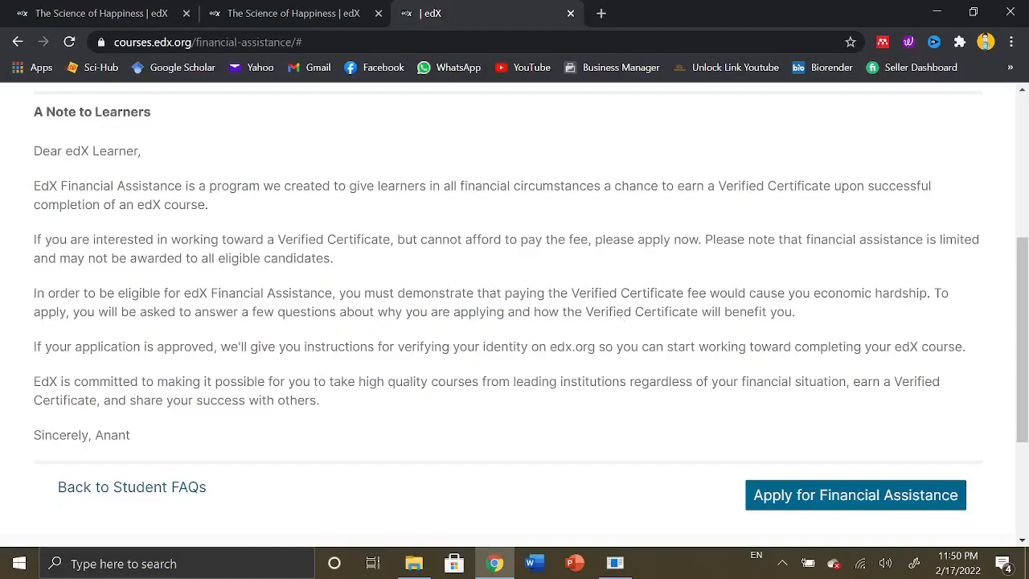
{"action": "scroll", "scroll_direction": "up", "scroll_amount": 3}
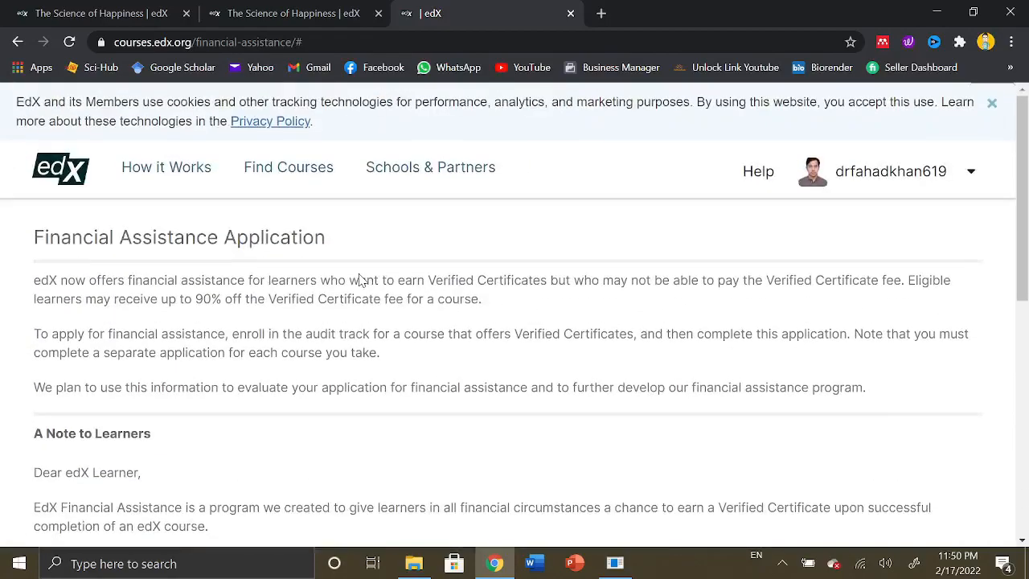
{"action": "mouse_move", "coordinate": [823, 199]}
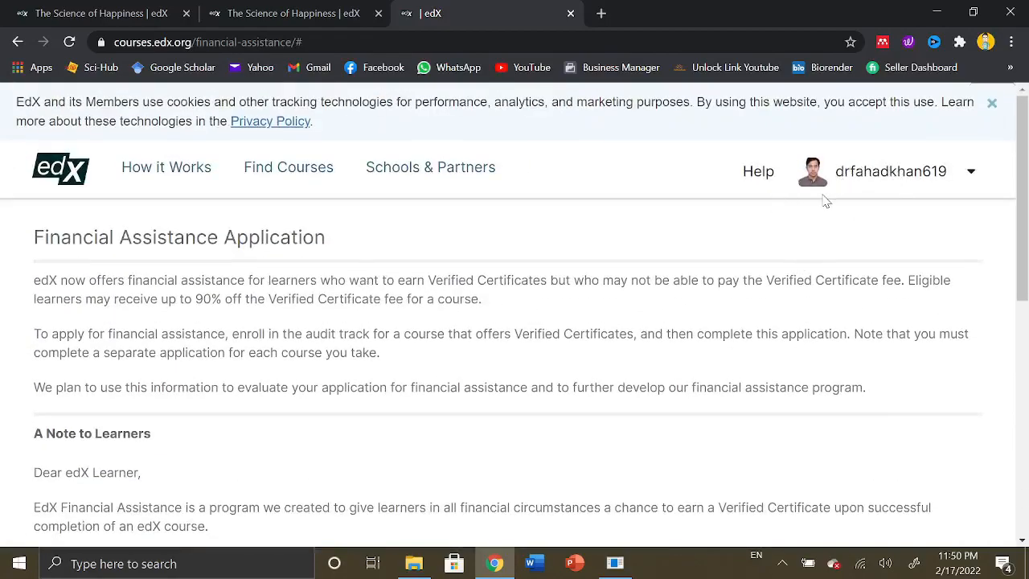
{"action": "mouse_move", "coordinate": [352, 447]}
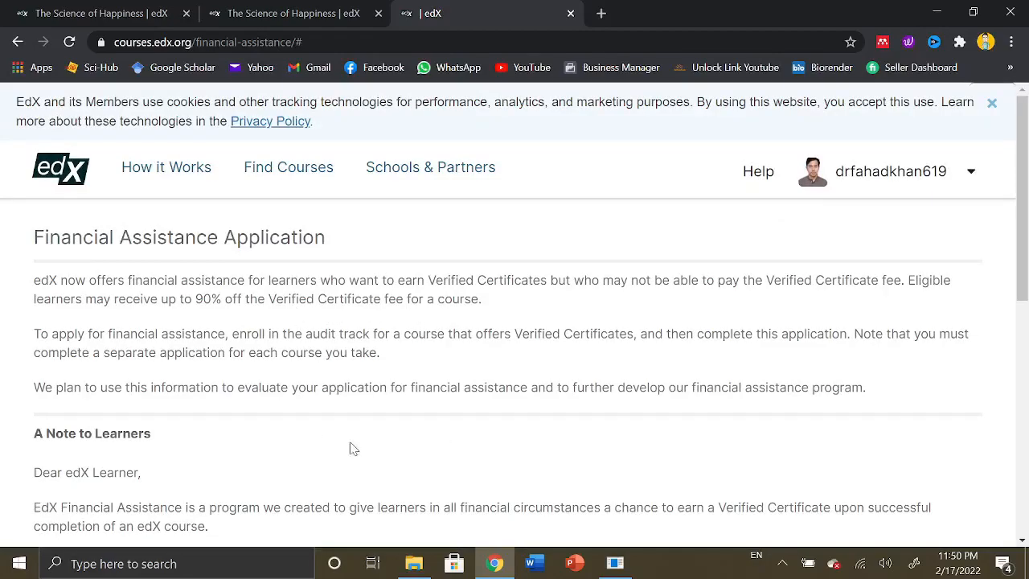
{"action": "mouse_move", "coordinate": [518, 317]}
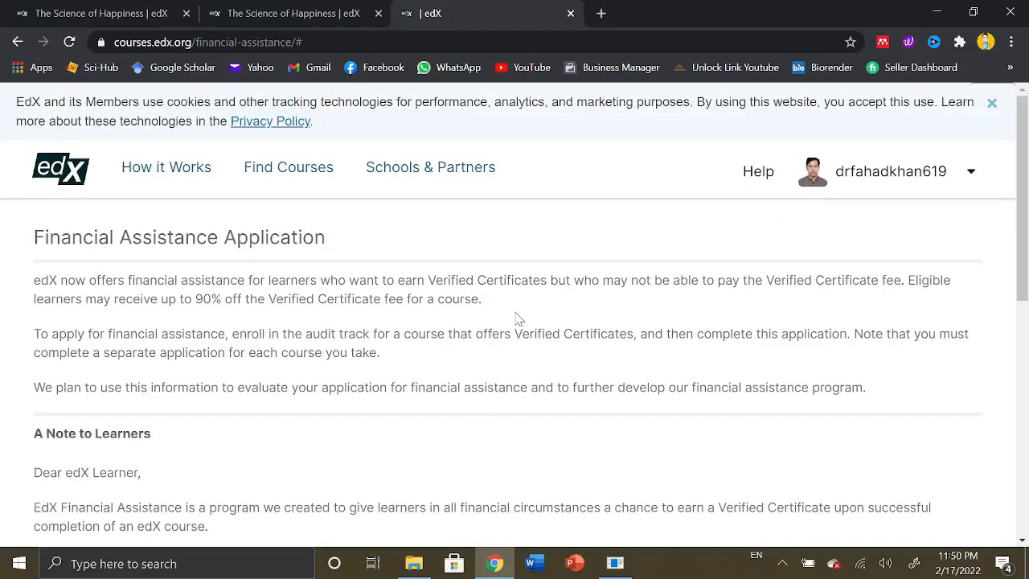
{"action": "mouse_move", "coordinate": [347, 241]}
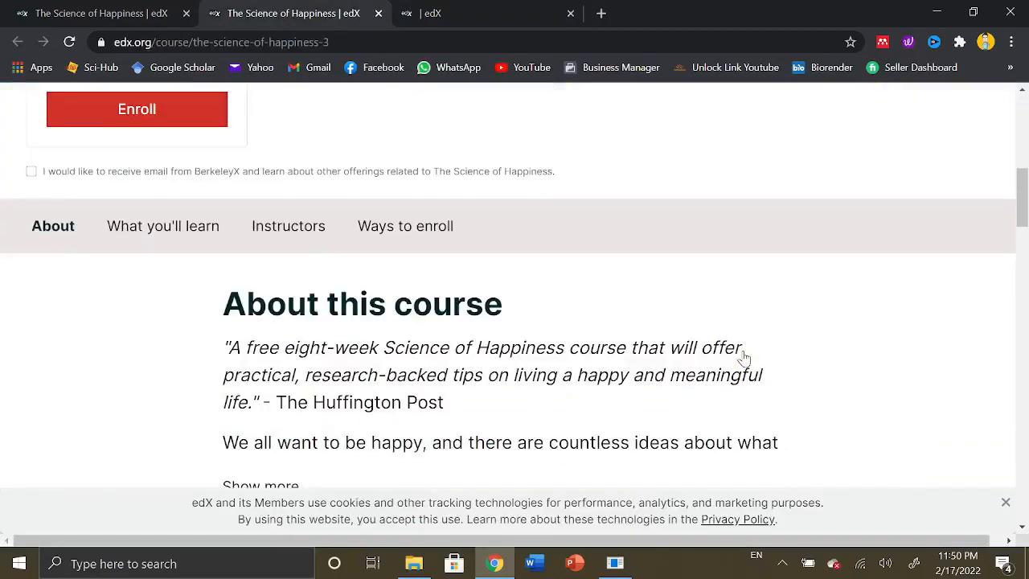
{"action": "scroll", "scroll_direction": "down", "scroll_amount": 3}
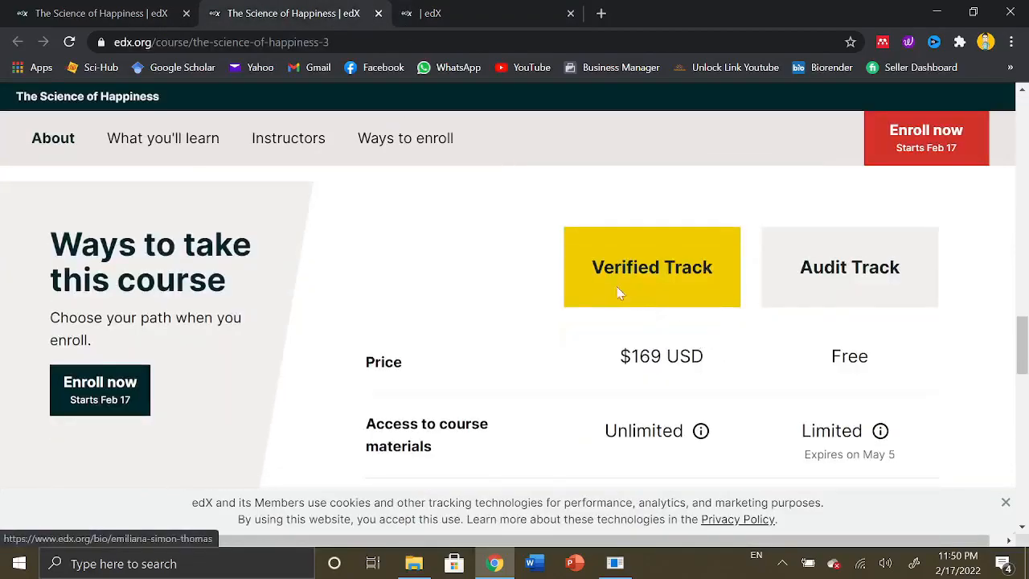
{"action": "mouse_move", "coordinate": [569, 336]}
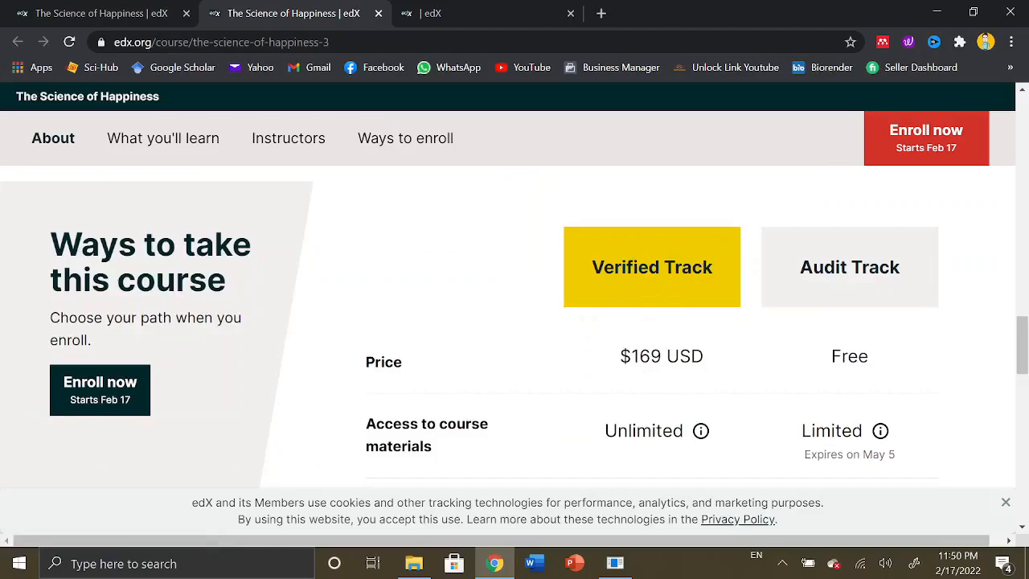
{"action": "double_click", "coordinate": [638, 356]}
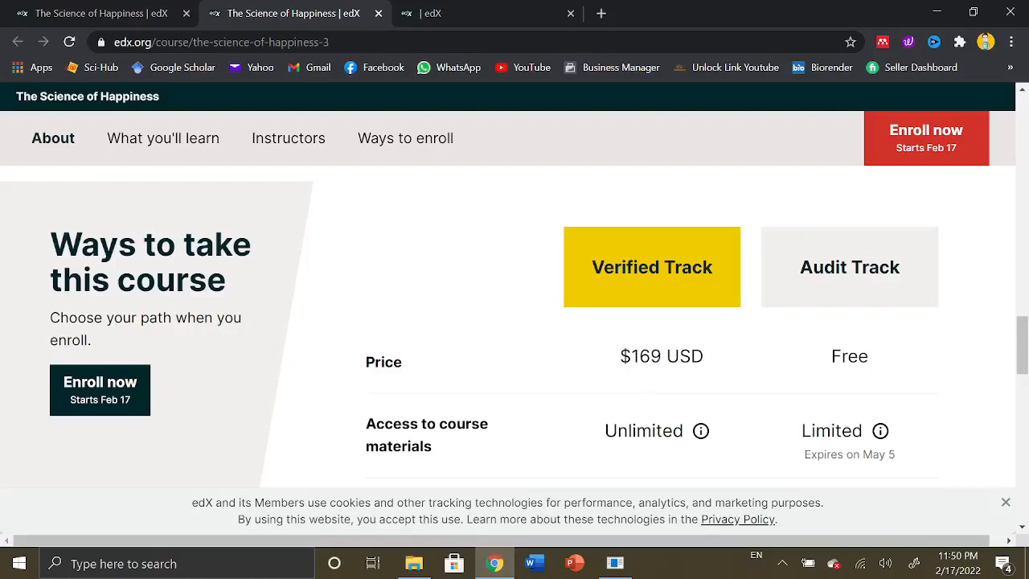
{"action": "double_click", "coordinate": [645, 356]}
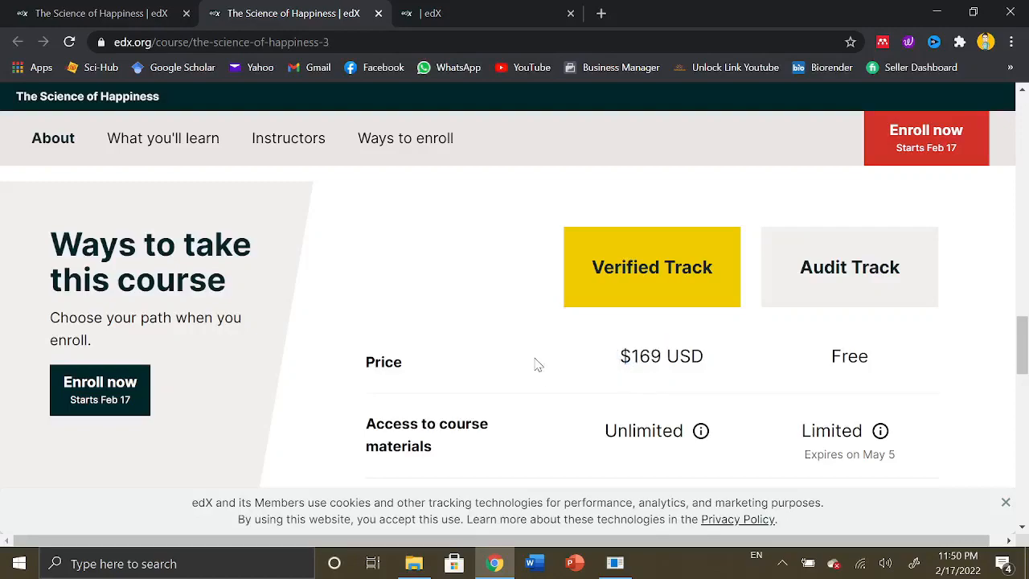
{"action": "scroll", "scroll_direction": "up", "scroll_amount": 3}
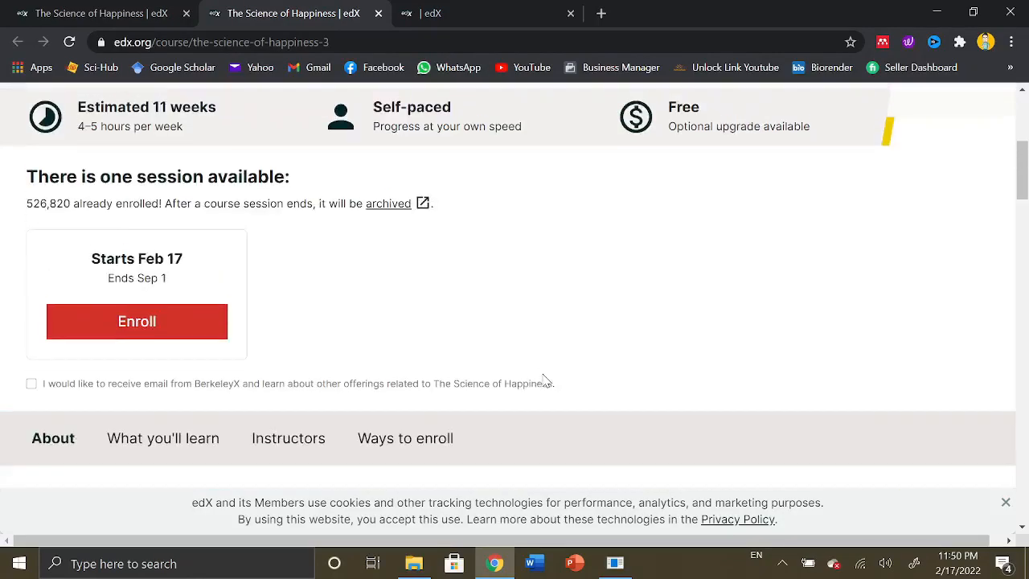
{"action": "scroll", "scroll_direction": "up", "scroll_amount": 3}
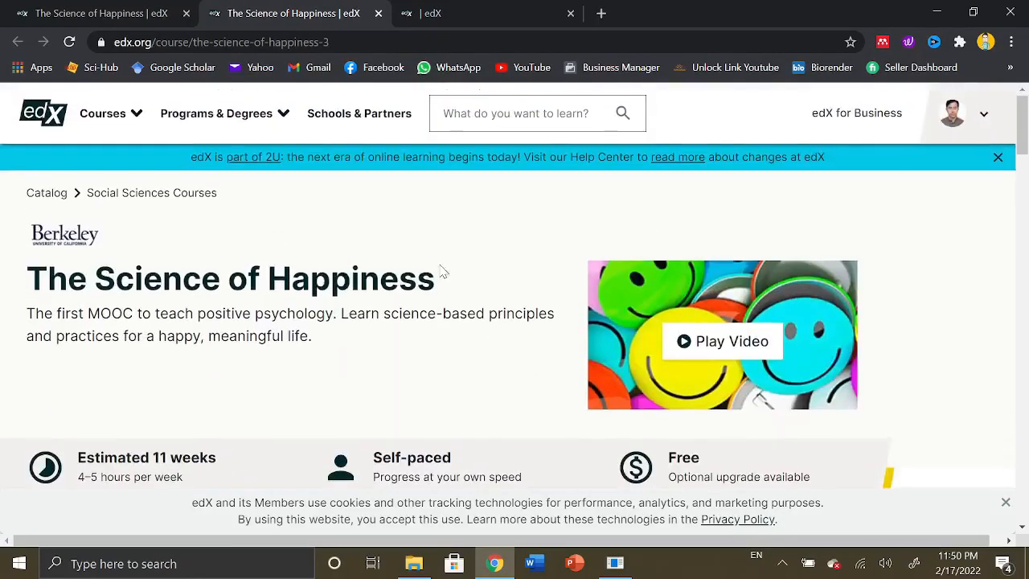
{"action": "mouse_move", "coordinate": [530, 226]}
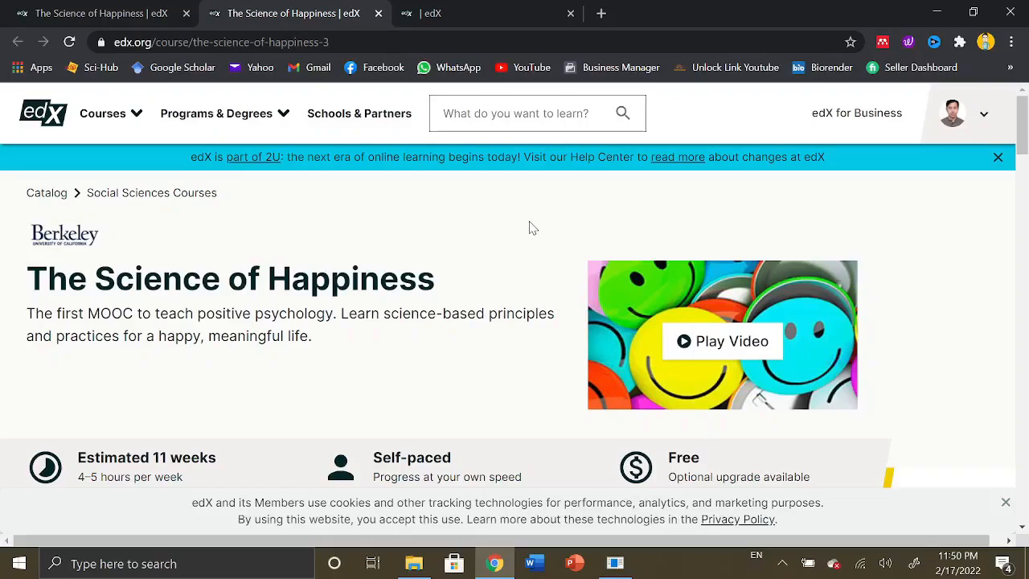
{"action": "left_click", "coordinate": [102, 113]}
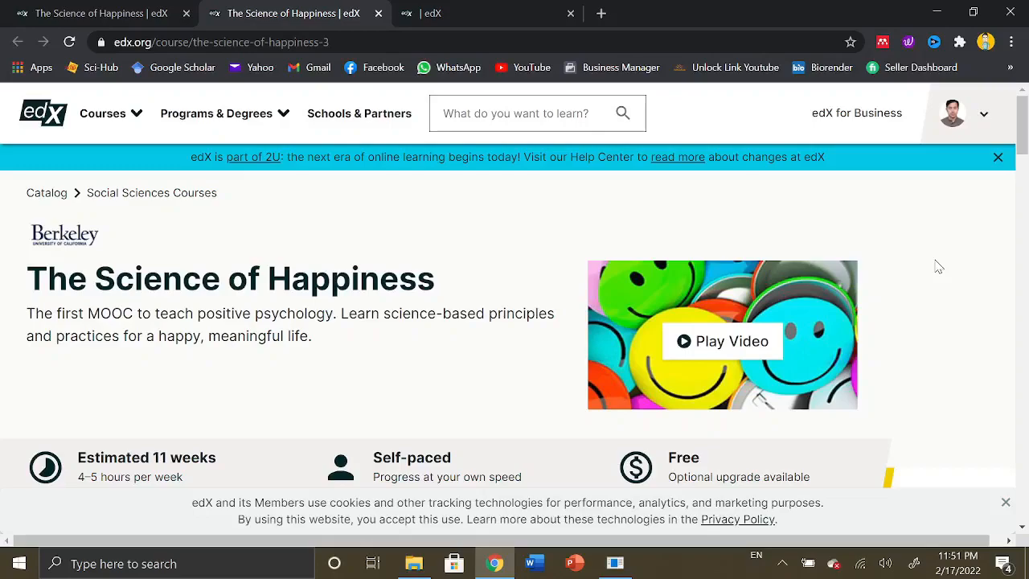
{"action": "mouse_move", "coordinate": [42, 113]}
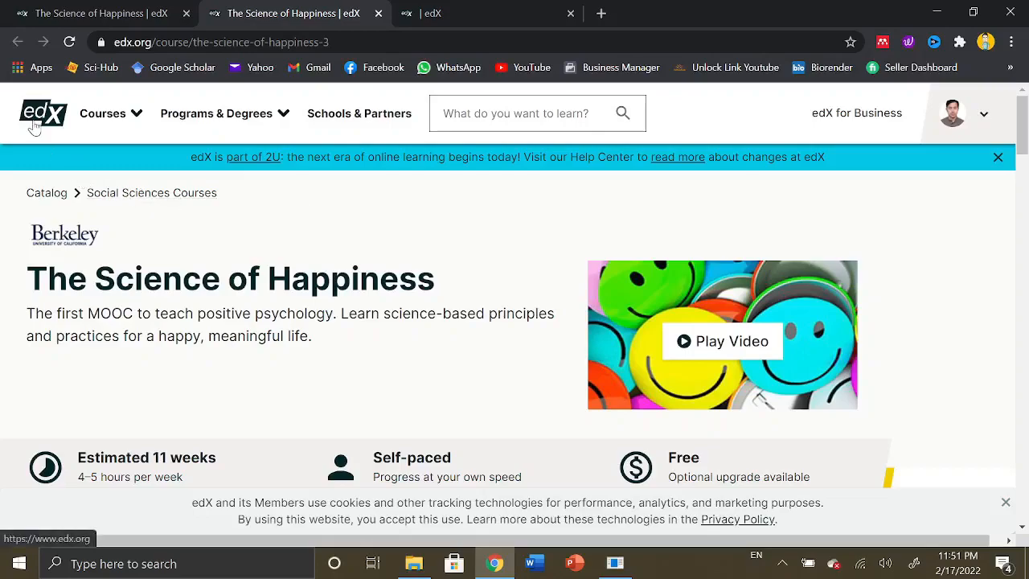
{"action": "mouse_move", "coordinate": [941, 263]}
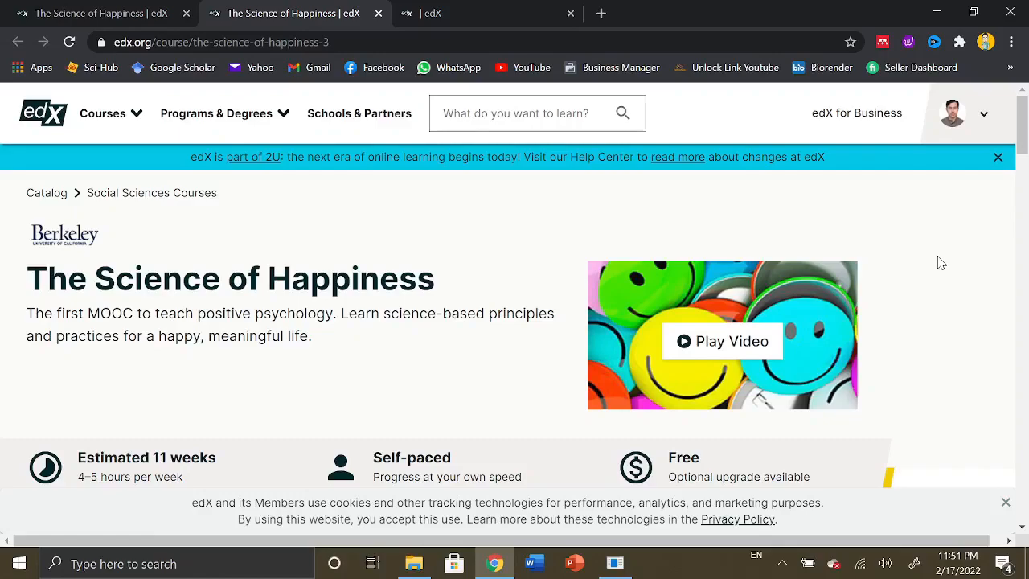
{"action": "scroll", "scroll_direction": "down", "scroll_amount": 3}
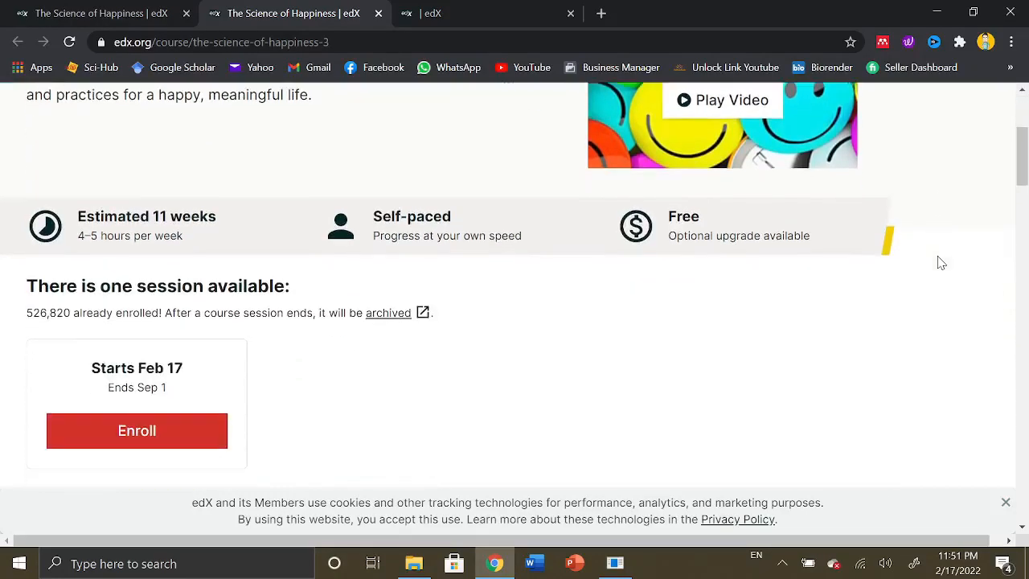